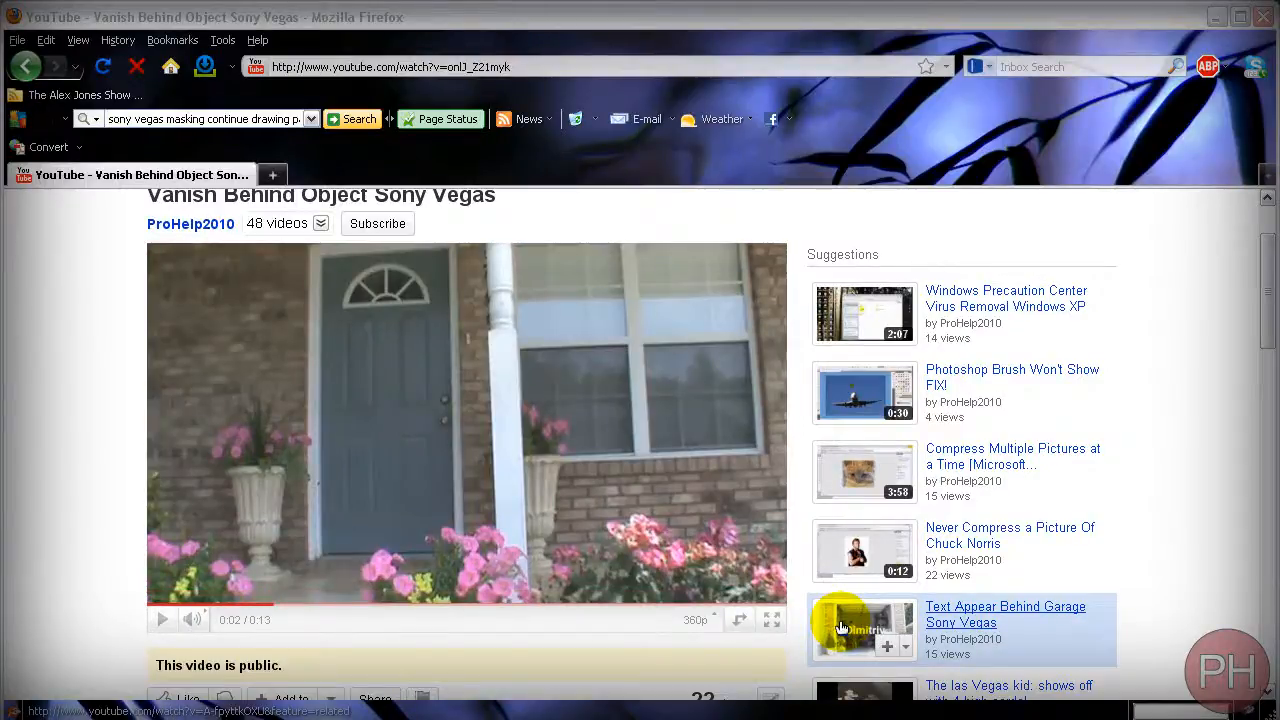
mouse_move(1025, 550)
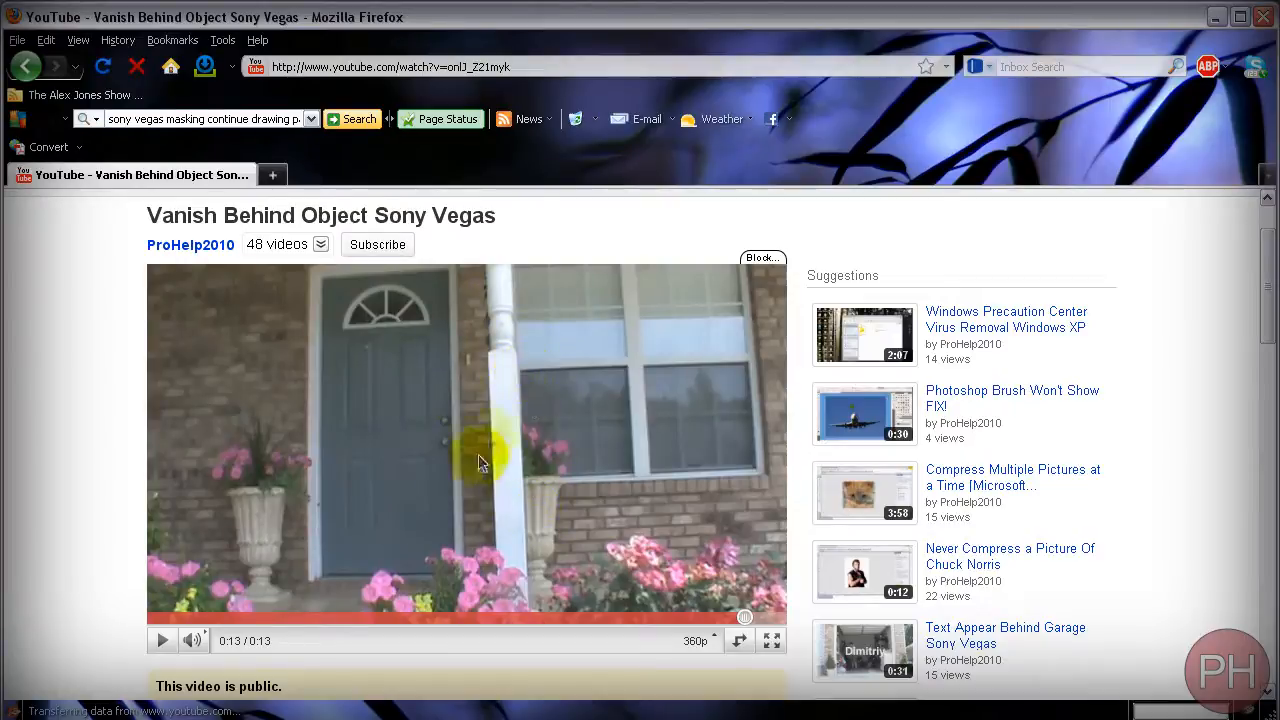
mouse_move(400, 440)
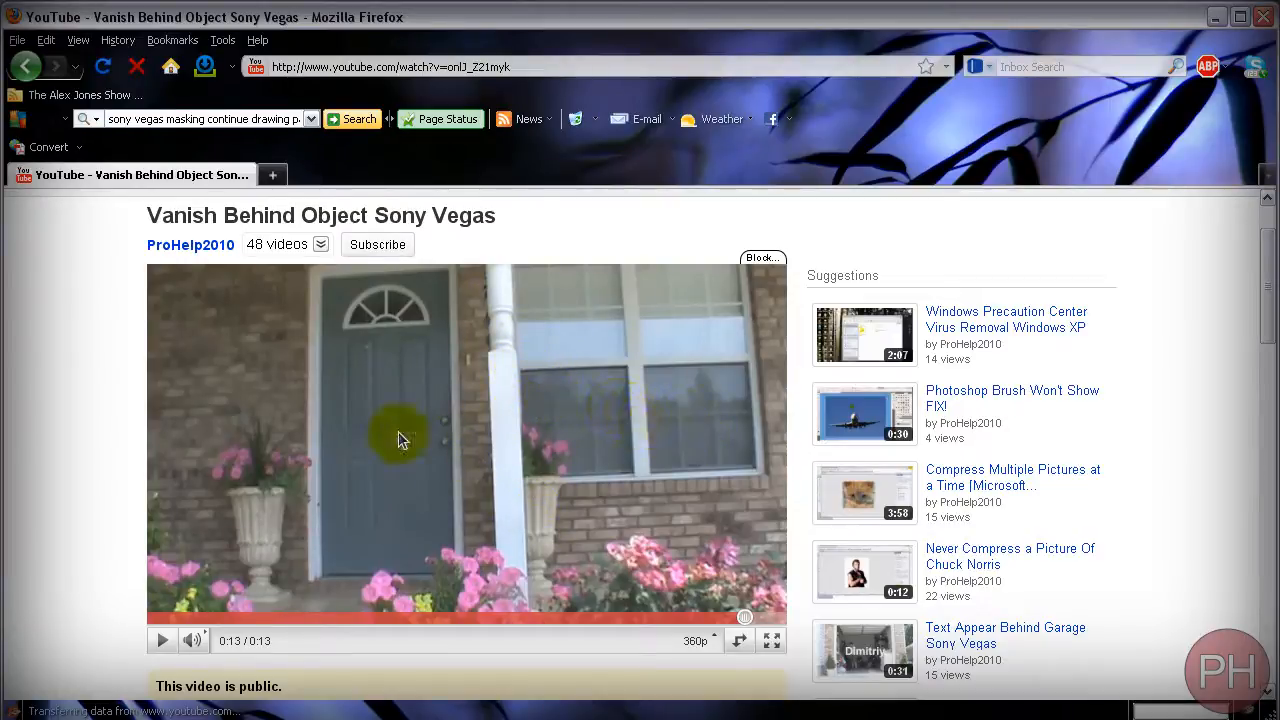
mouse_move(728, 335)
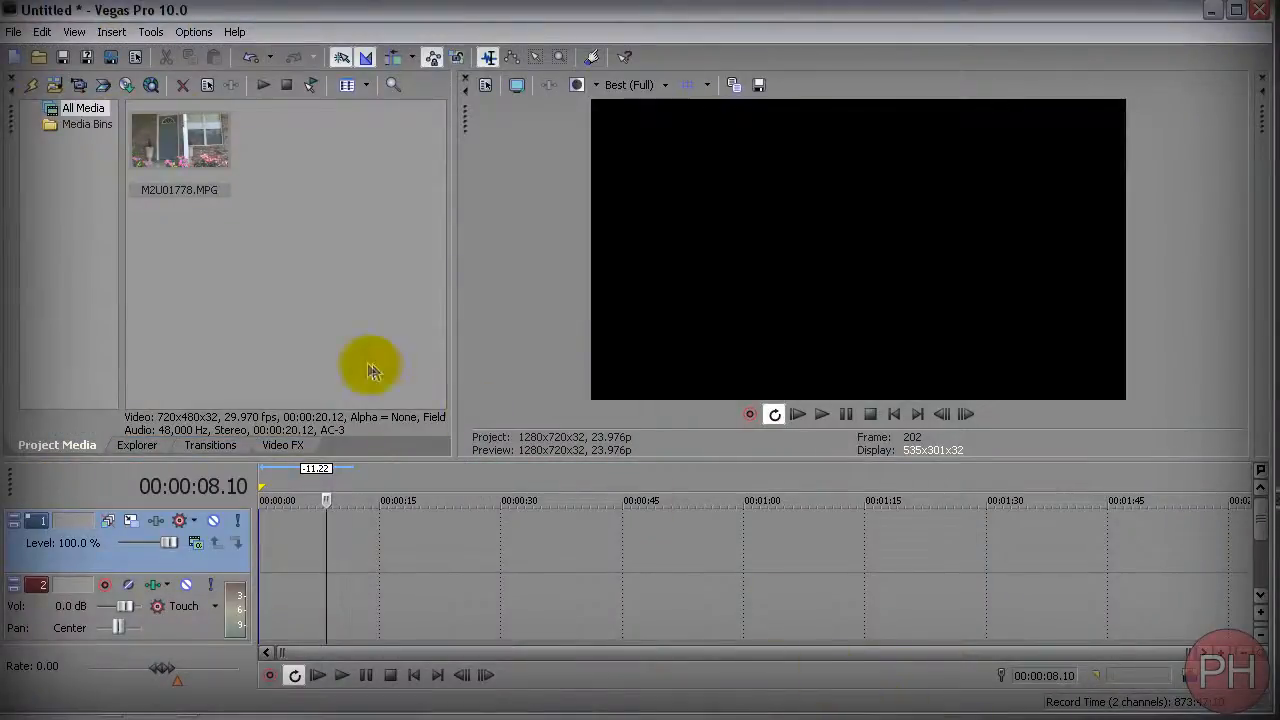
mouse_move(290, 280)
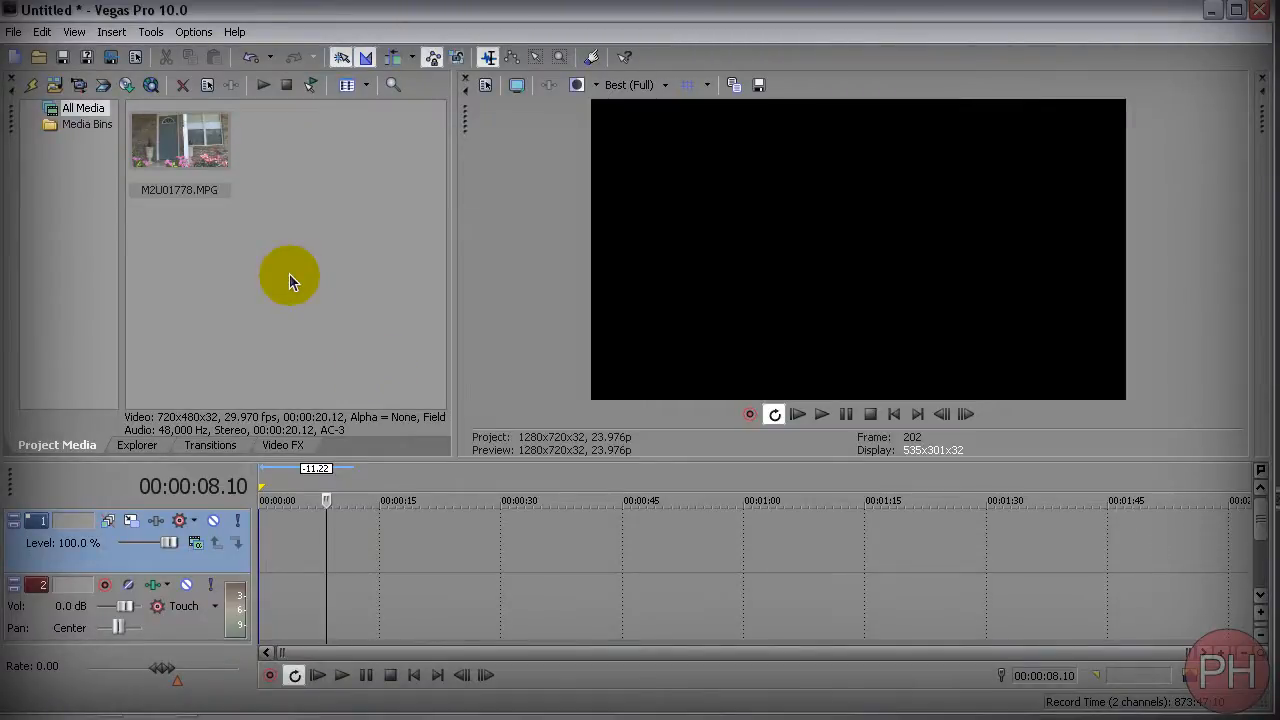
mouse_move(225, 318)
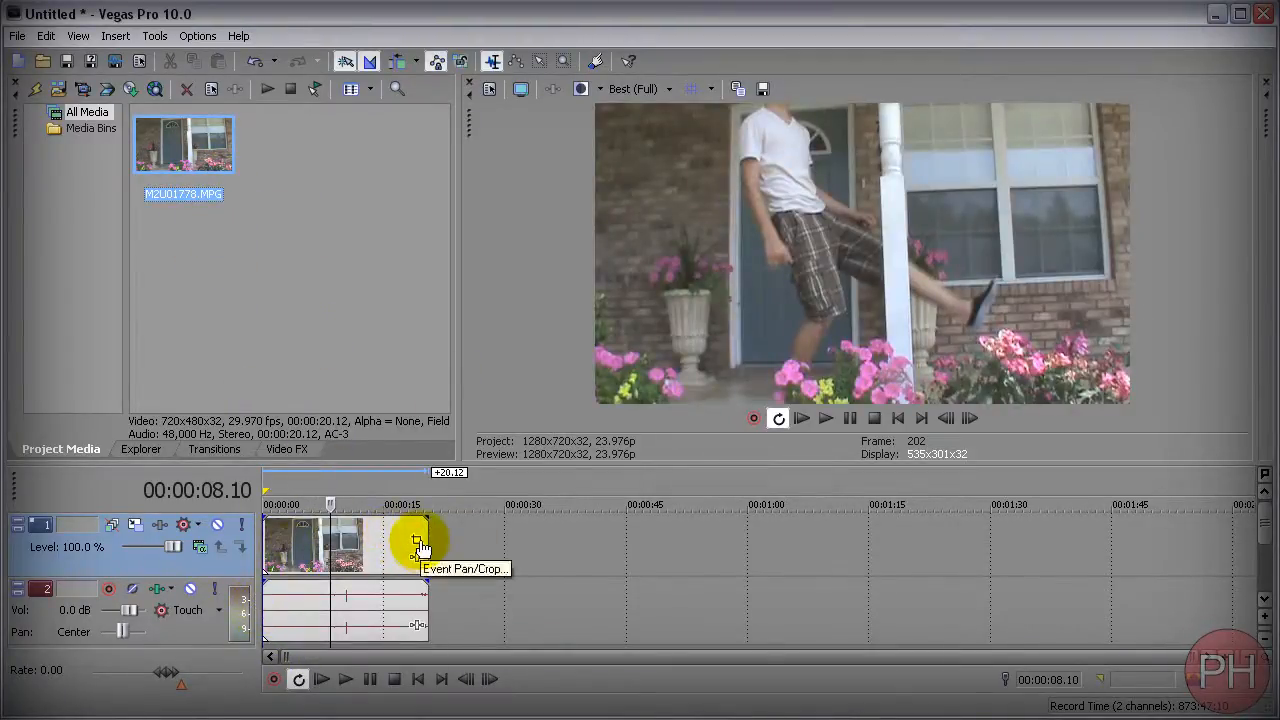
Step: Add the porch clip M2U01778.MPG with its audio to the timeline
left_click(416, 545)
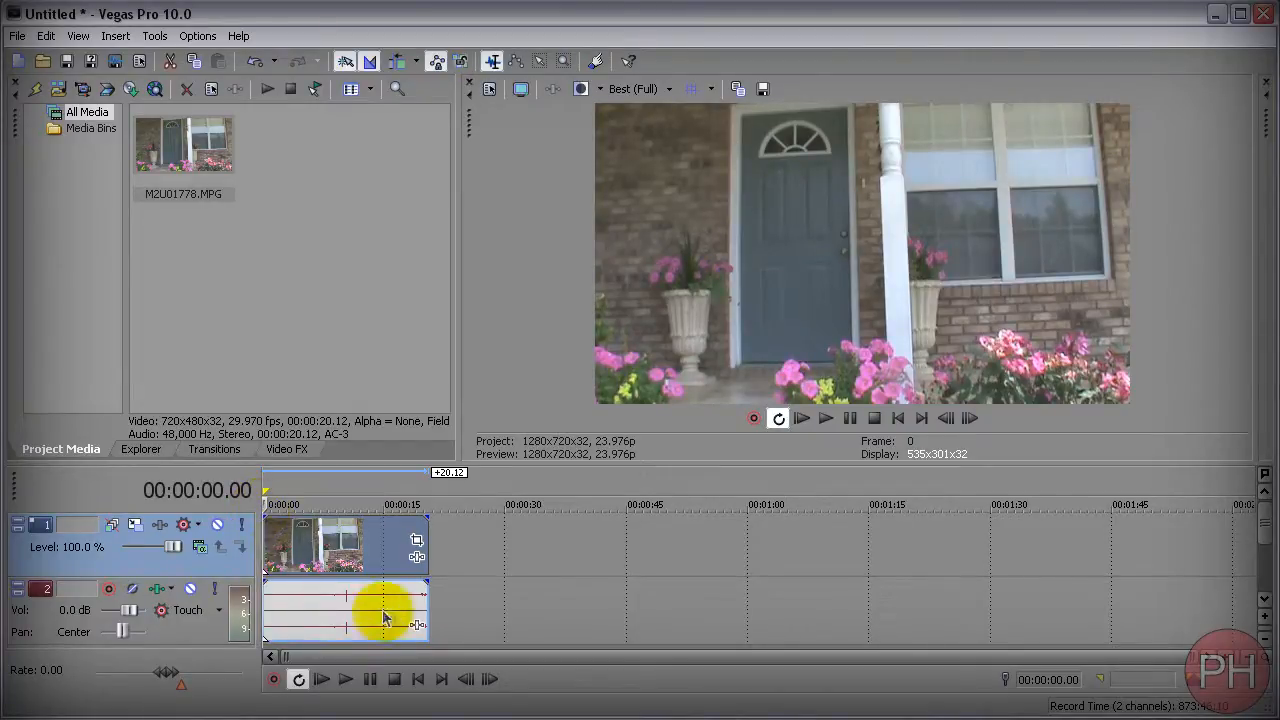
mouse_move(597, 530)
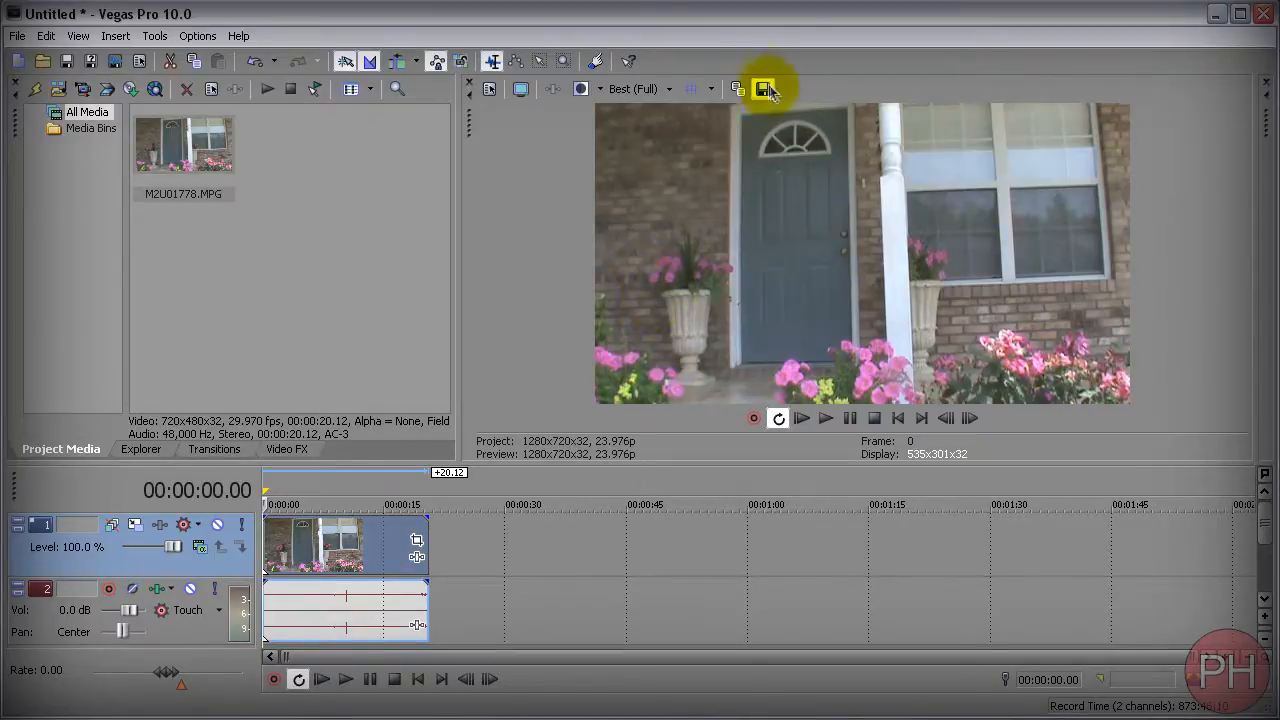
mouse_move(763, 89)
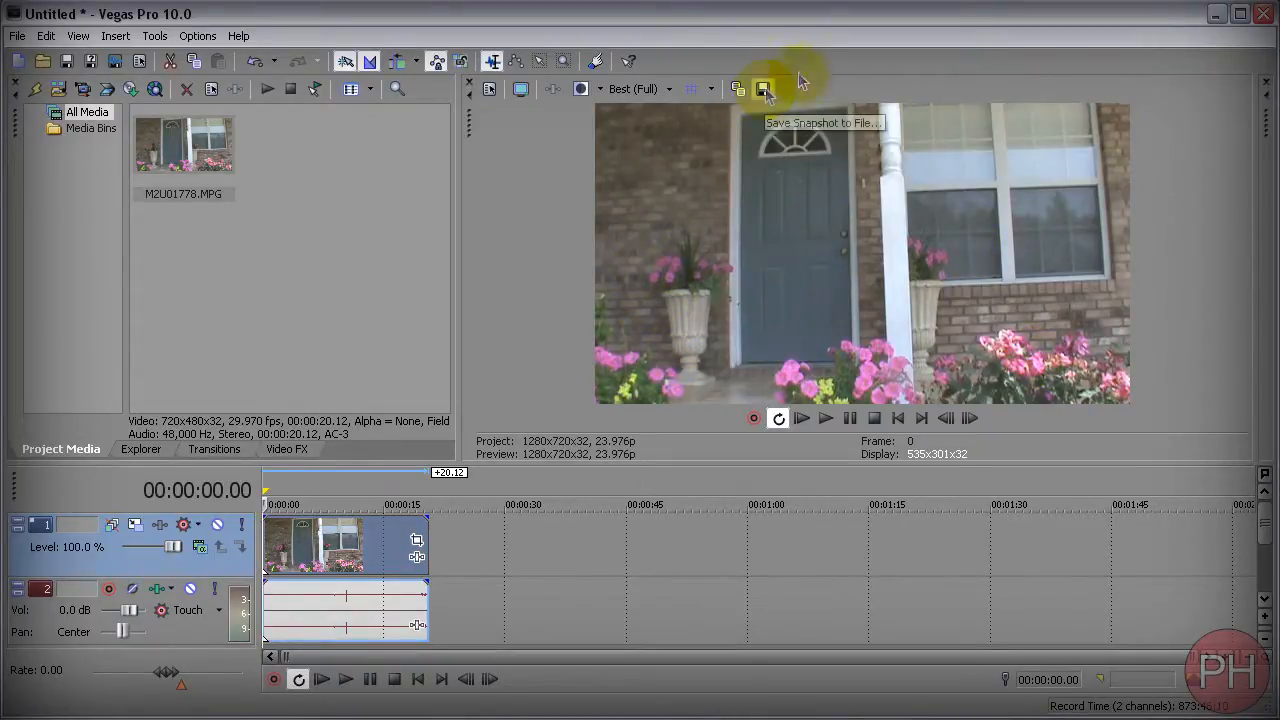
mouse_move(691, 89)
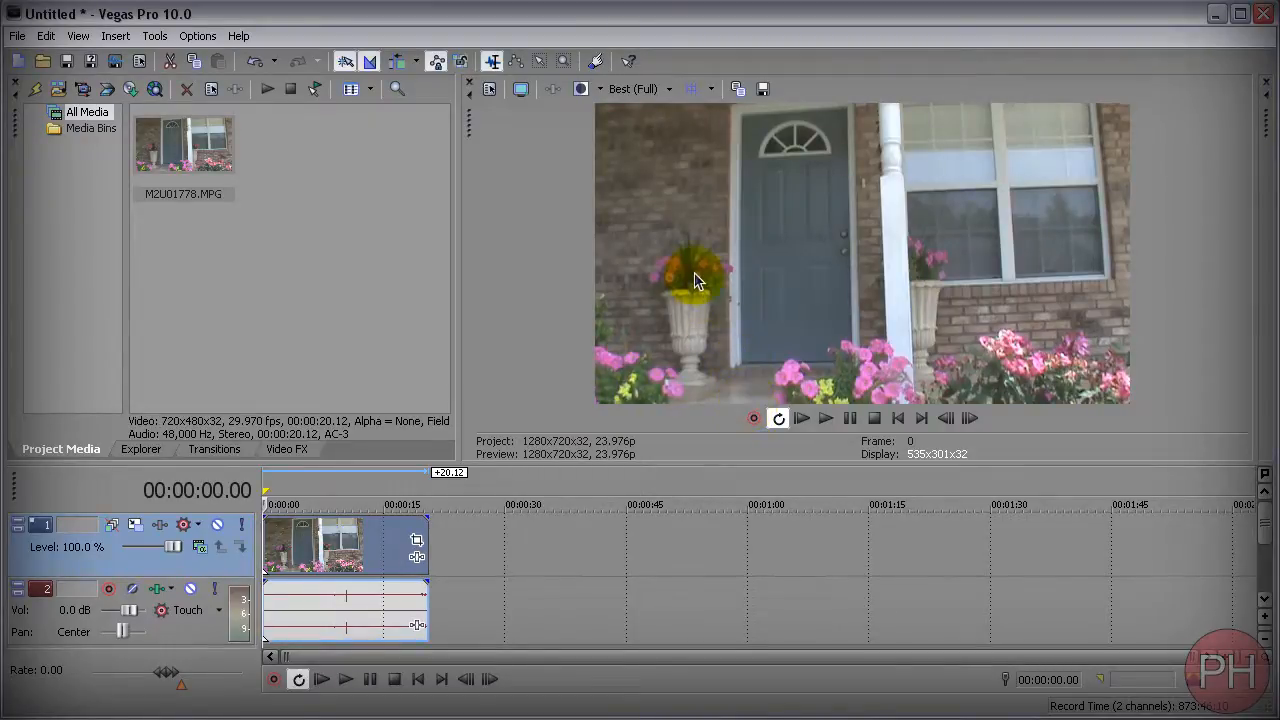
mouse_move(878, 293)
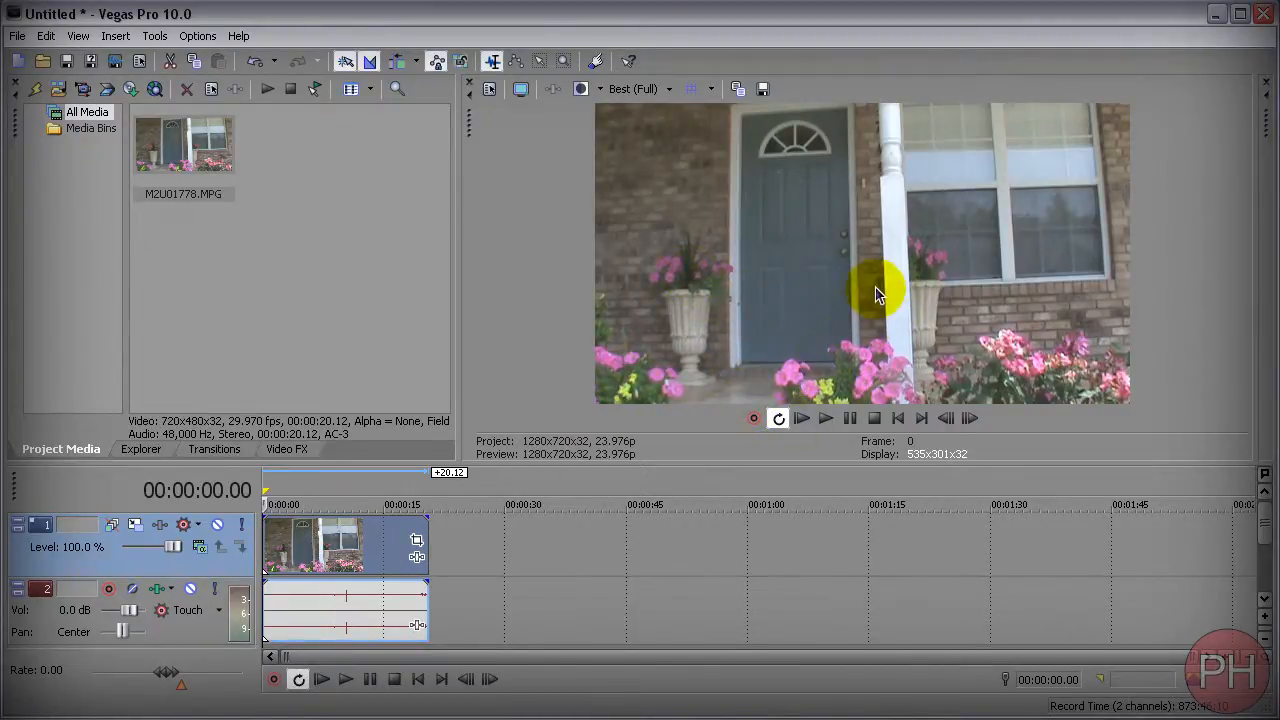
left_click(668, 89)
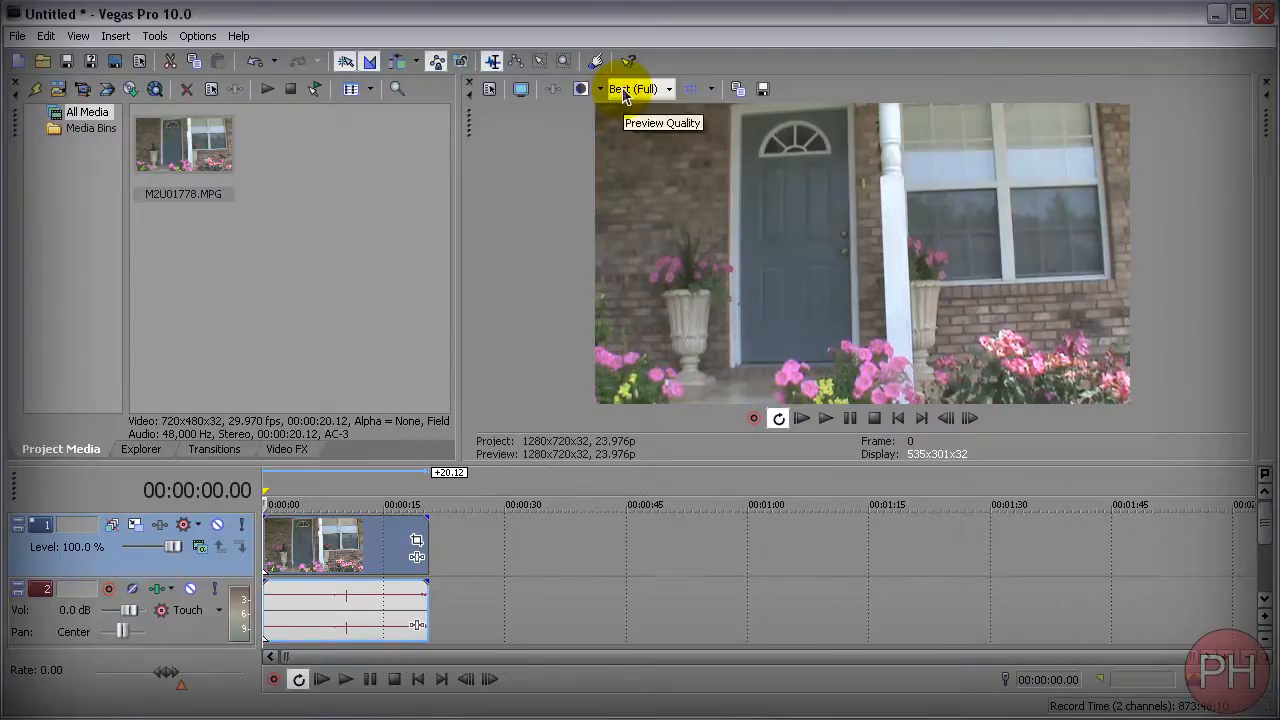
Step: Return preview quality from Draft (Quarter) to Best (Full) and start a snapshot save
left_click(634, 89)
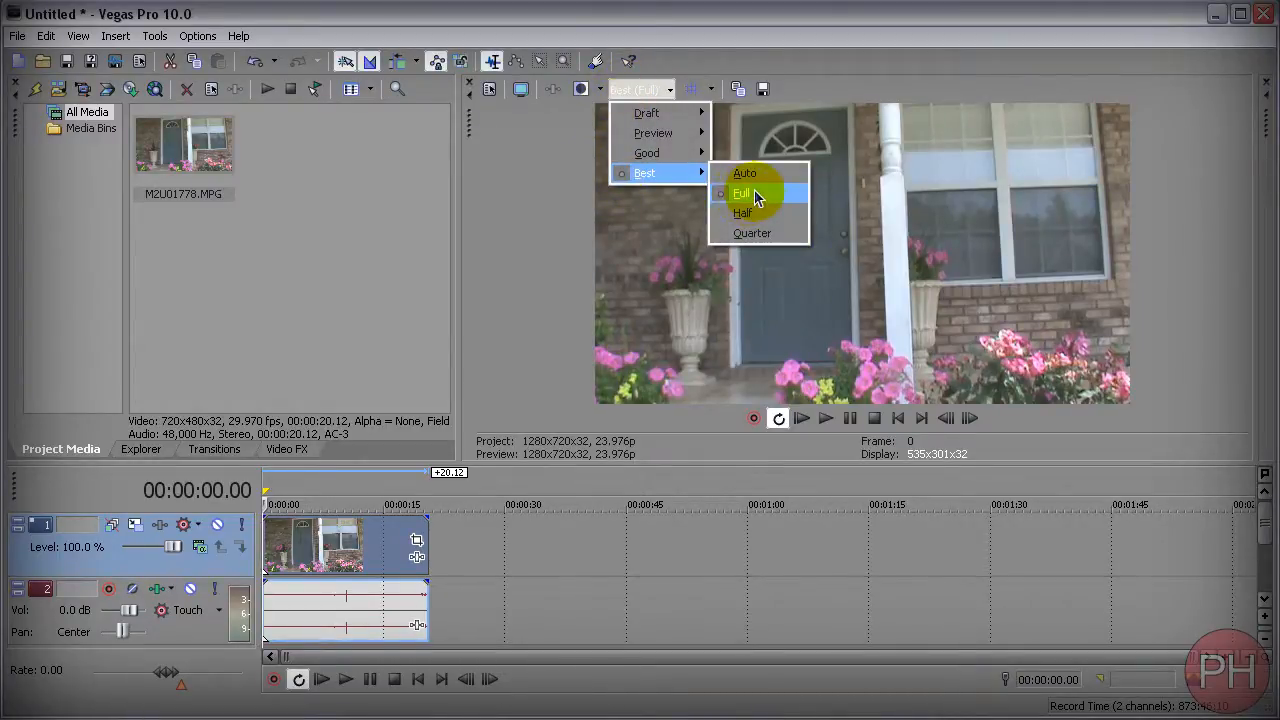
mouse_move(647, 113)
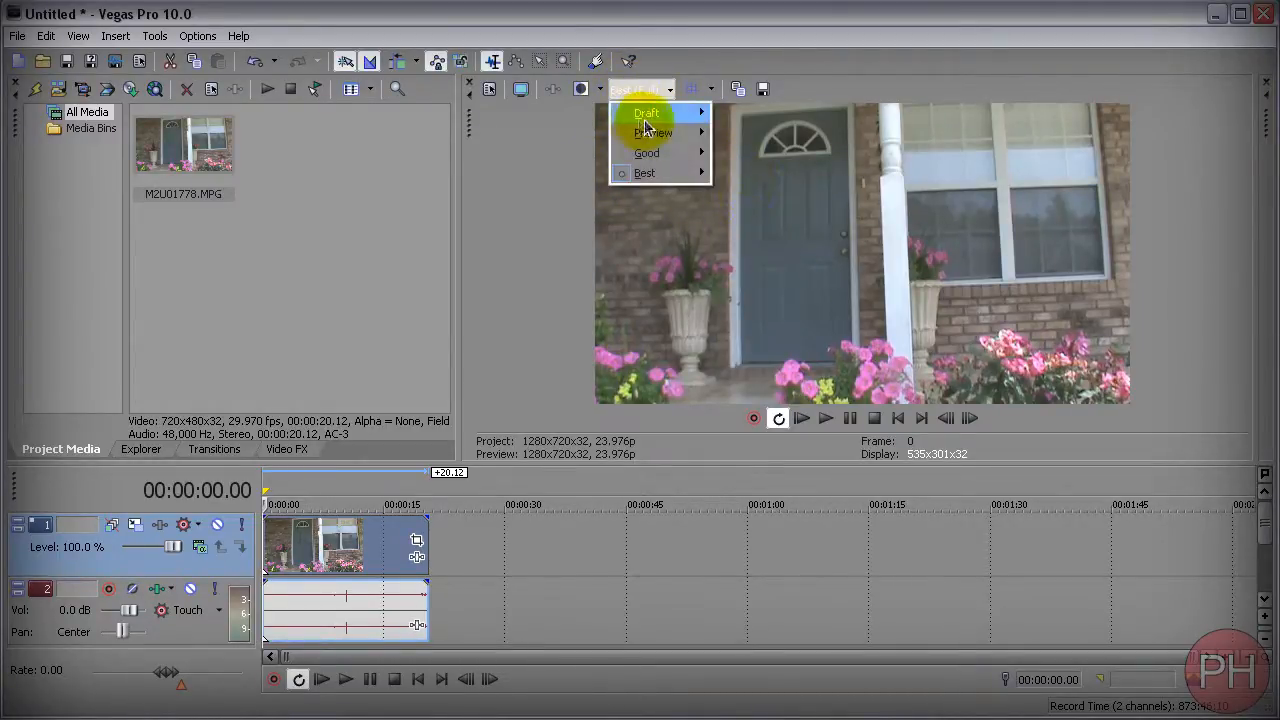
left_click(646, 112)
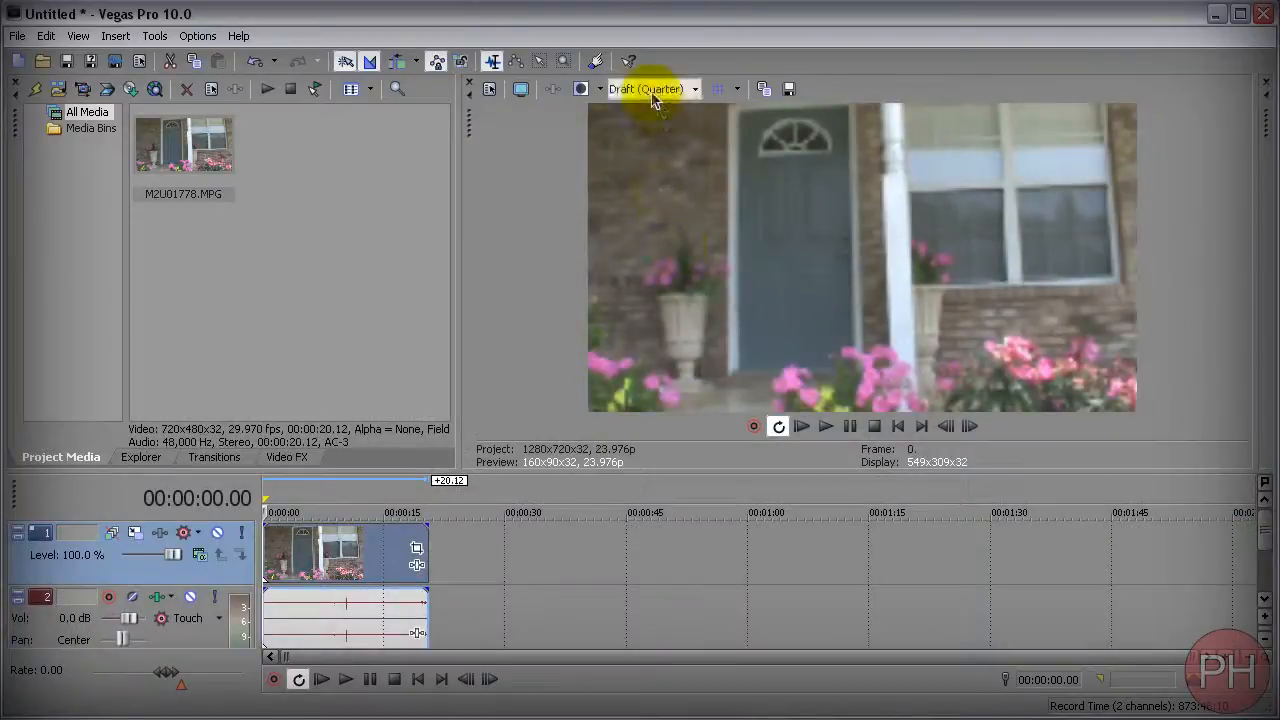
left_click(645, 89)
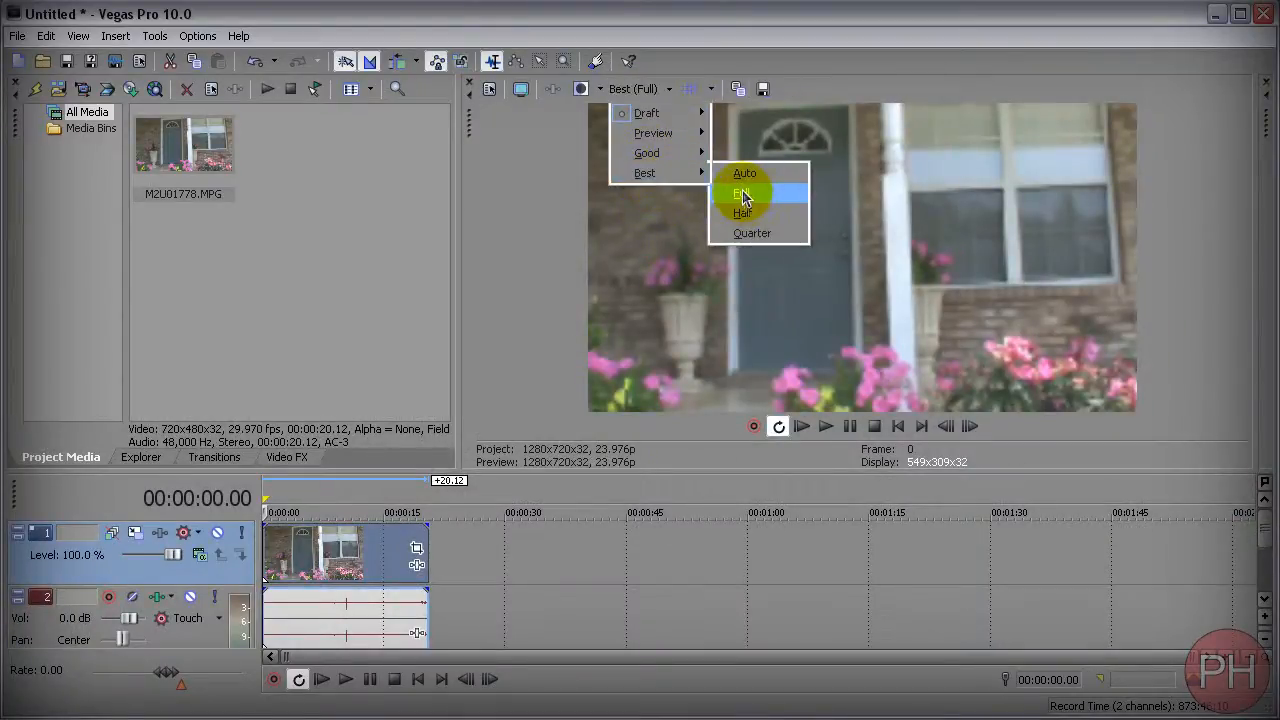
left_click(744, 194)
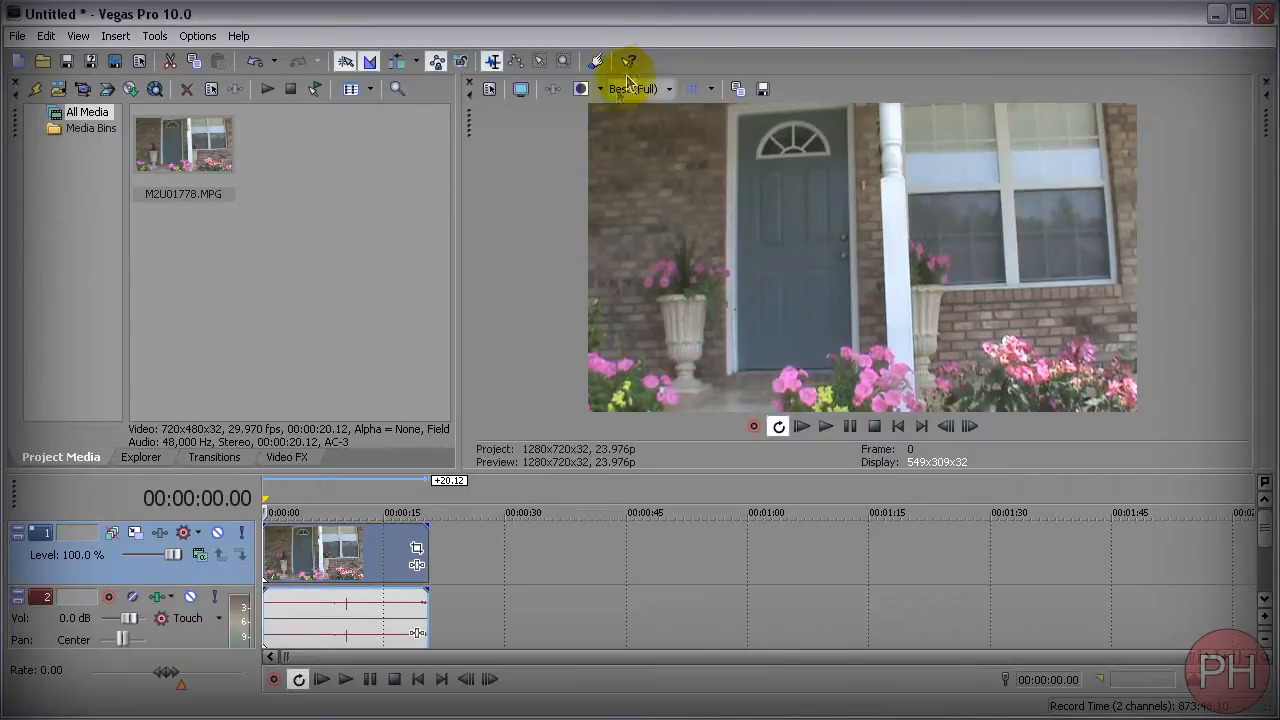
mouse_move(763, 89)
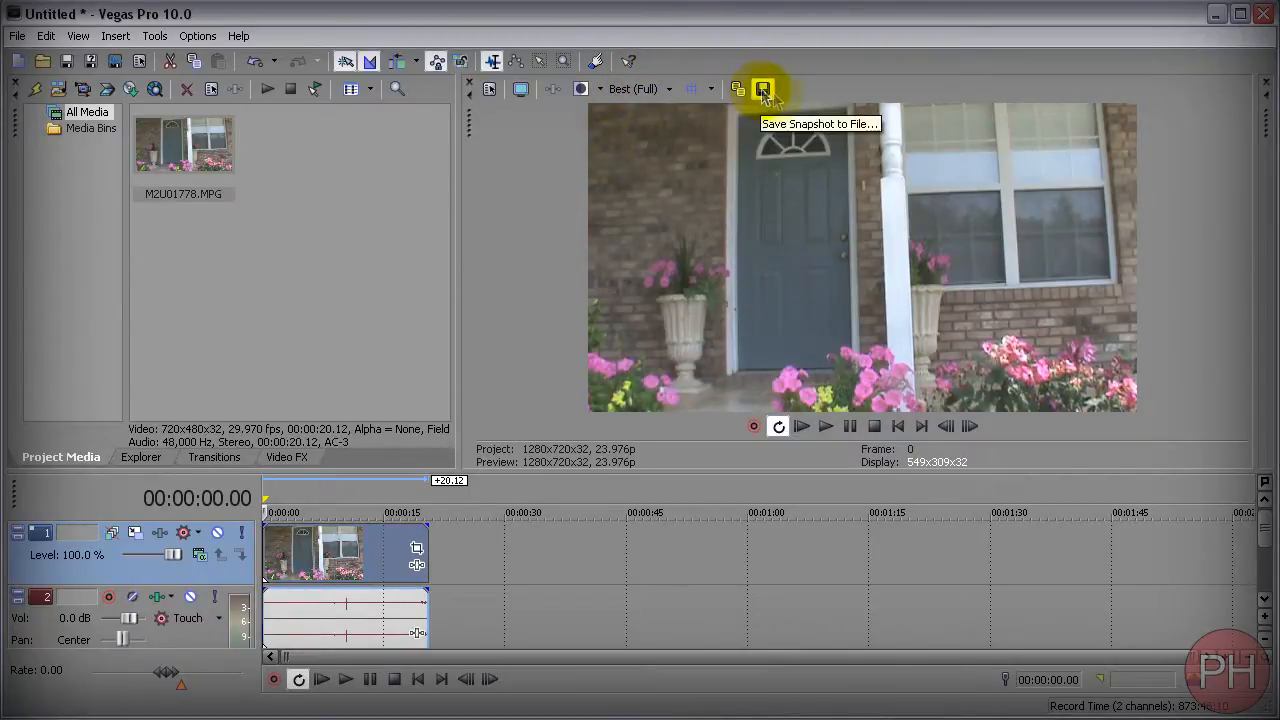
left_click(763, 89)
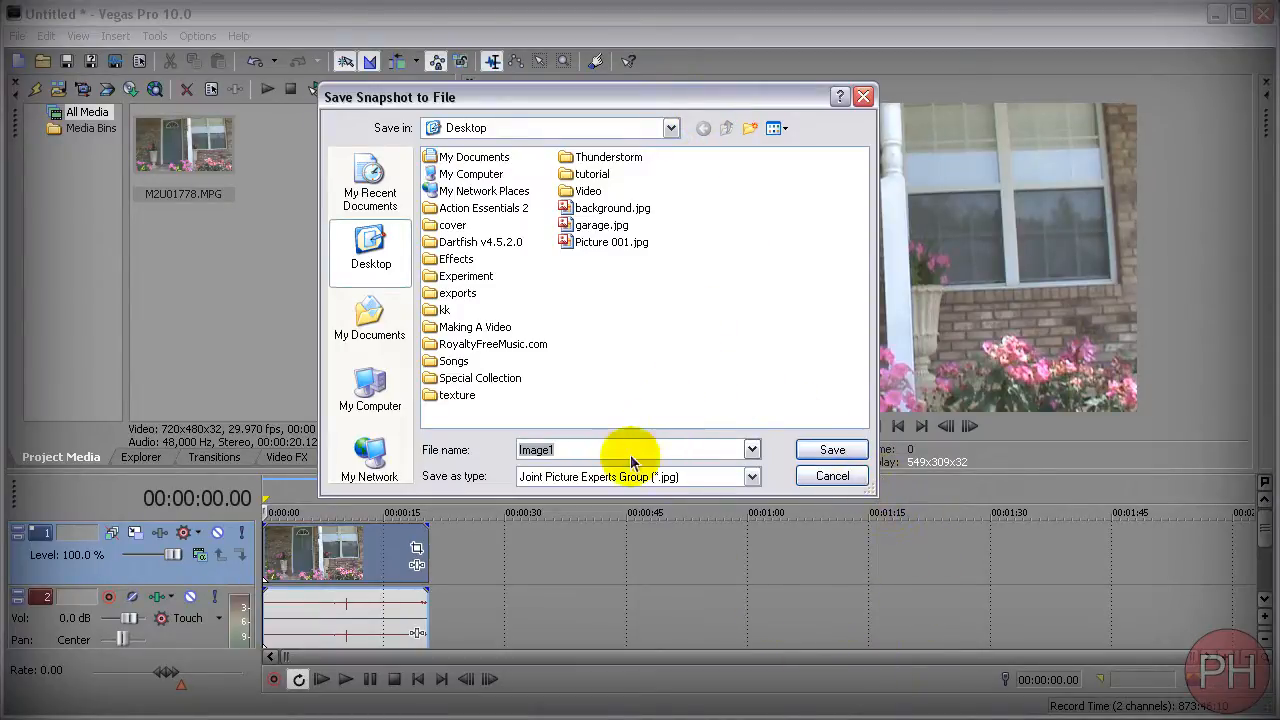
Step: Save the empty-porch snapshot as the JPEG 'background video'
left_click(610, 449)
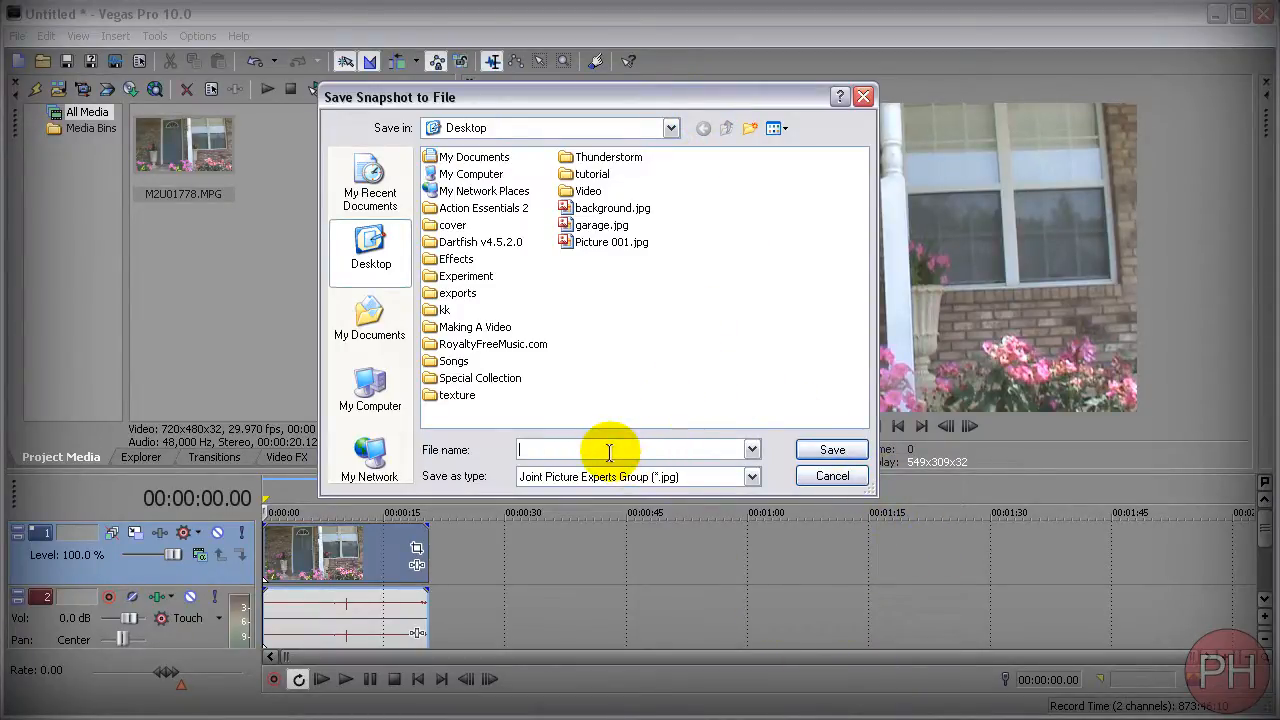
type("bacgkround video")
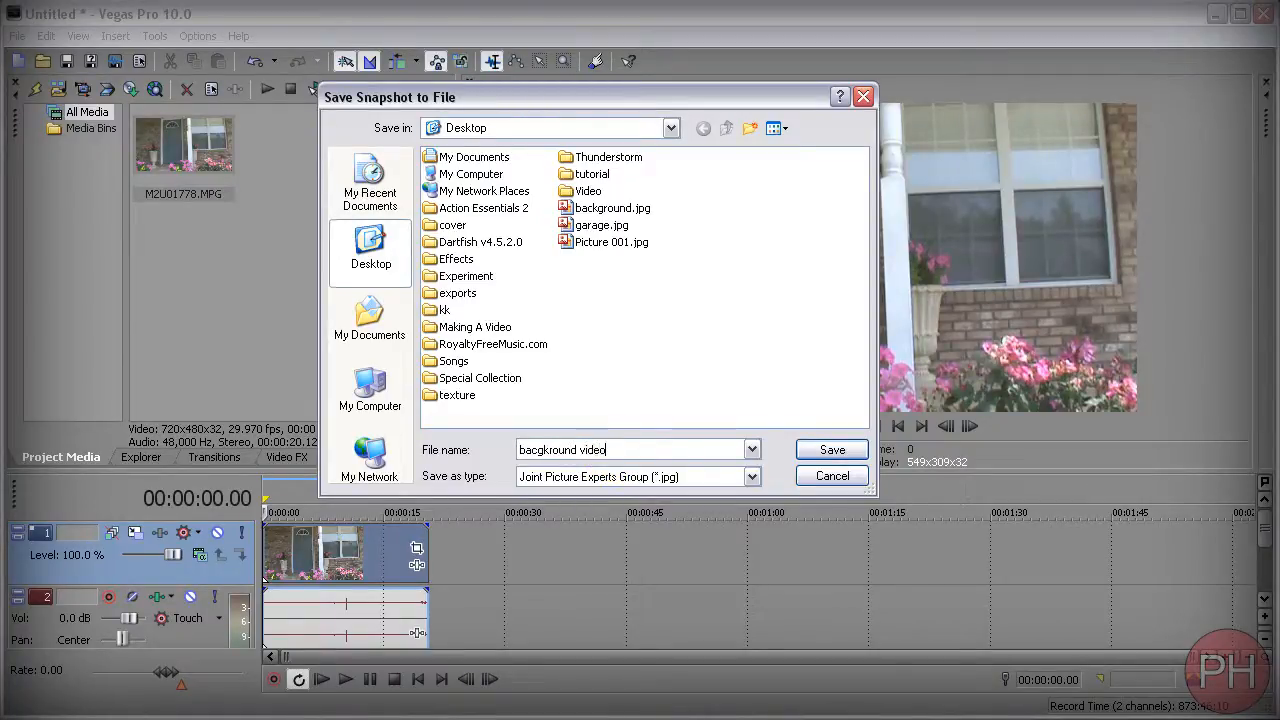
left_click(831, 449)
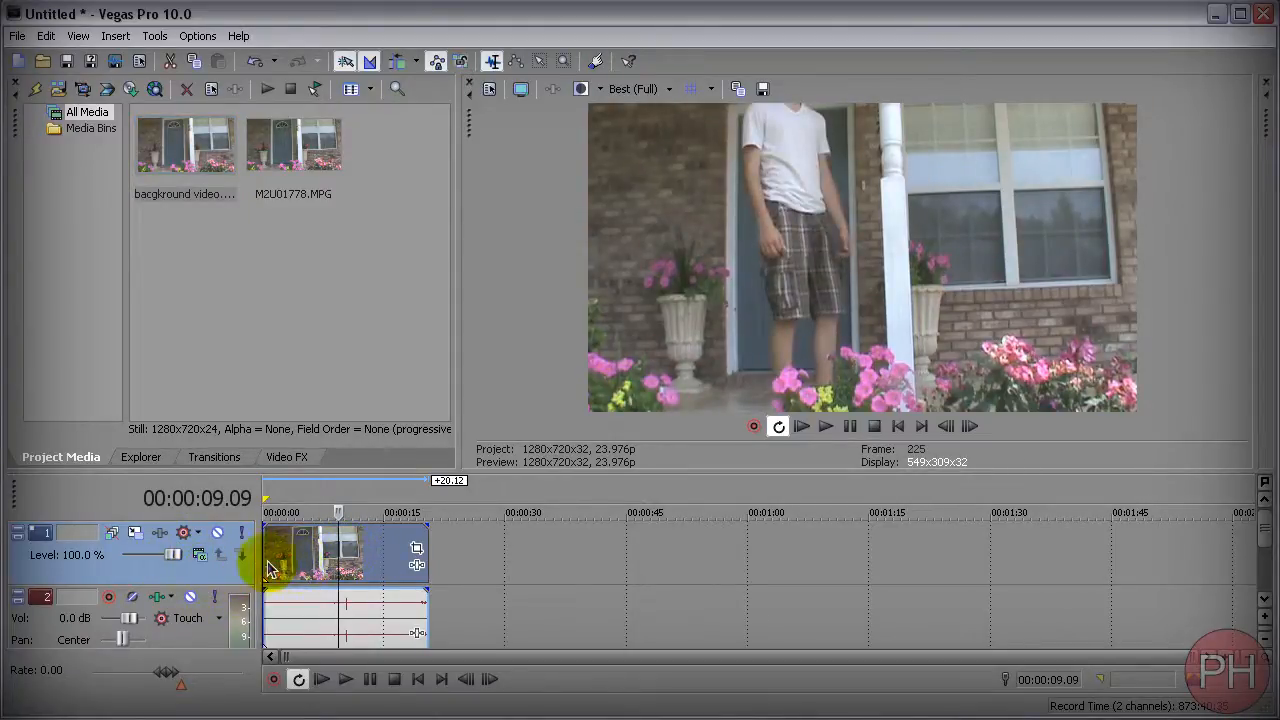
Step: Insert an empty video track above the porch clip's track
right_click(270, 565)
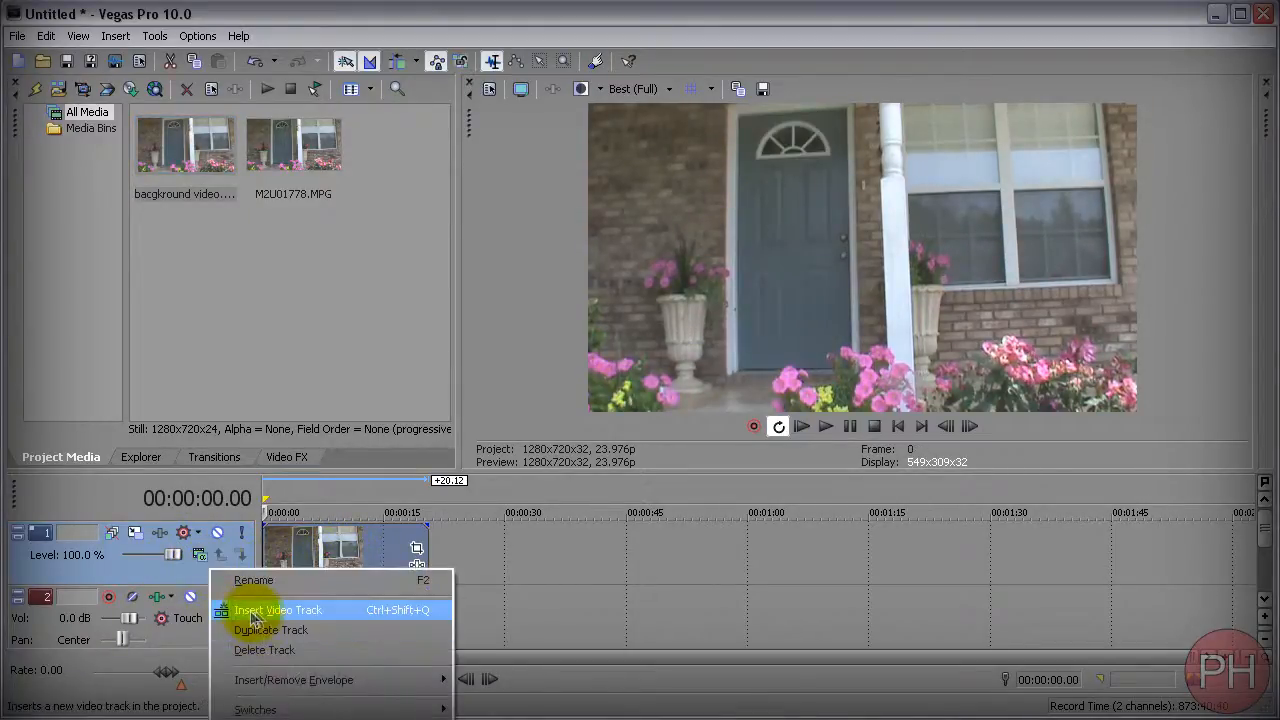
left_click(277, 610)
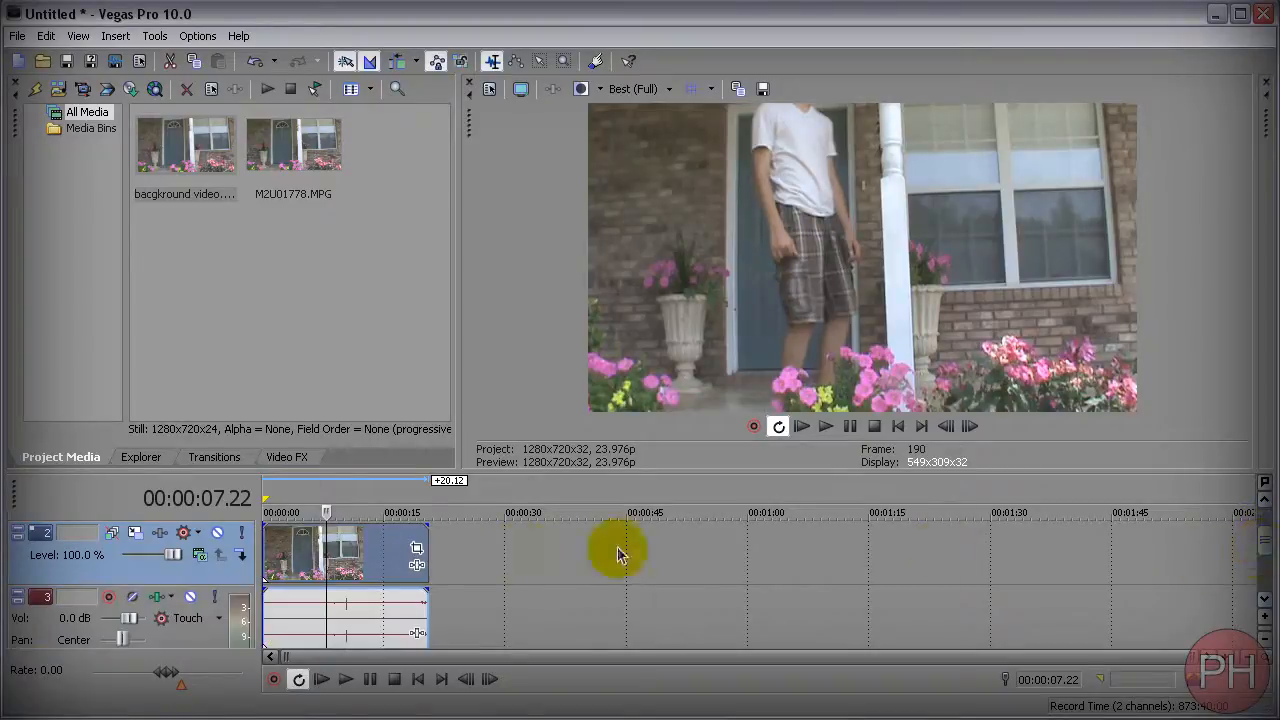
left_click(825, 425)
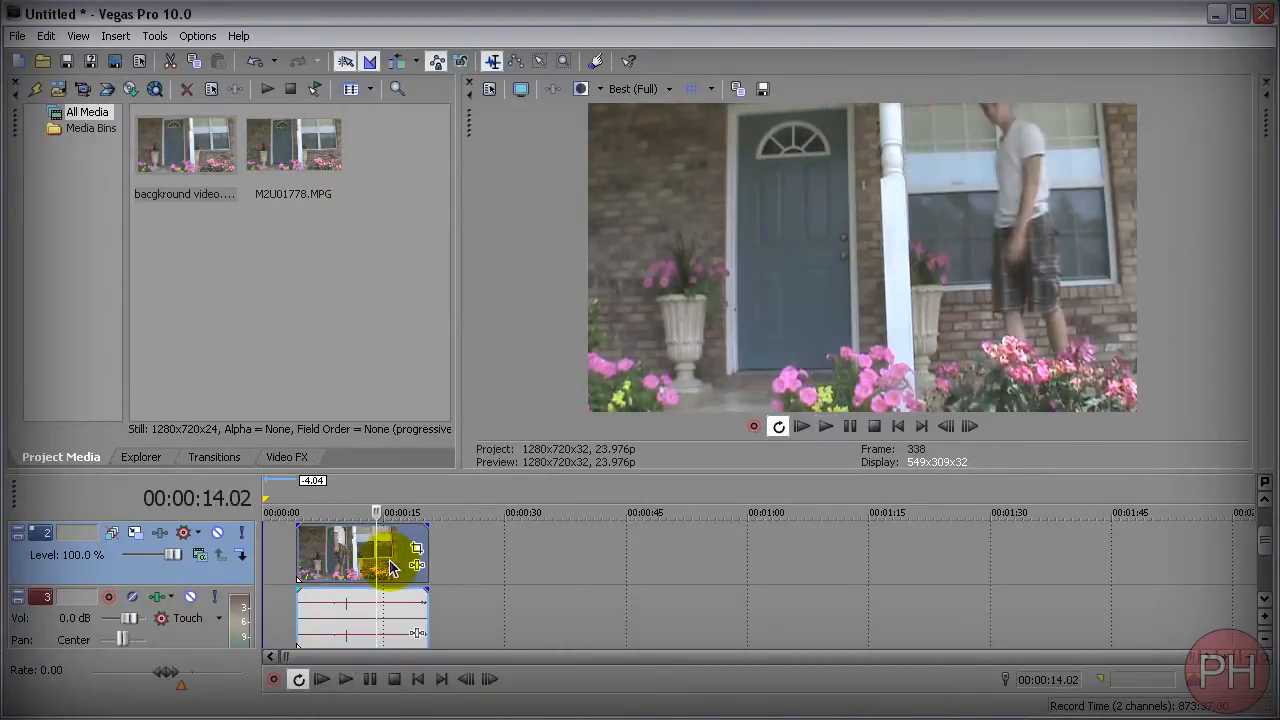
left_click(824, 426)
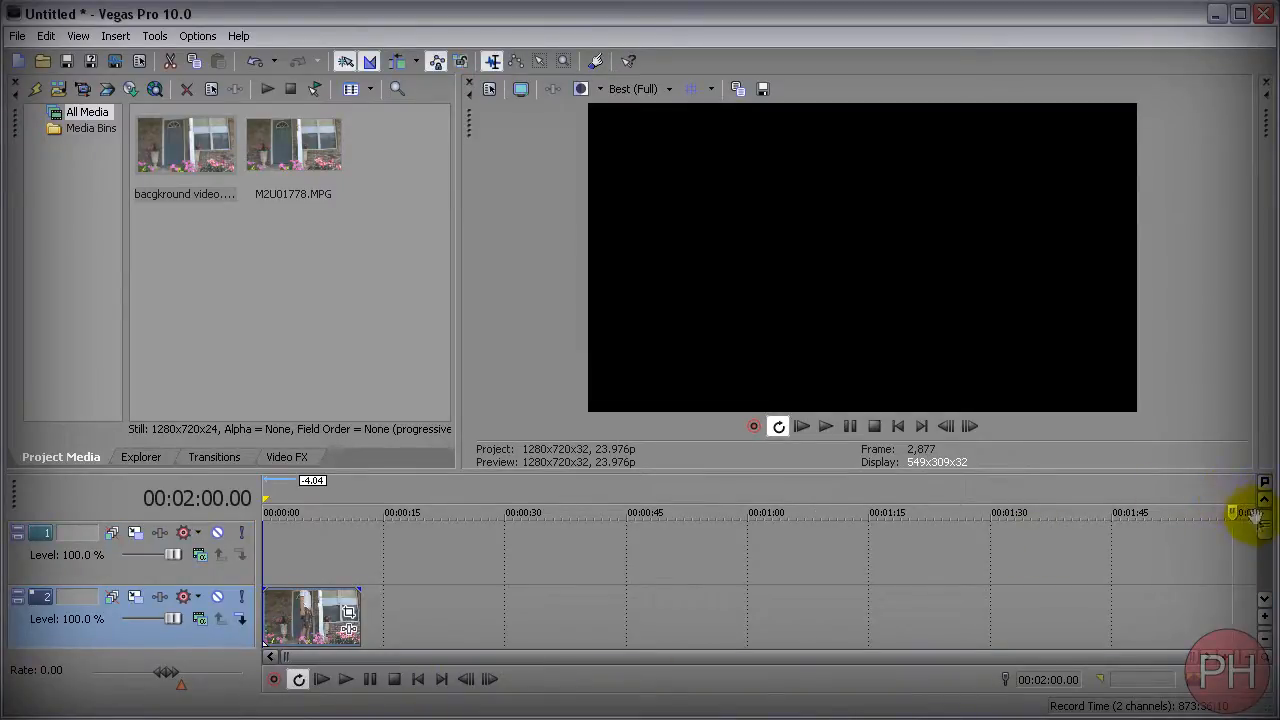
Step: Place the empty-porch still on the top track over the clip, testing then restoring full opacity
left_click(293, 145)
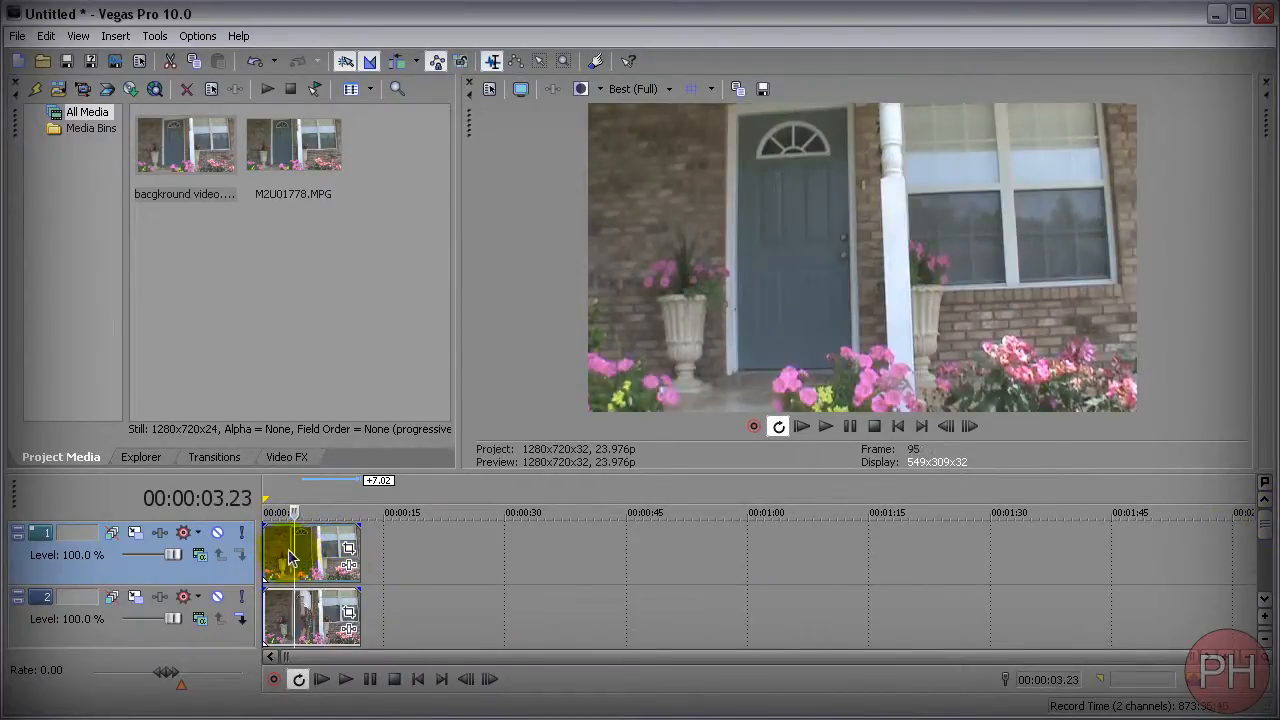
left_click_drag(290, 555, 145, 555)
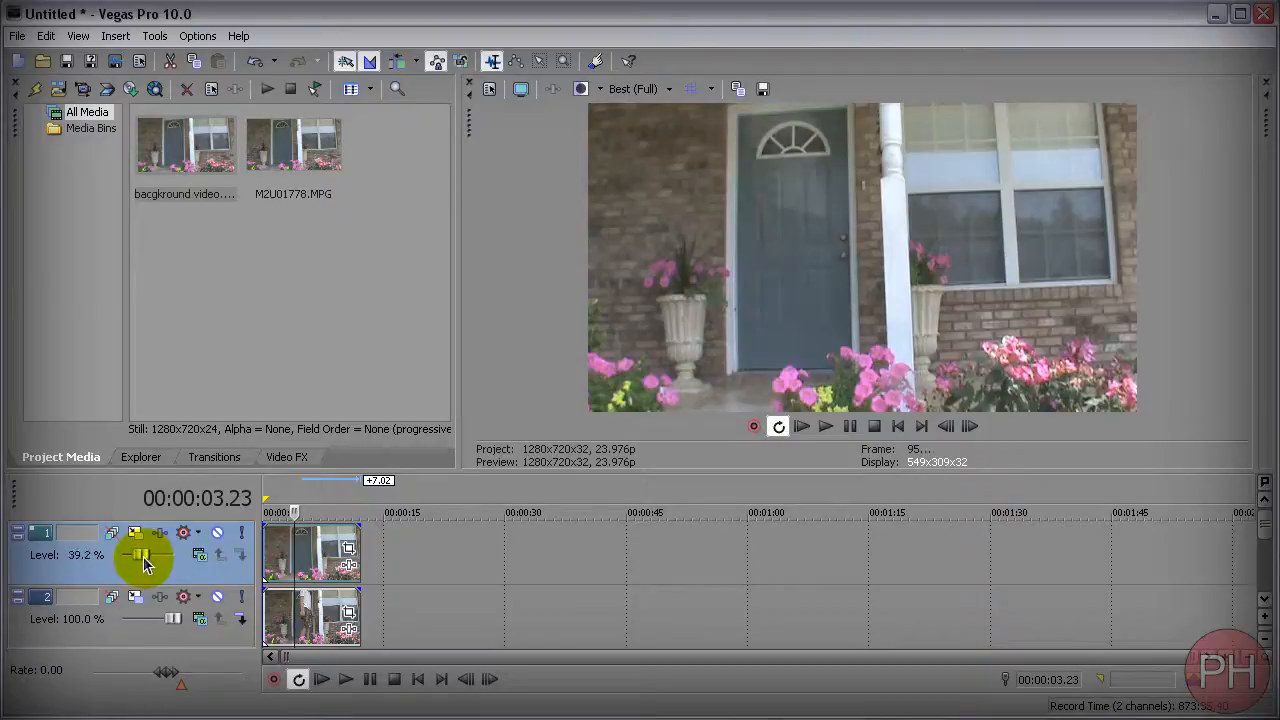
left_click_drag(140, 555, 148, 555)
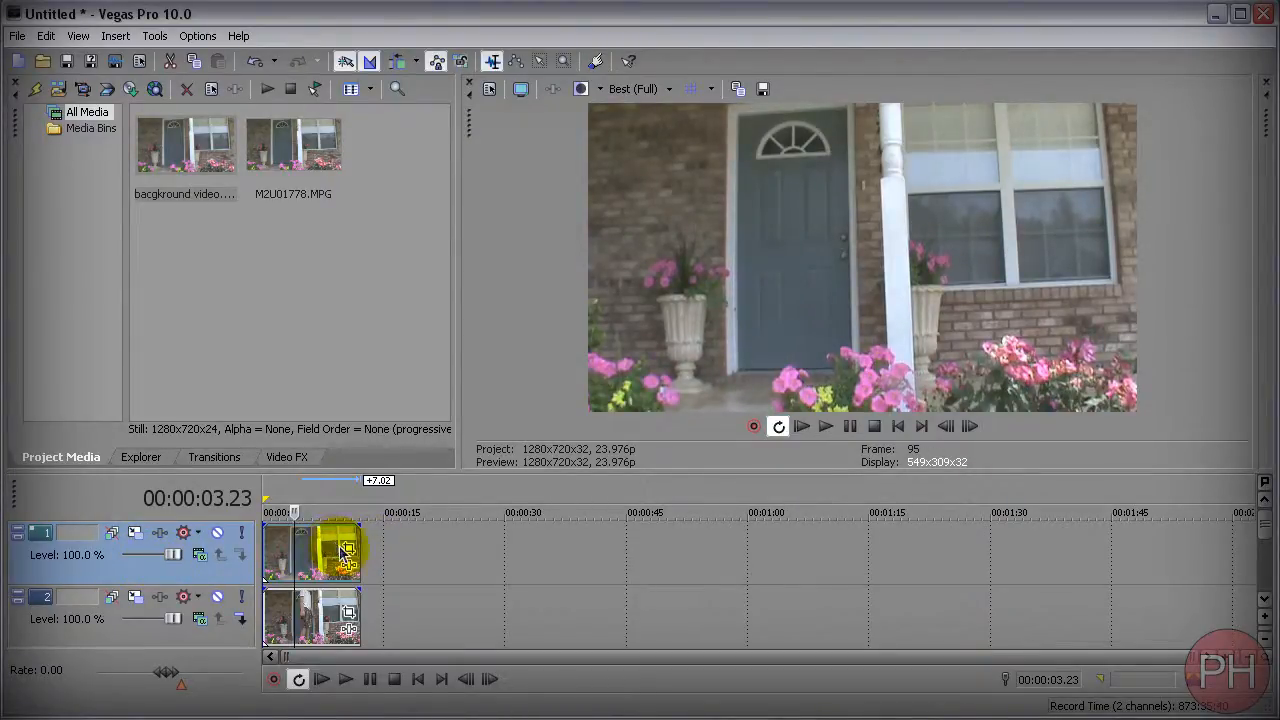
mouse_move(348, 553)
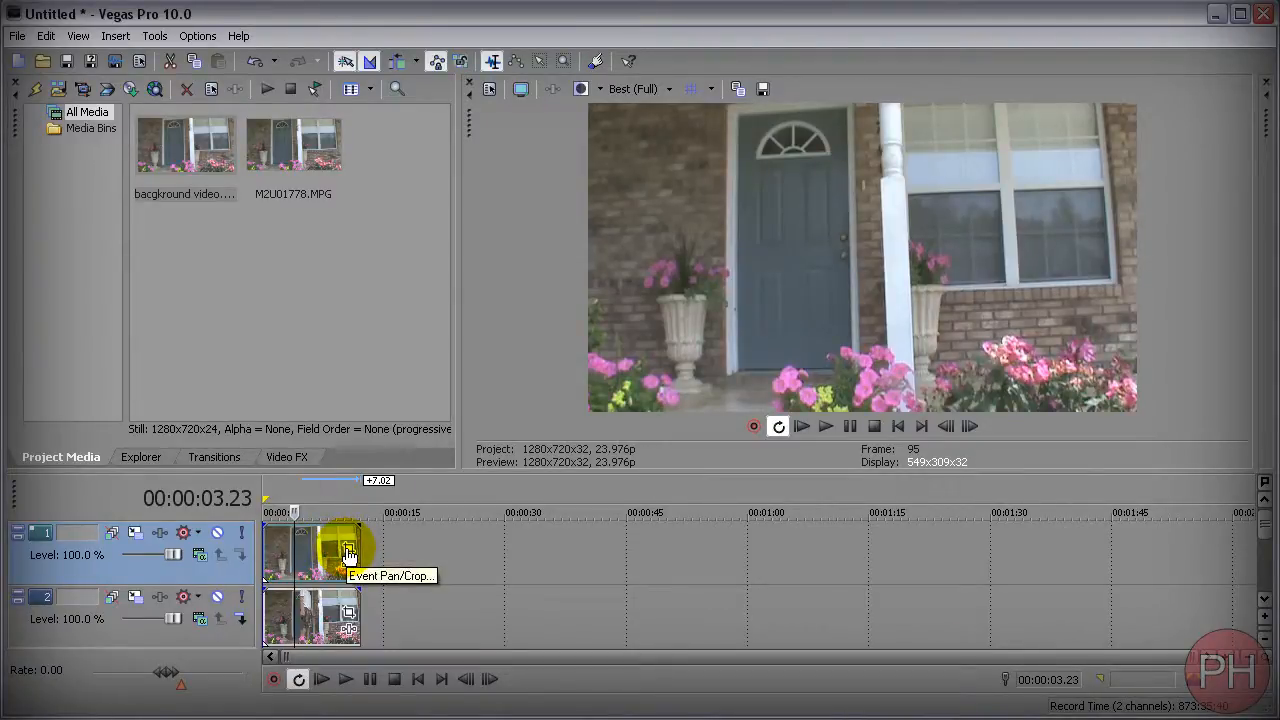
Step: Check Mask in Event Pan/Crop for the background still
left_click(348, 548)
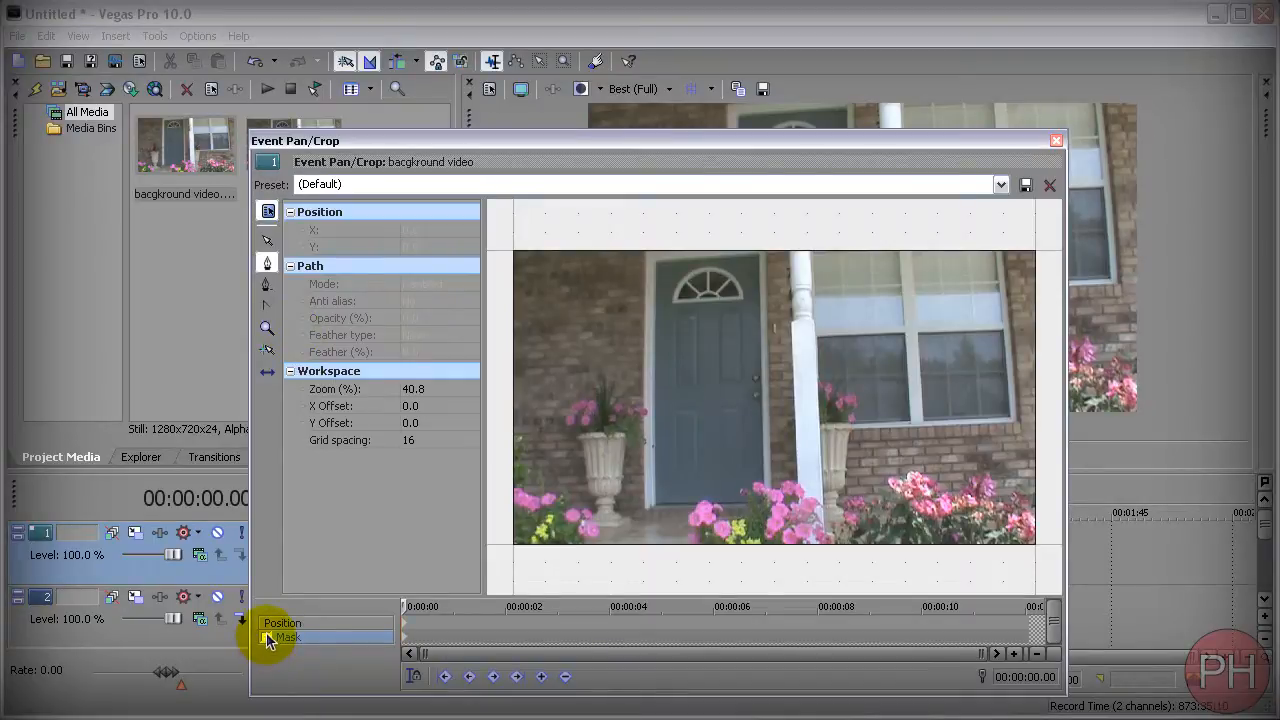
left_click(267, 637)
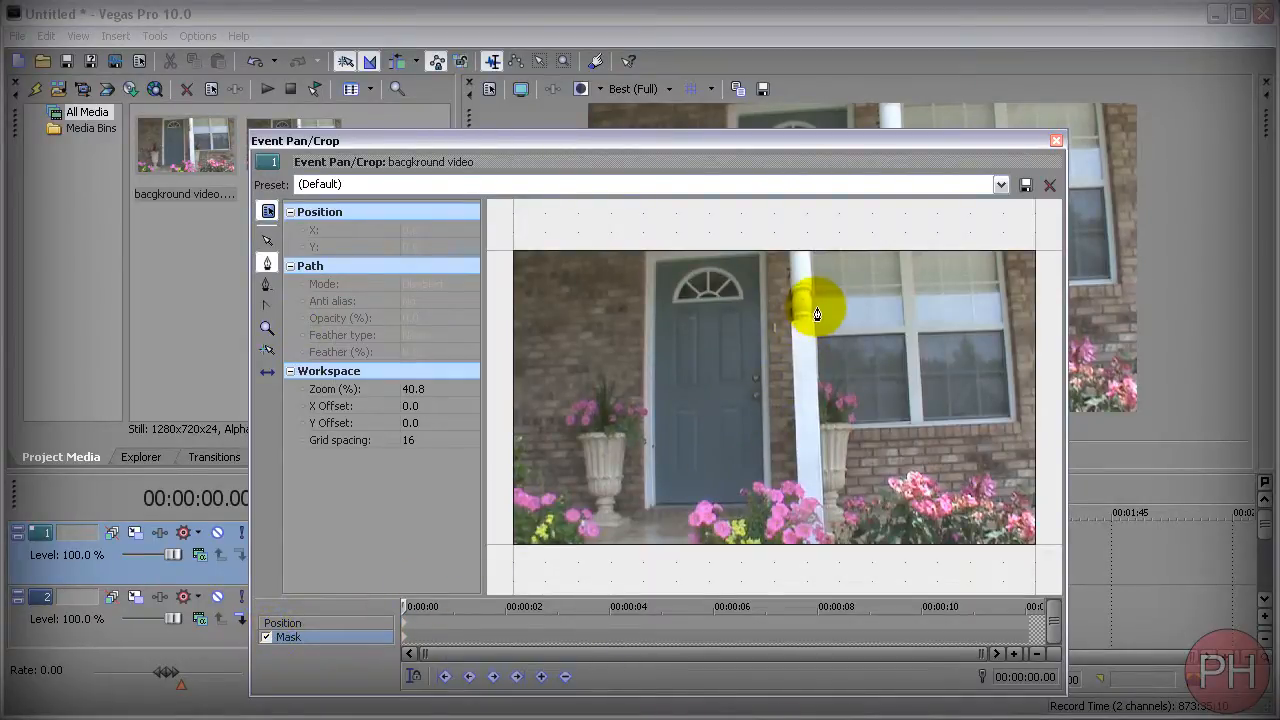
mouse_move(1015, 150)
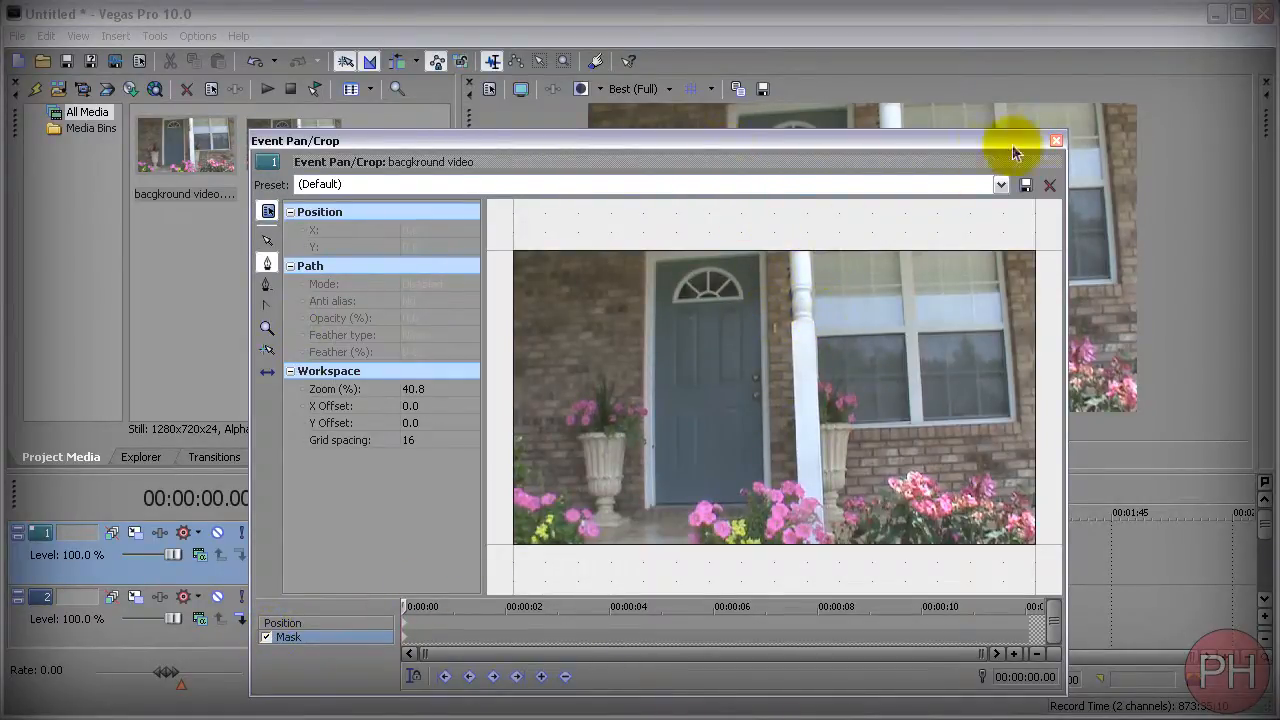
left_click(1056, 140)
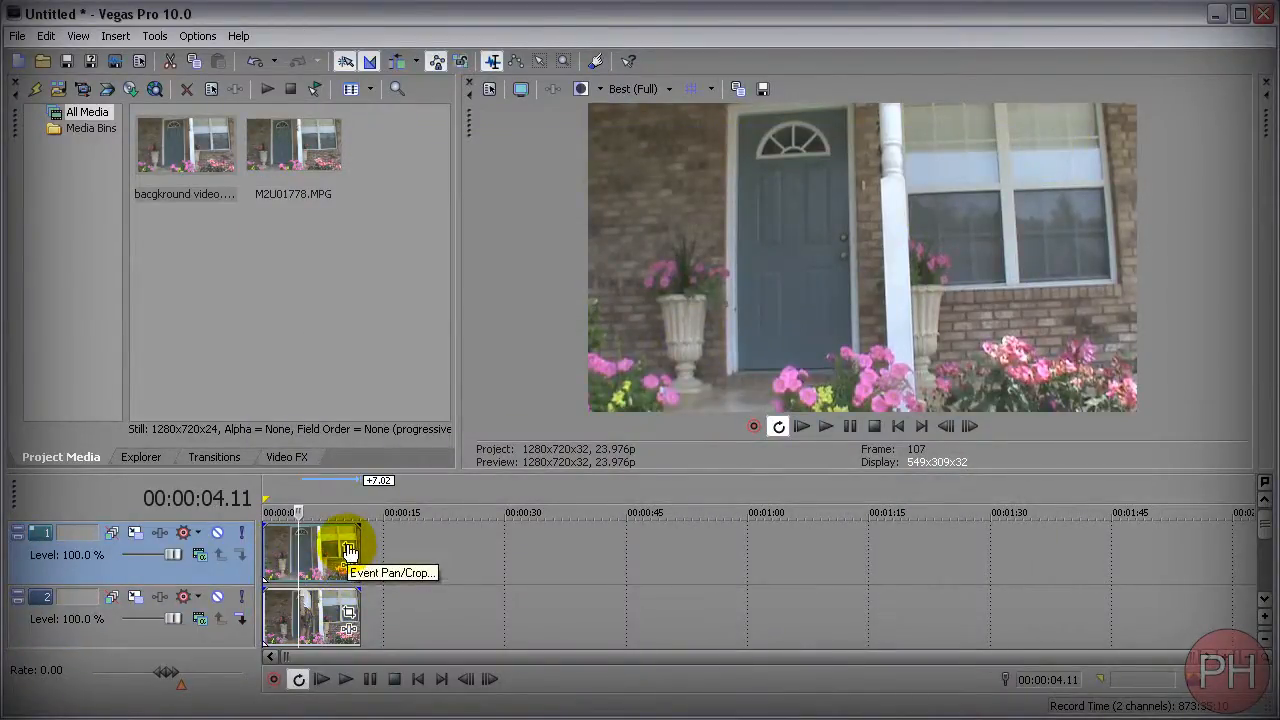
Step: Reopen Event Pan/Crop and zoom in on the top of the white pillar
left_click(349, 551)
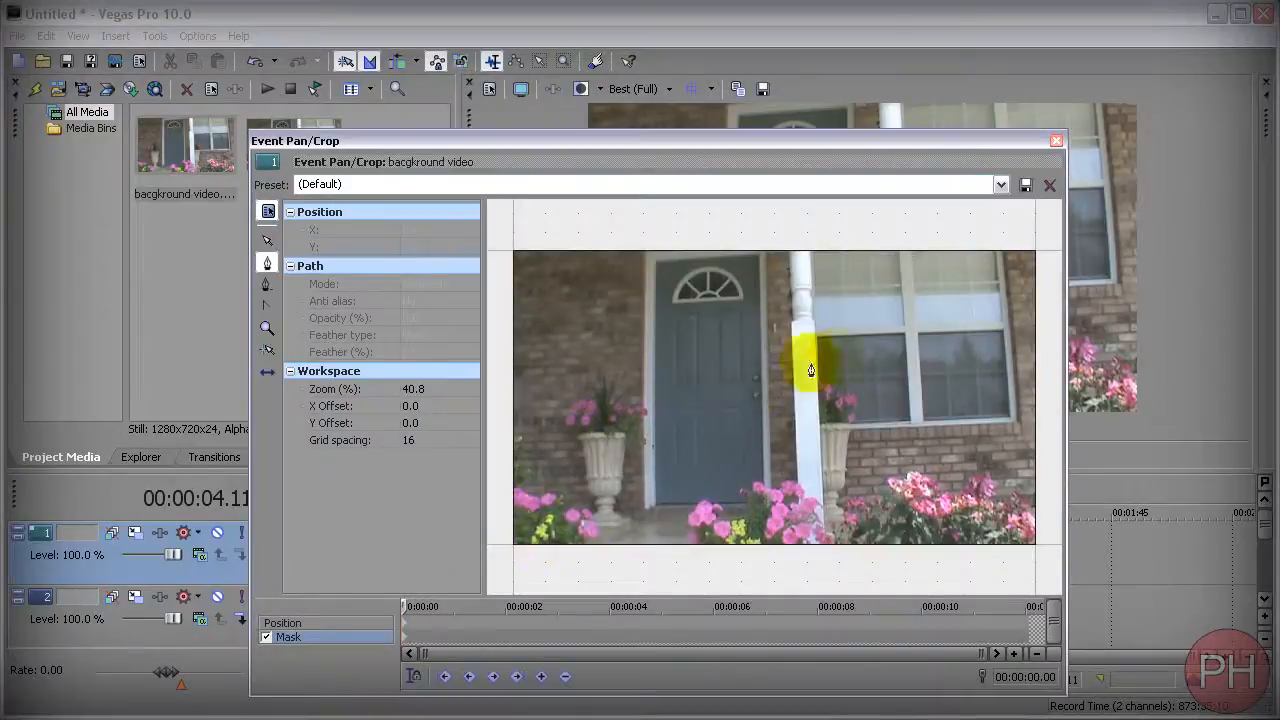
left_click_drag(811, 370, 829, 281)
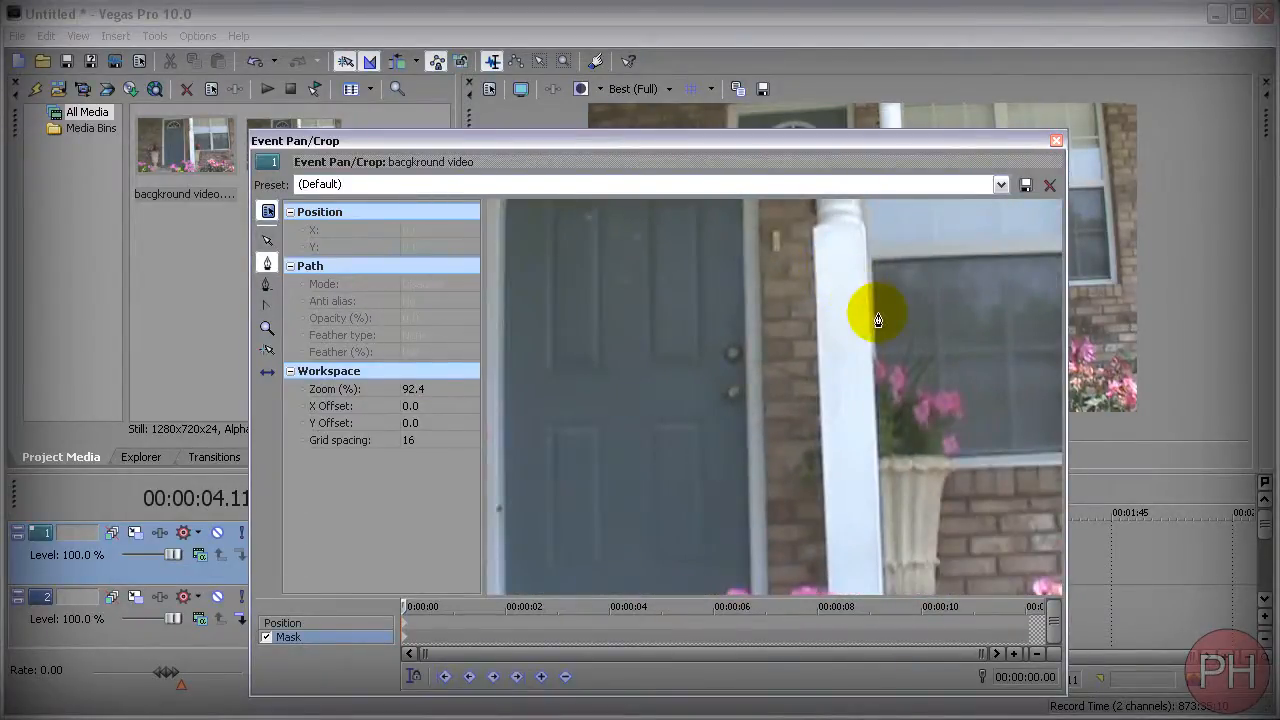
left_click_drag(878, 318, 717, 373)
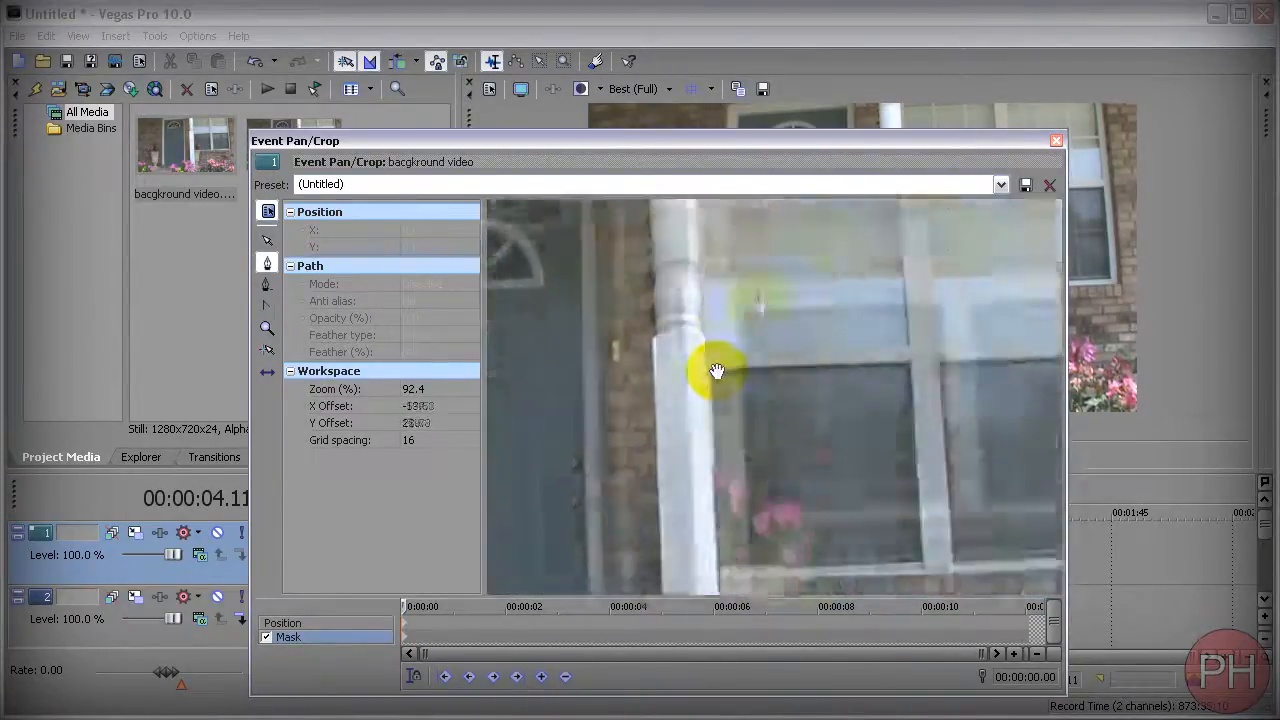
left_click_drag(718, 372, 765, 555)
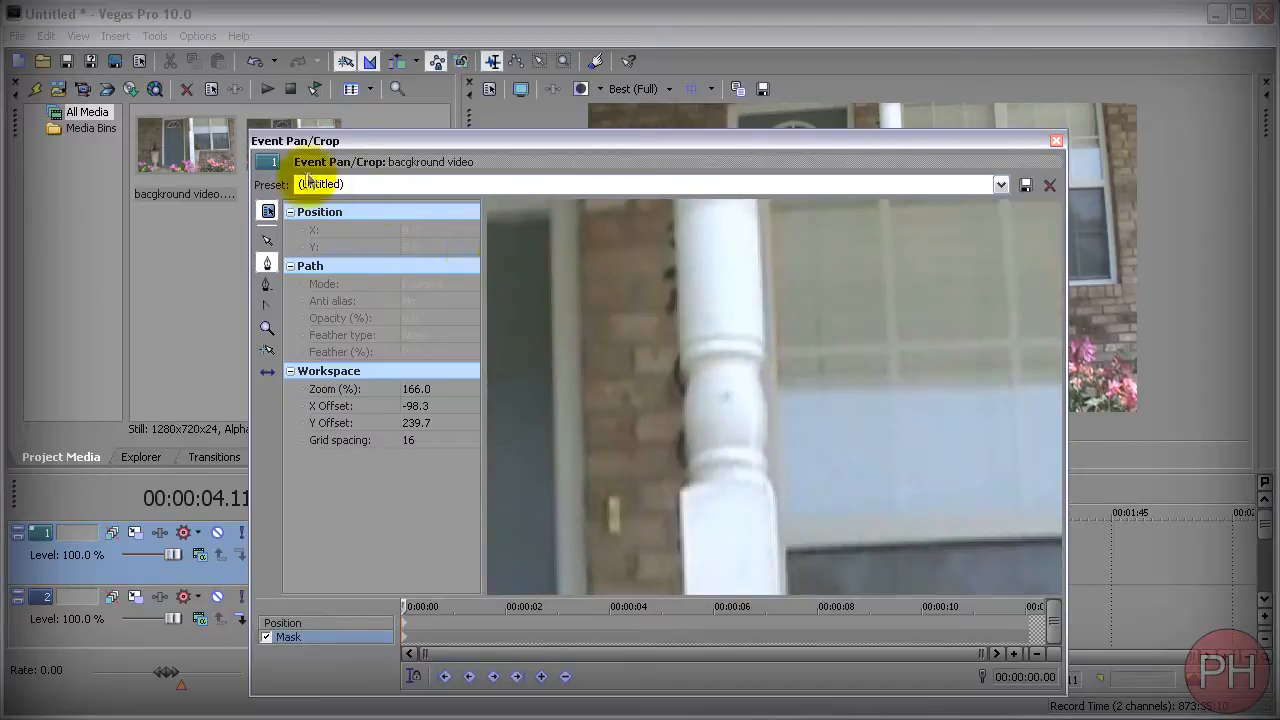
mouse_move(267, 350)
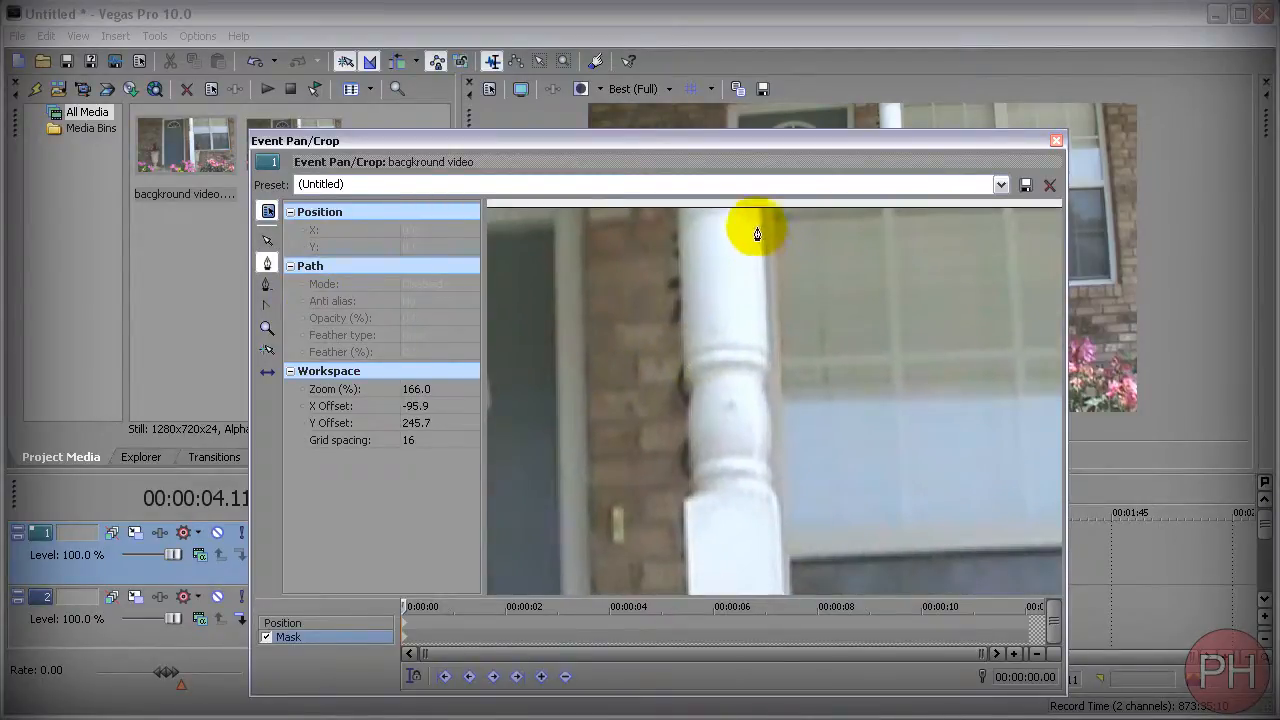
Step: Discard the stray path and start the mask at the pillar top, adding points down its edge
left_click_drag(757, 233, 778, 264)
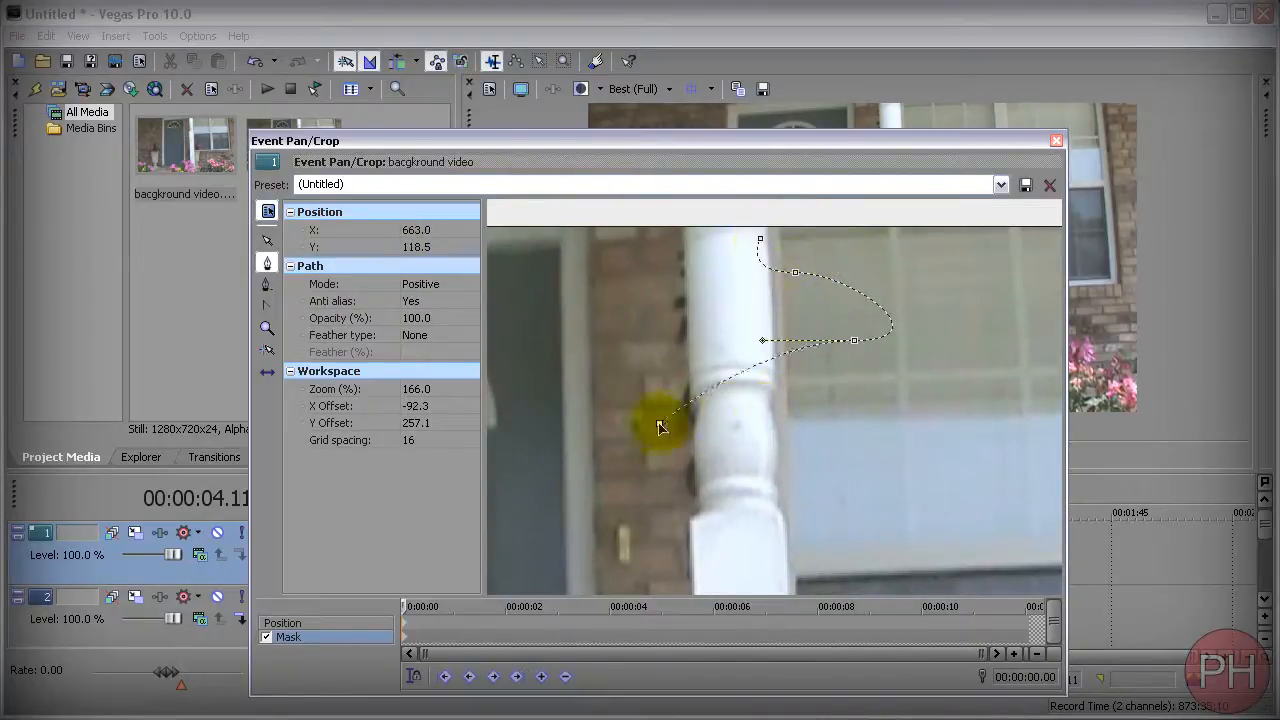
left_click_drag(660, 425, 635, 335)
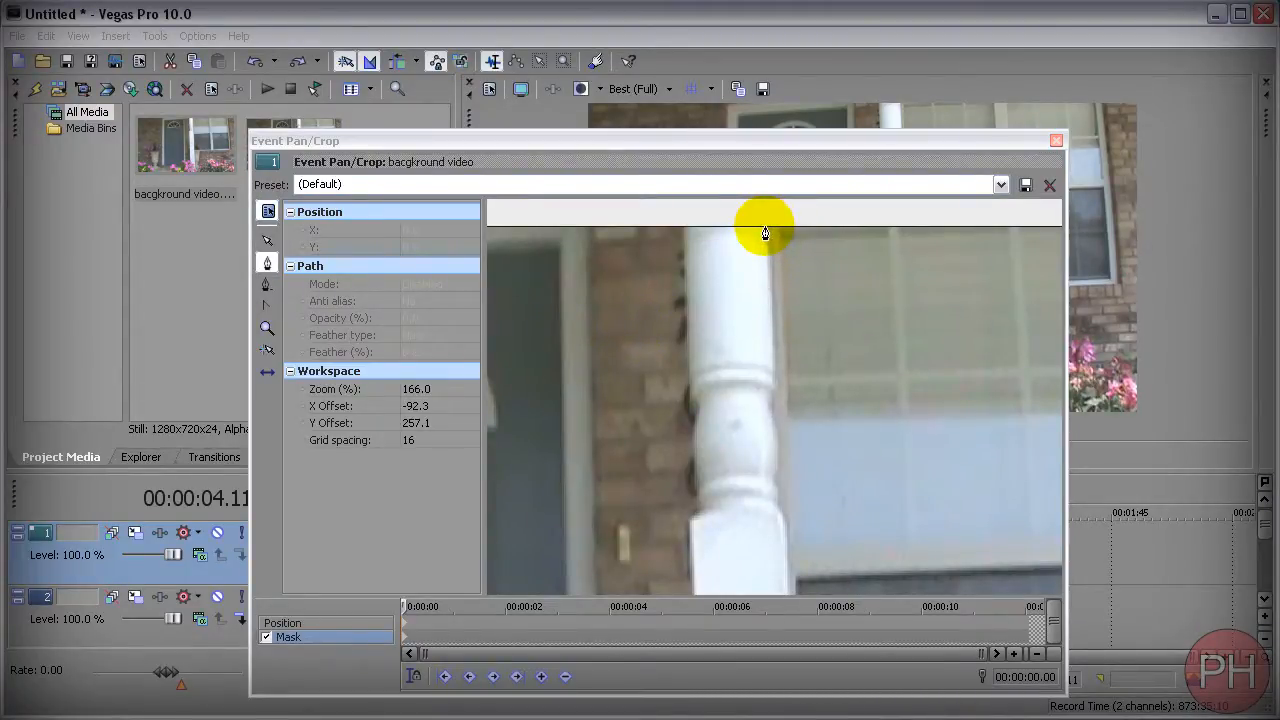
left_click_drag(765, 232, 777, 378)
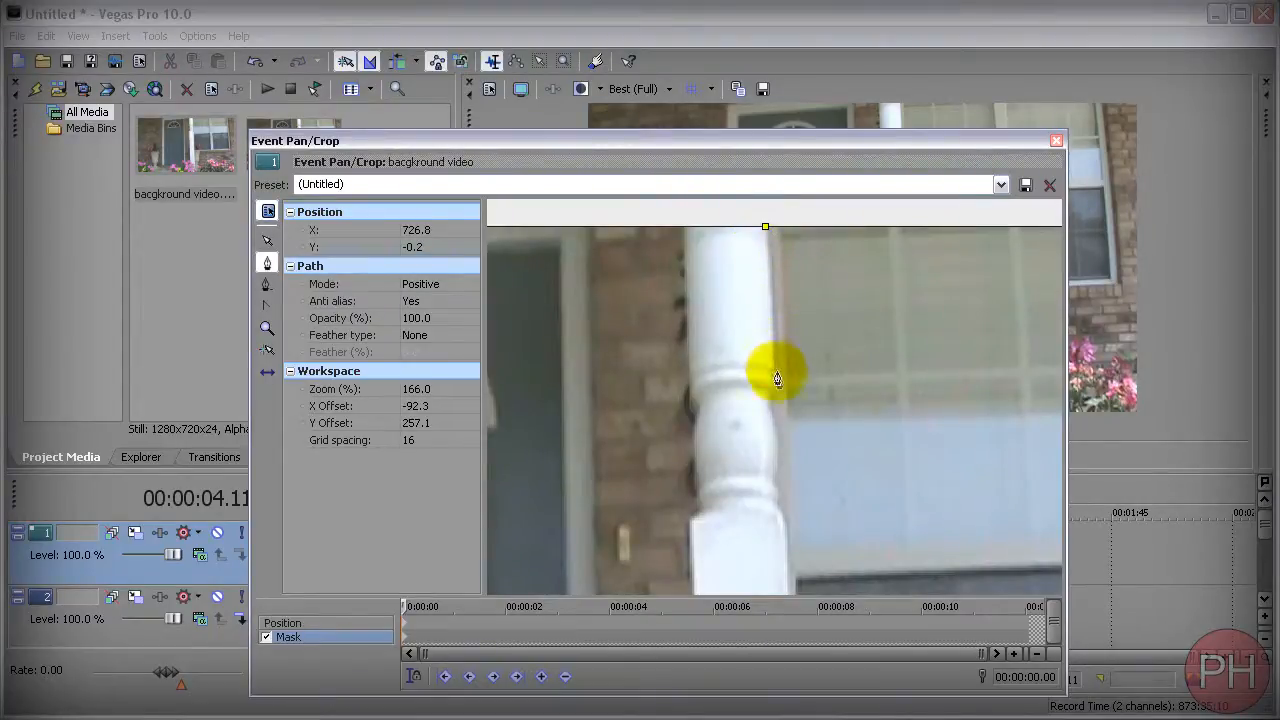
left_click_drag(777, 378, 773, 428)
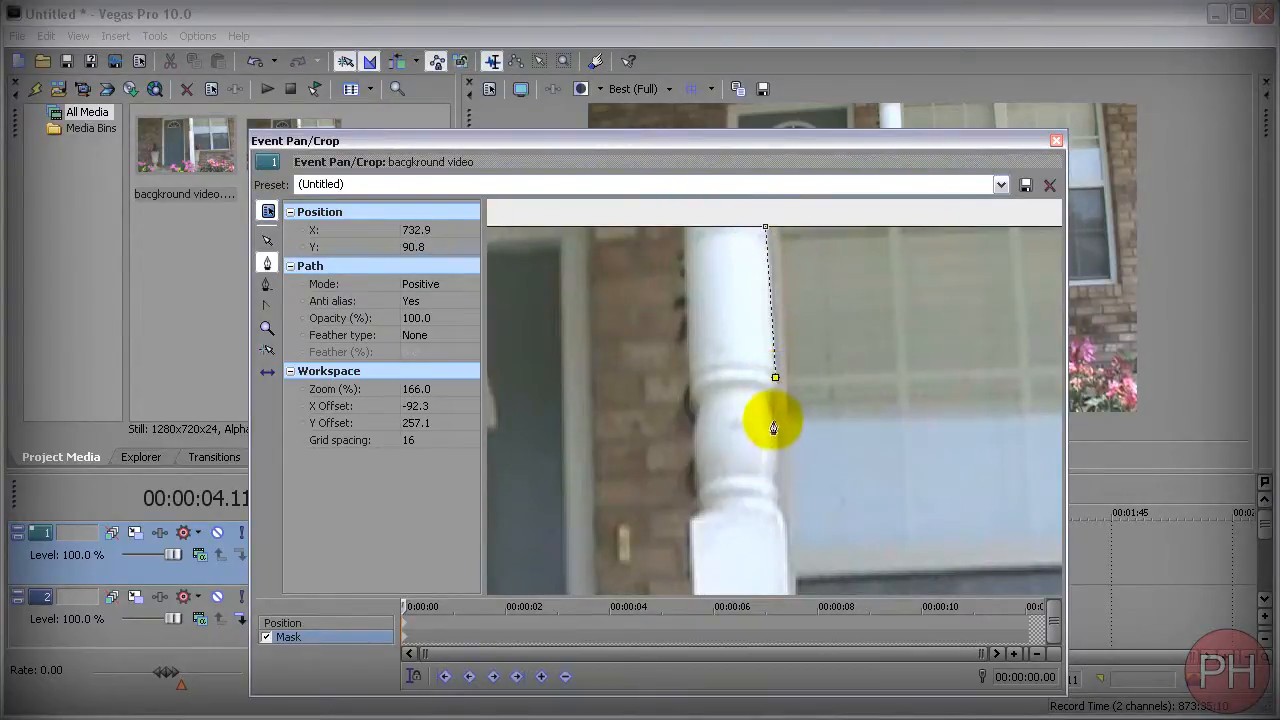
left_click_drag(773, 427, 777, 417)
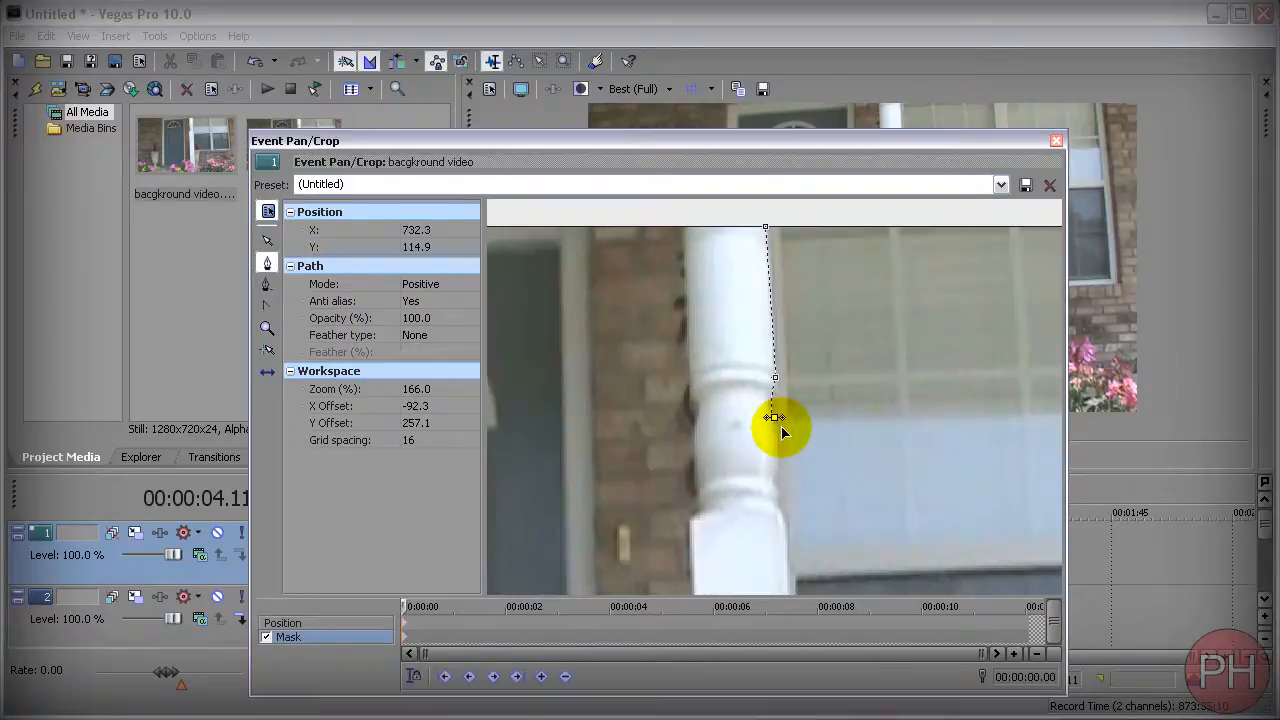
left_click_drag(775, 417, 775, 455)
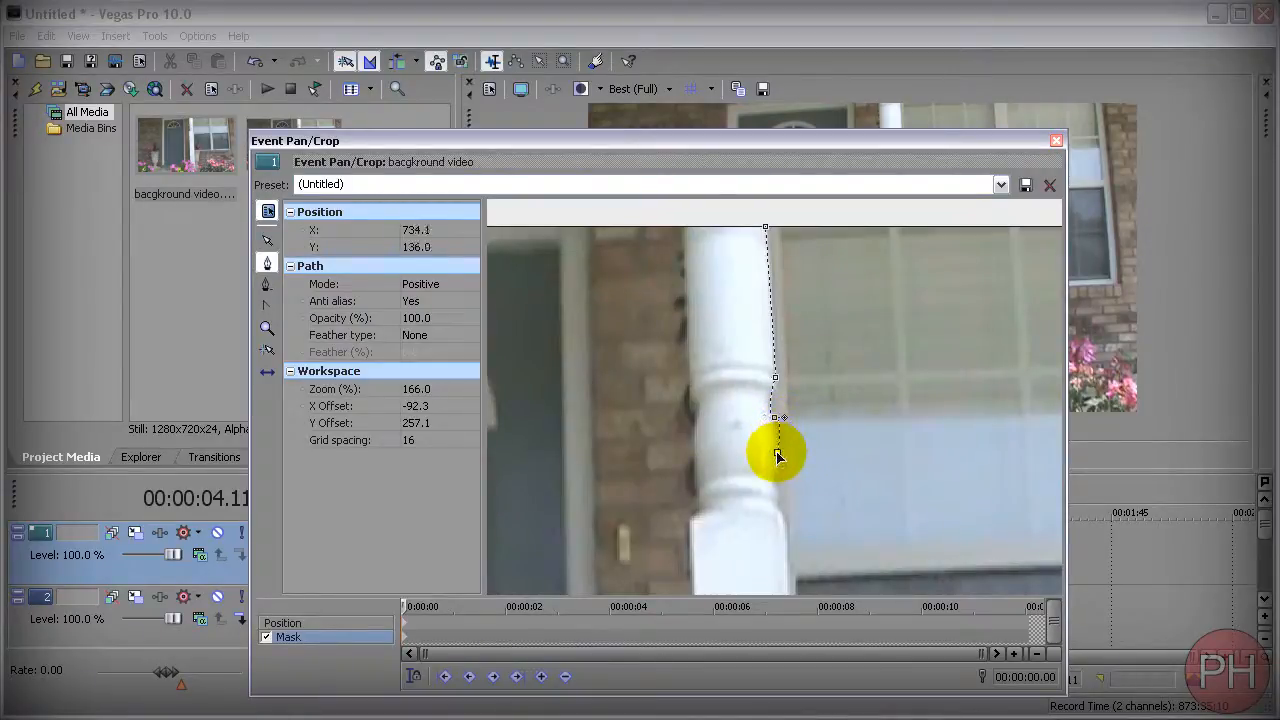
left_click_drag(780, 455, 775, 470)
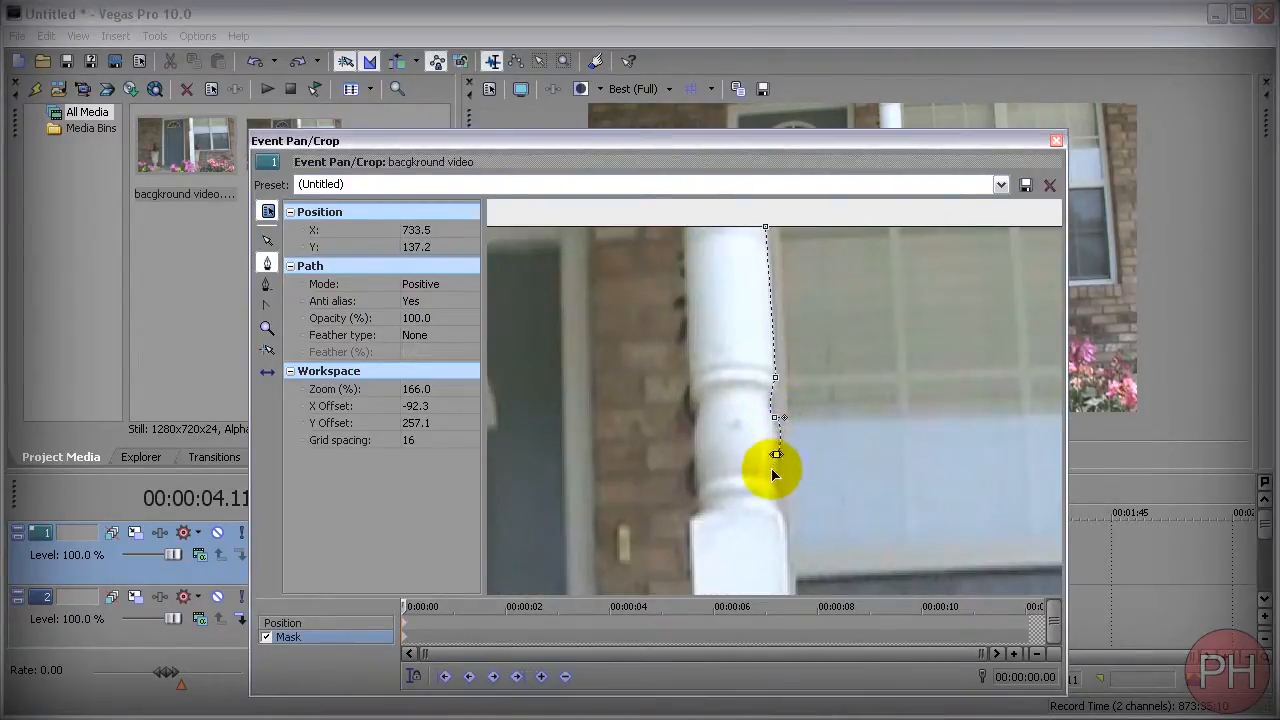
left_click_drag(775, 475, 775, 418)
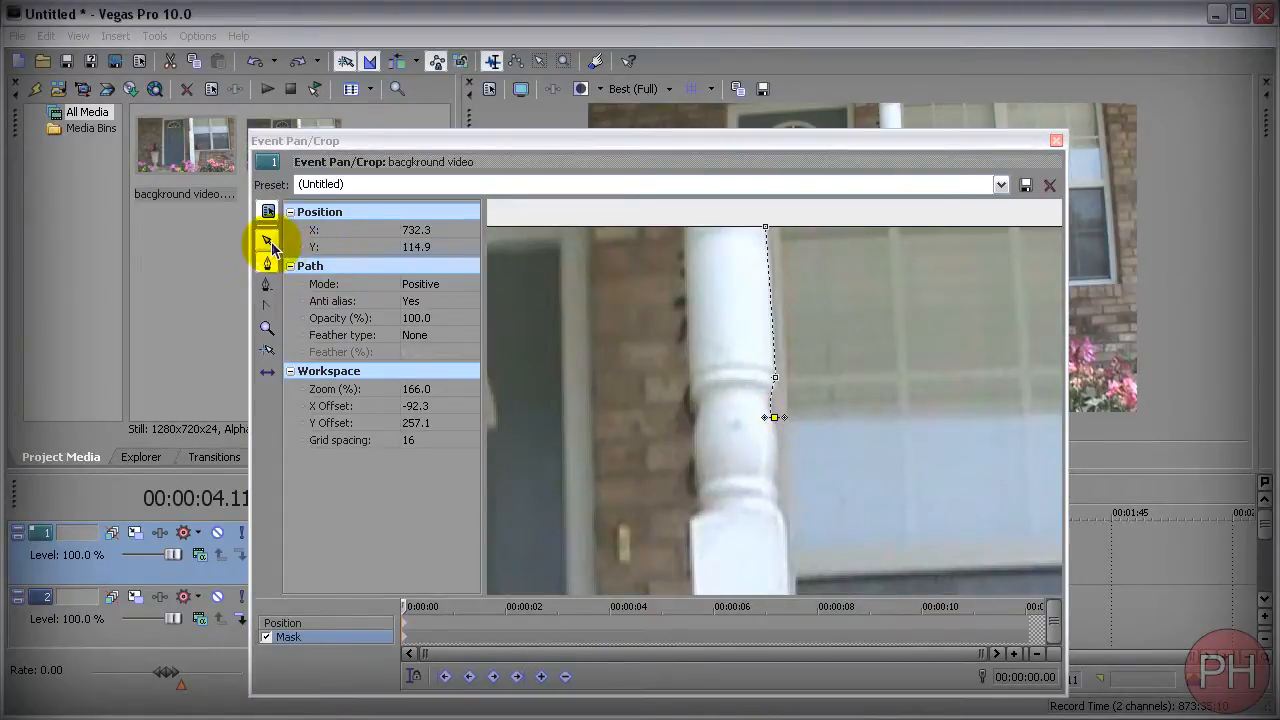
mouse_move(270, 247)
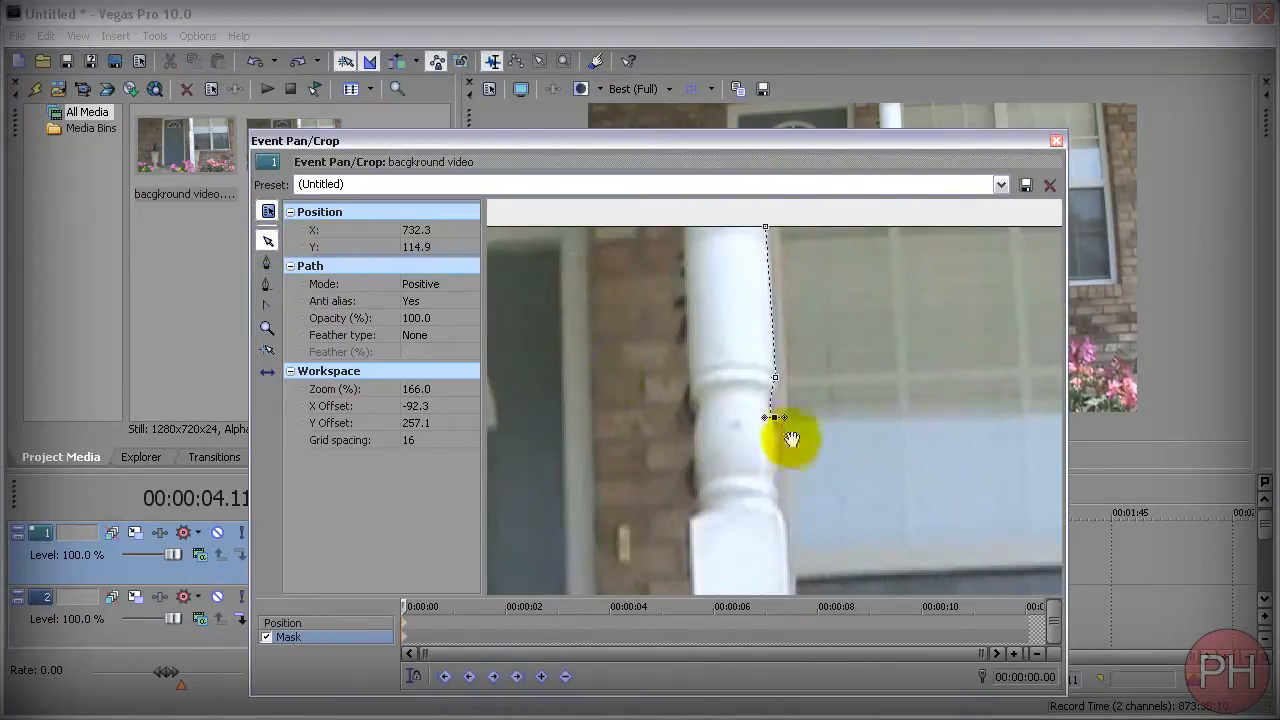
mouse_move(780, 425)
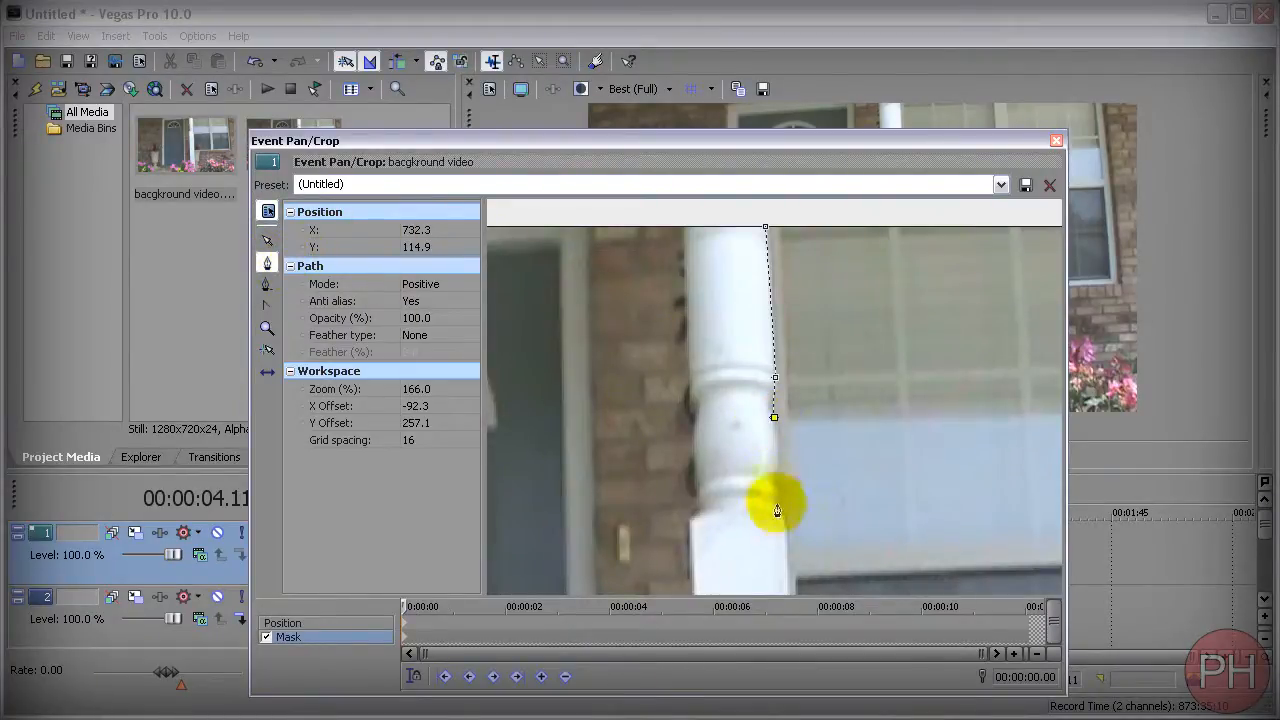
Step: Add lower mask points continuing down the pillar's right edge
left_click_drag(777, 510, 780, 472)
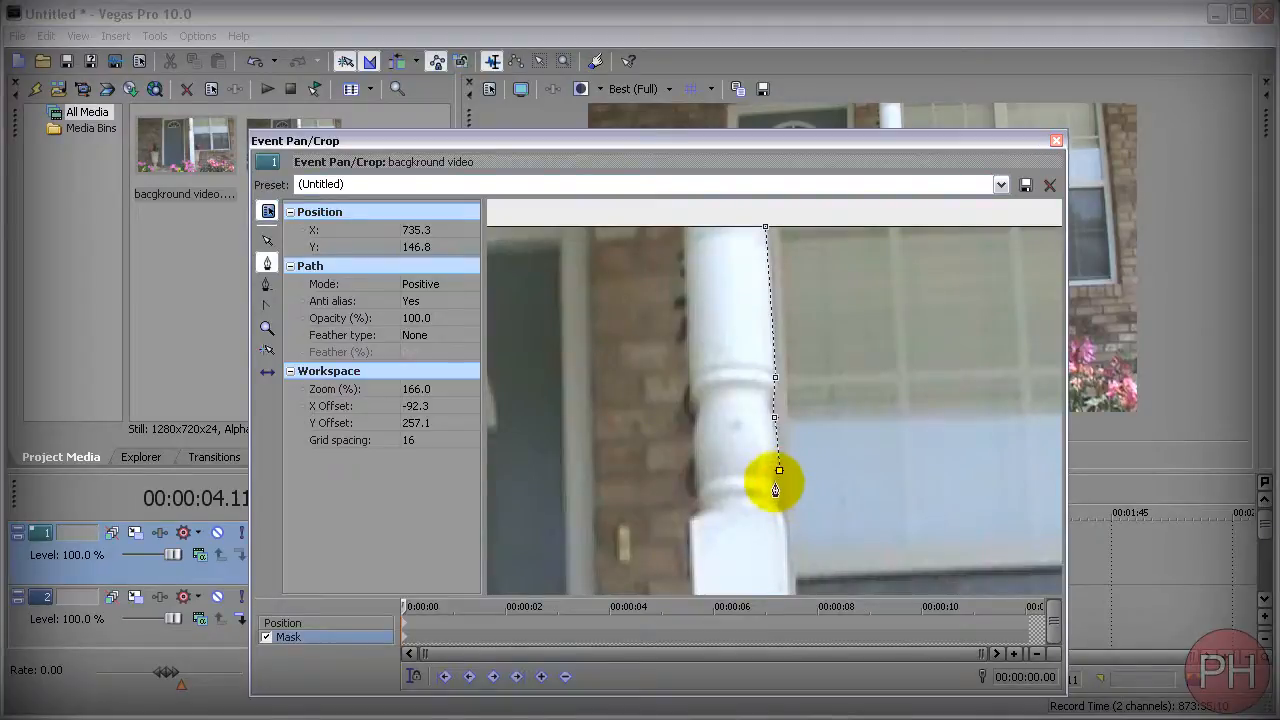
left_click_drag(779, 470, 779, 505)
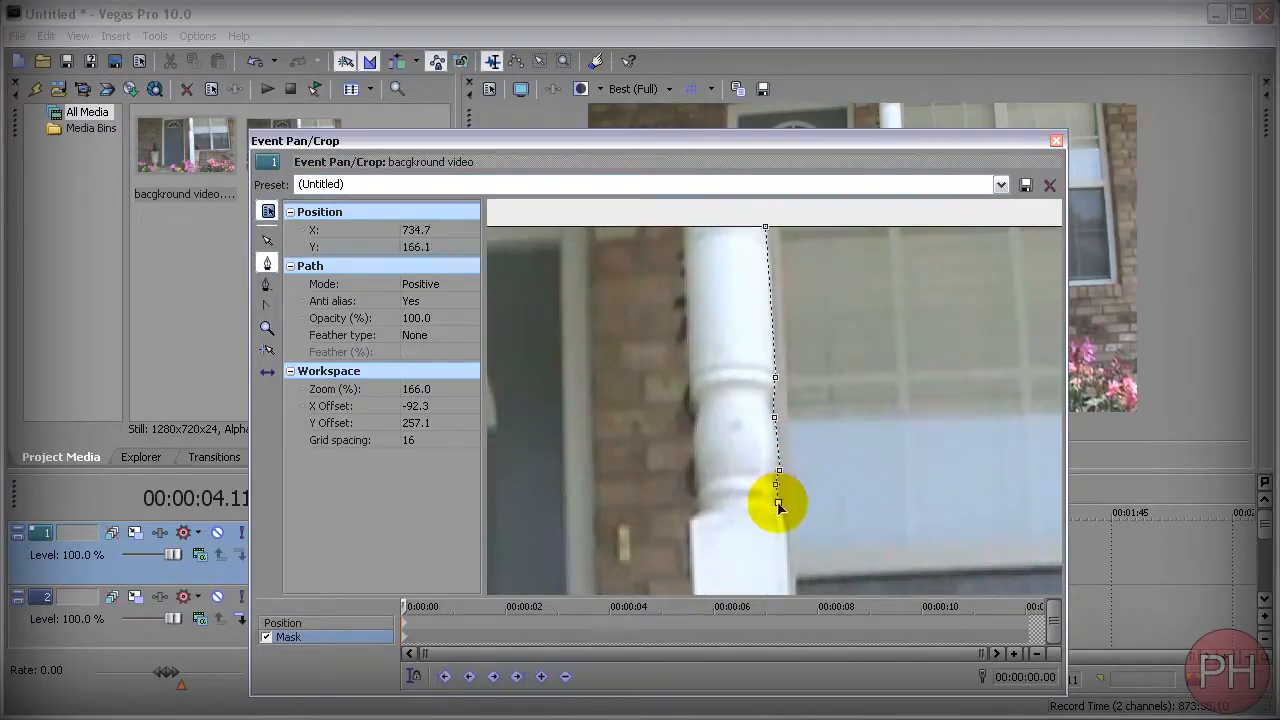
left_click_drag(780, 505, 790, 590)
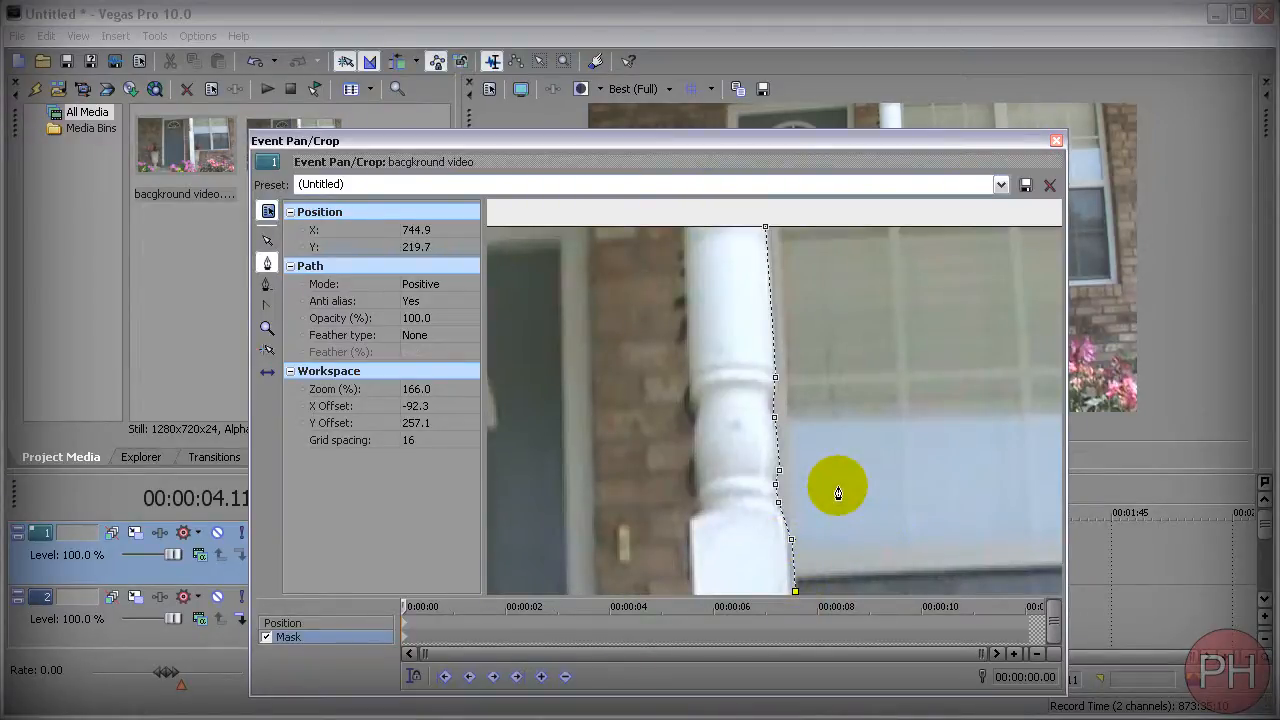
left_click_drag(838, 493, 805, 270)
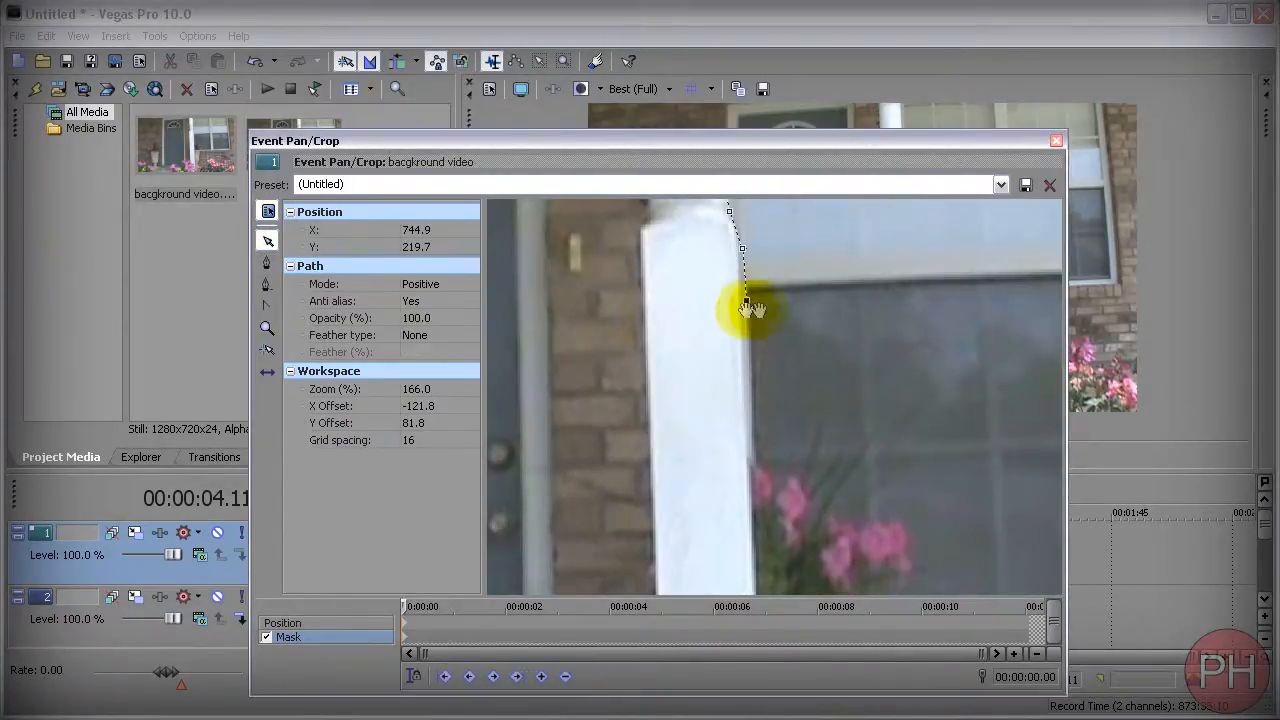
mouse_move(267, 263)
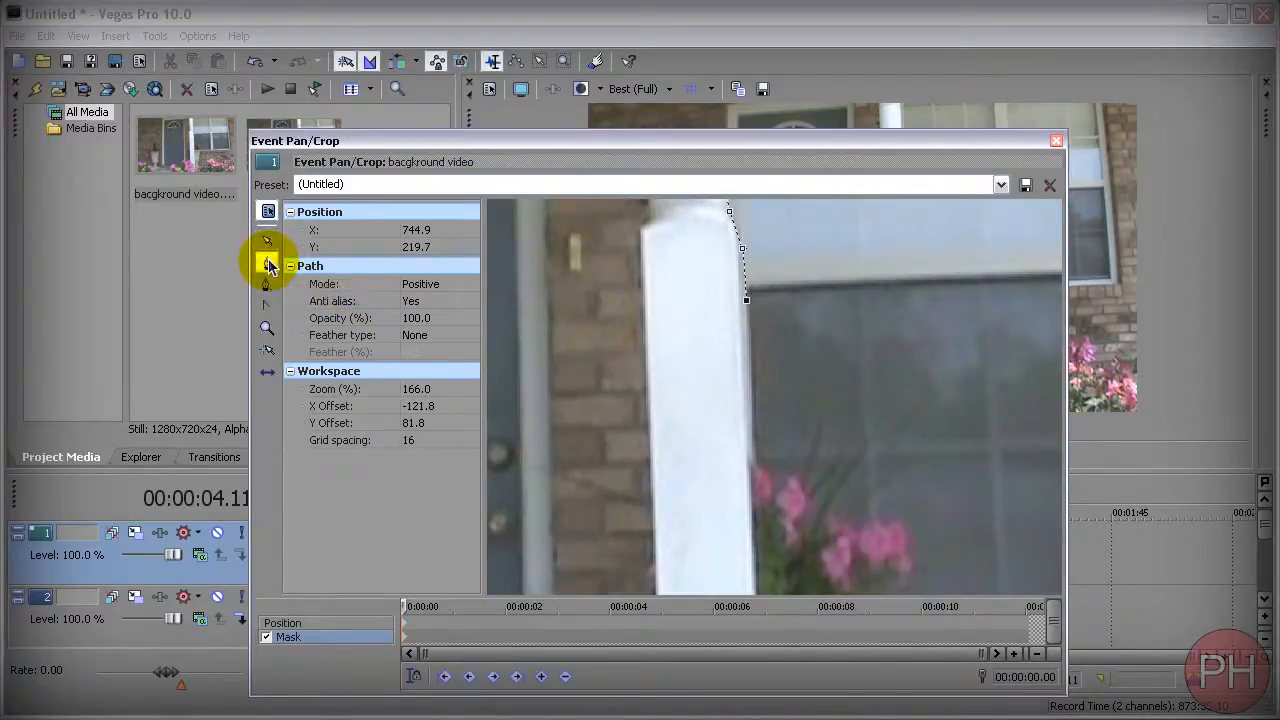
Step: Add mask points past the flower urn toward the pillar base, then zoom out
left_click_drag(745, 300, 752, 420)
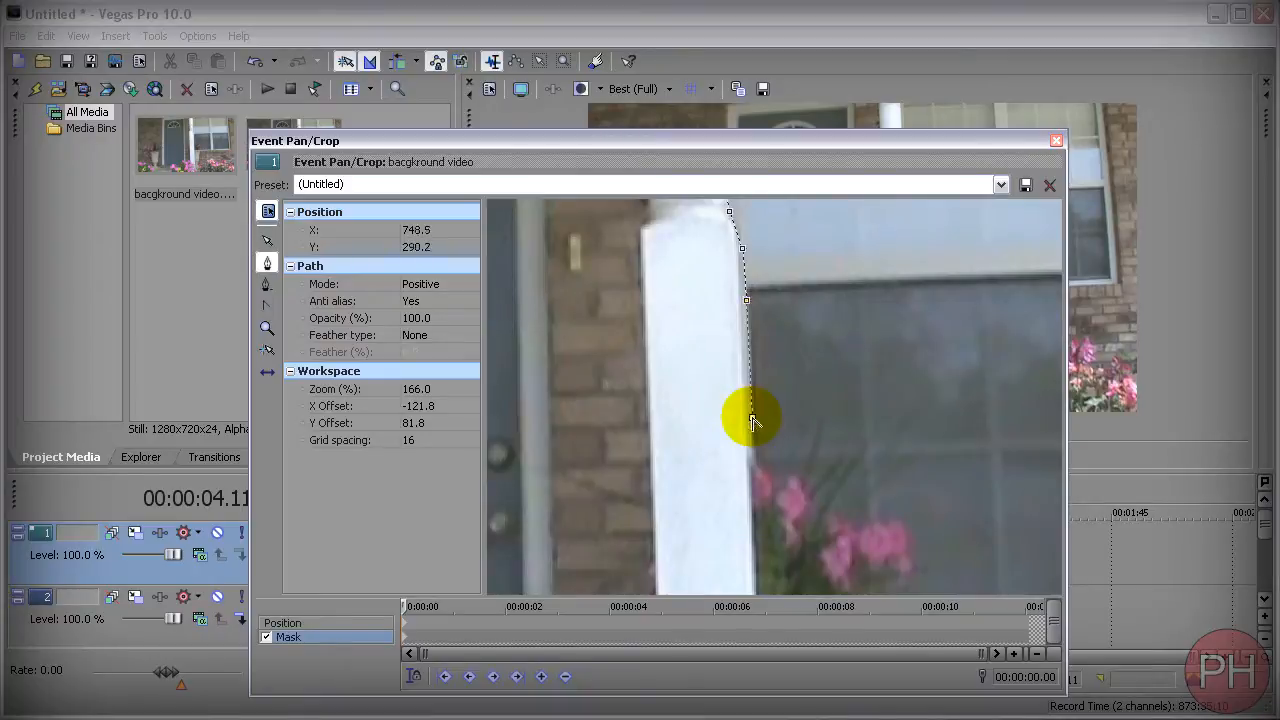
left_click_drag(752, 418, 752, 562)
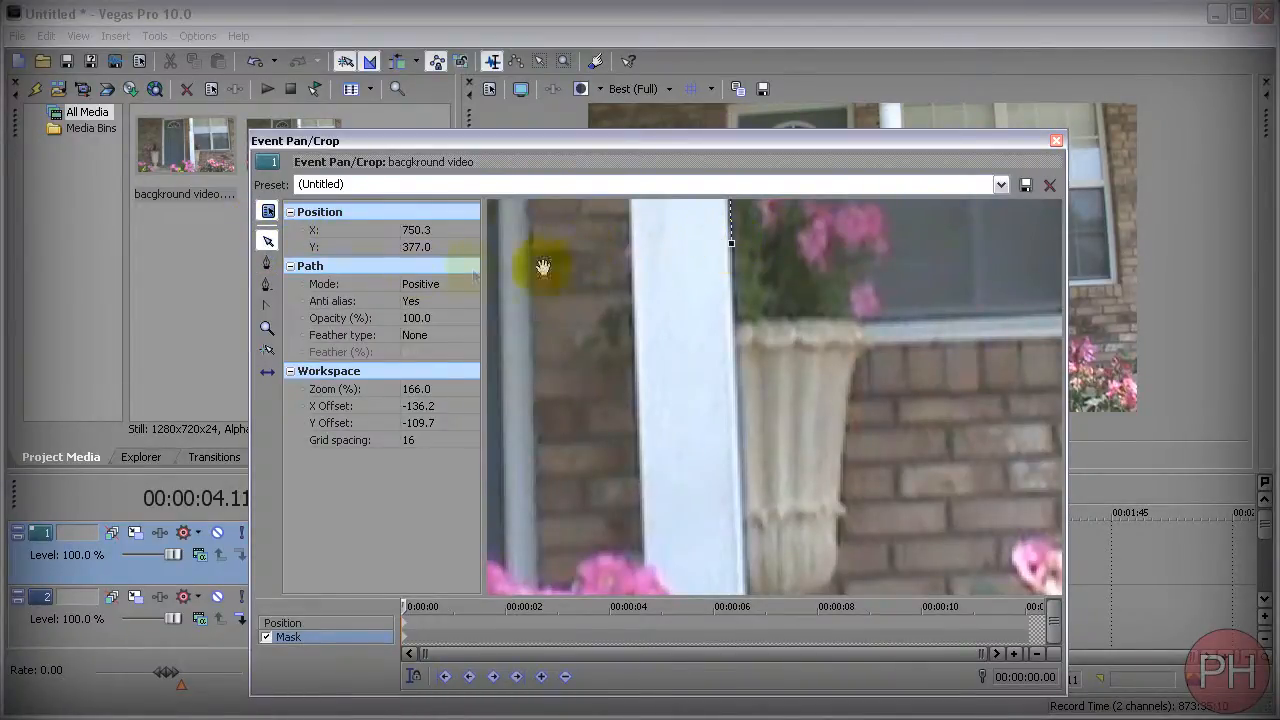
mouse_move(267, 283)
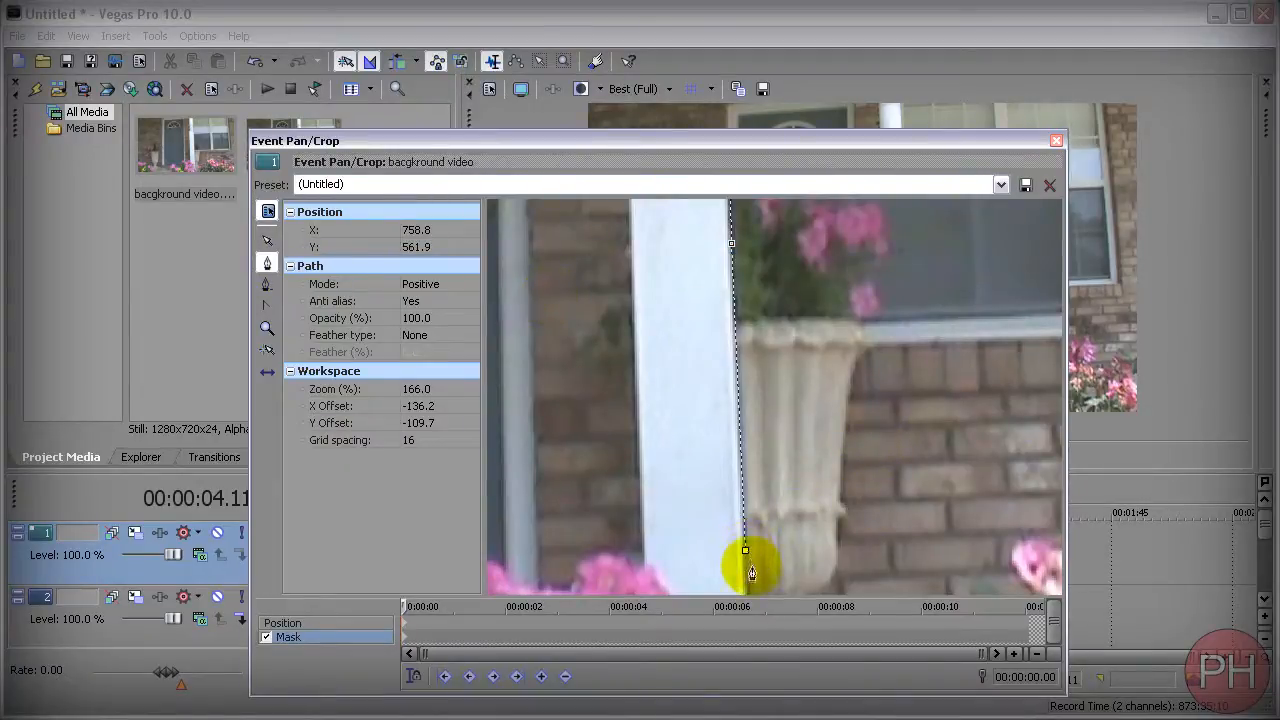
left_click(267, 241)
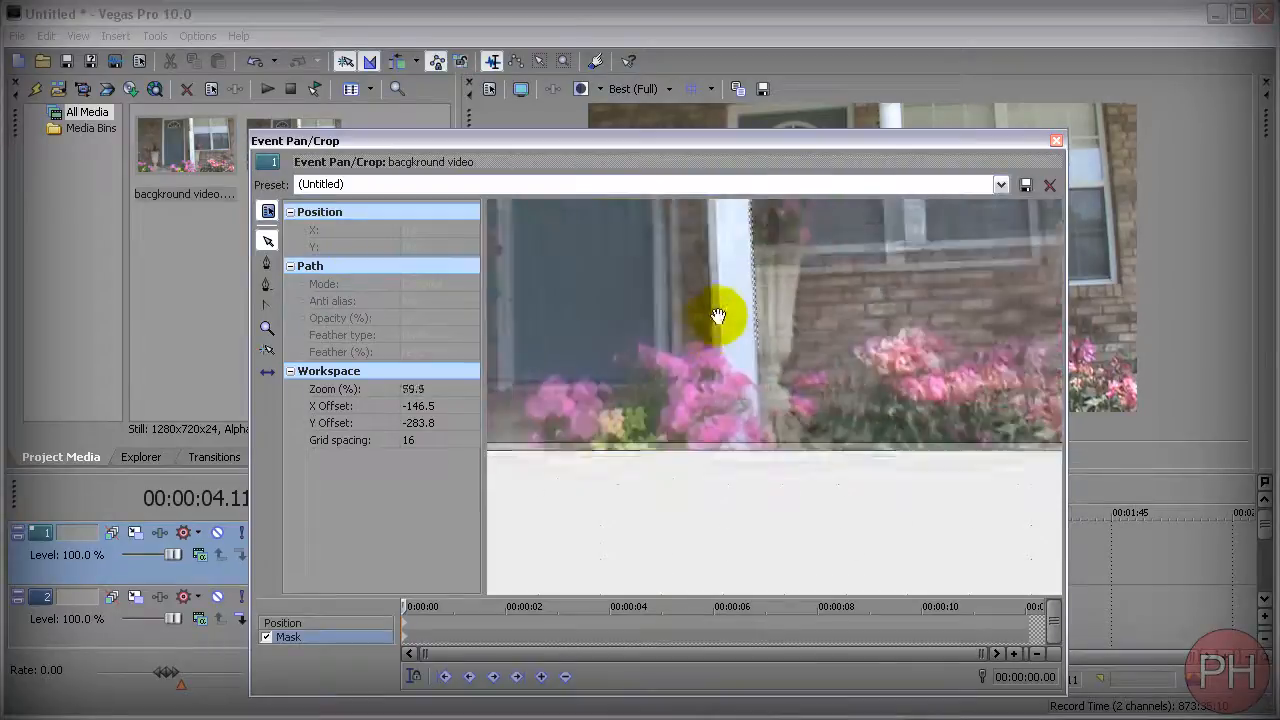
left_click_drag(718, 316, 752, 363)
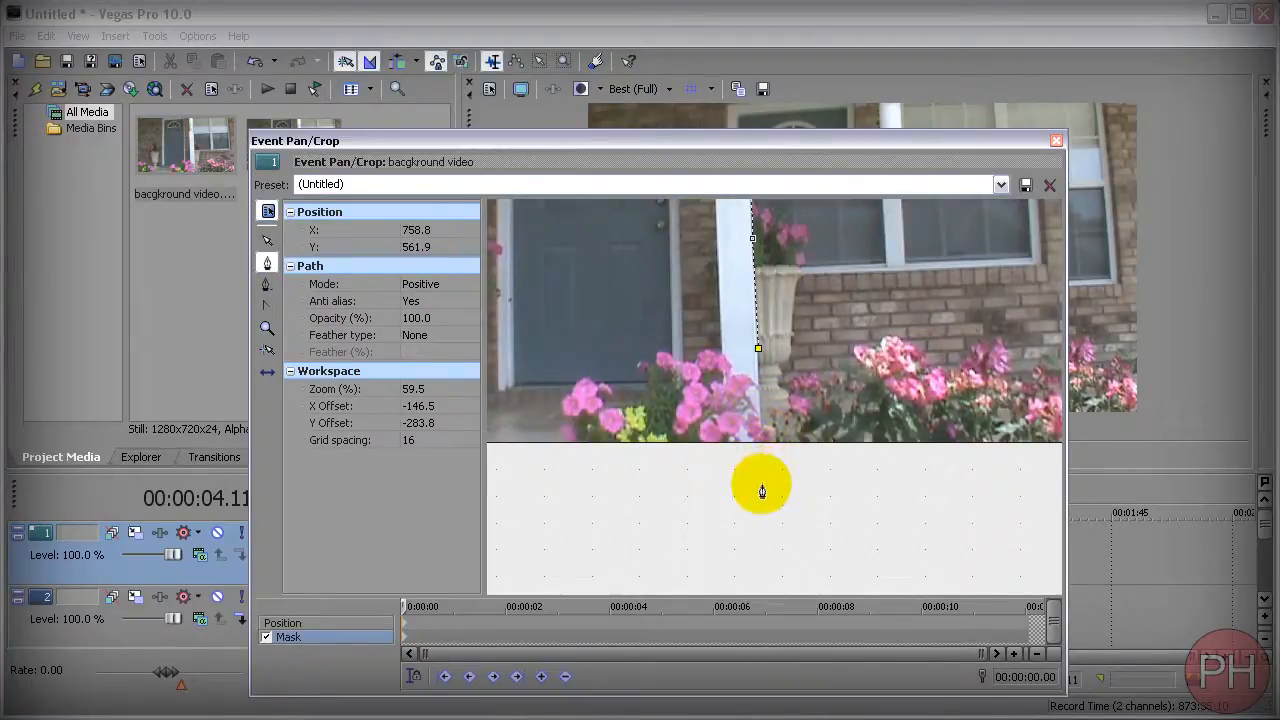
Step: Zoom out to the whole still and push the pillar mask points past the frame bottom
left_click_drag(762, 490, 757, 496)
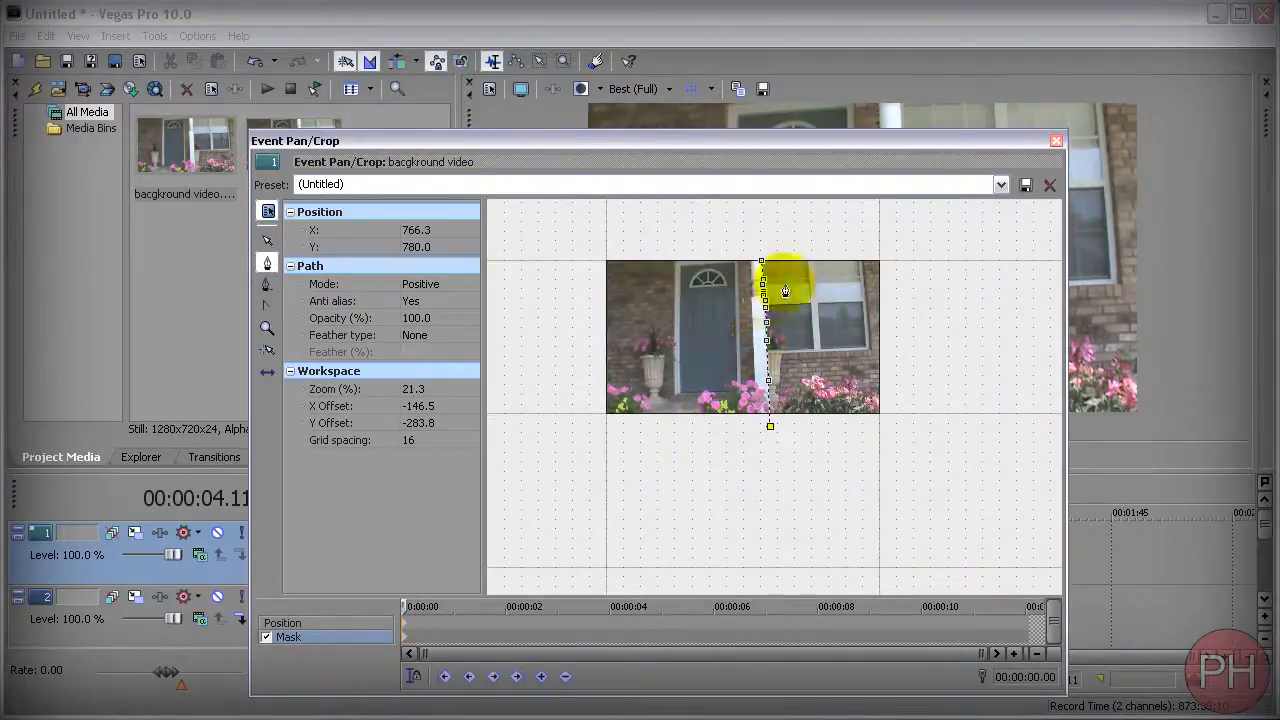
left_click_drag(785, 290, 760, 245)
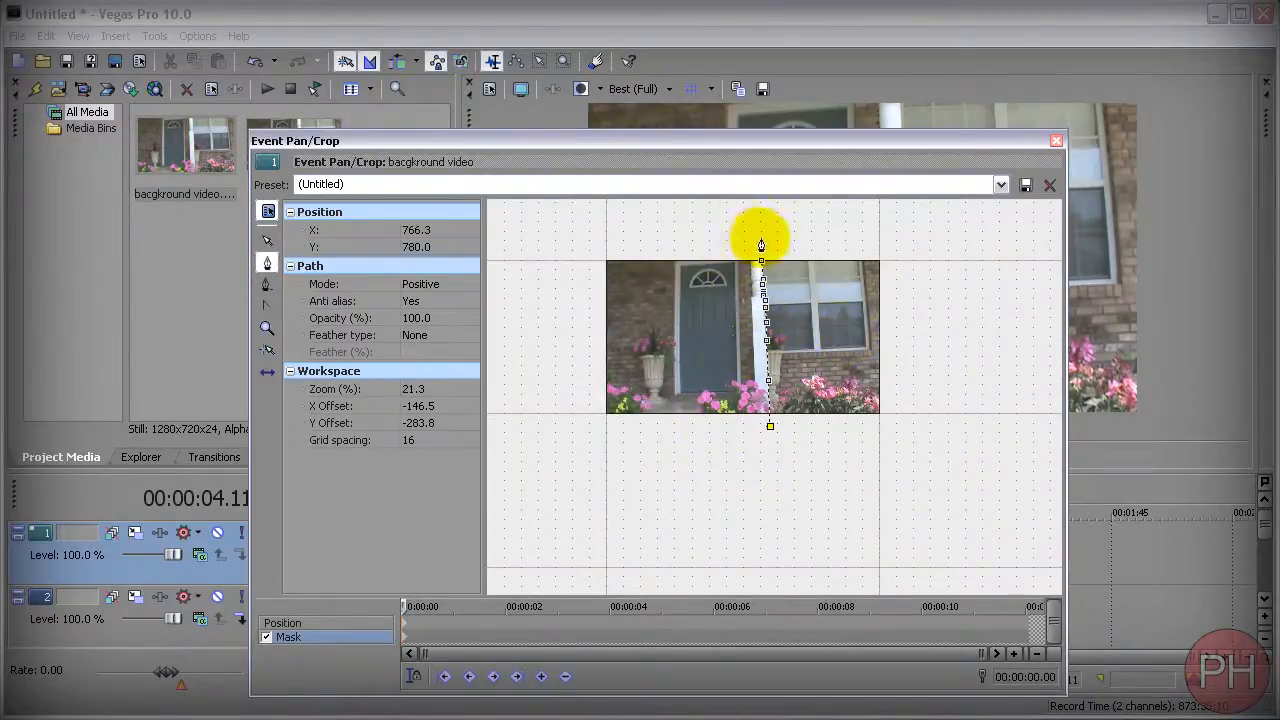
left_click_drag(760, 245, 738, 257)
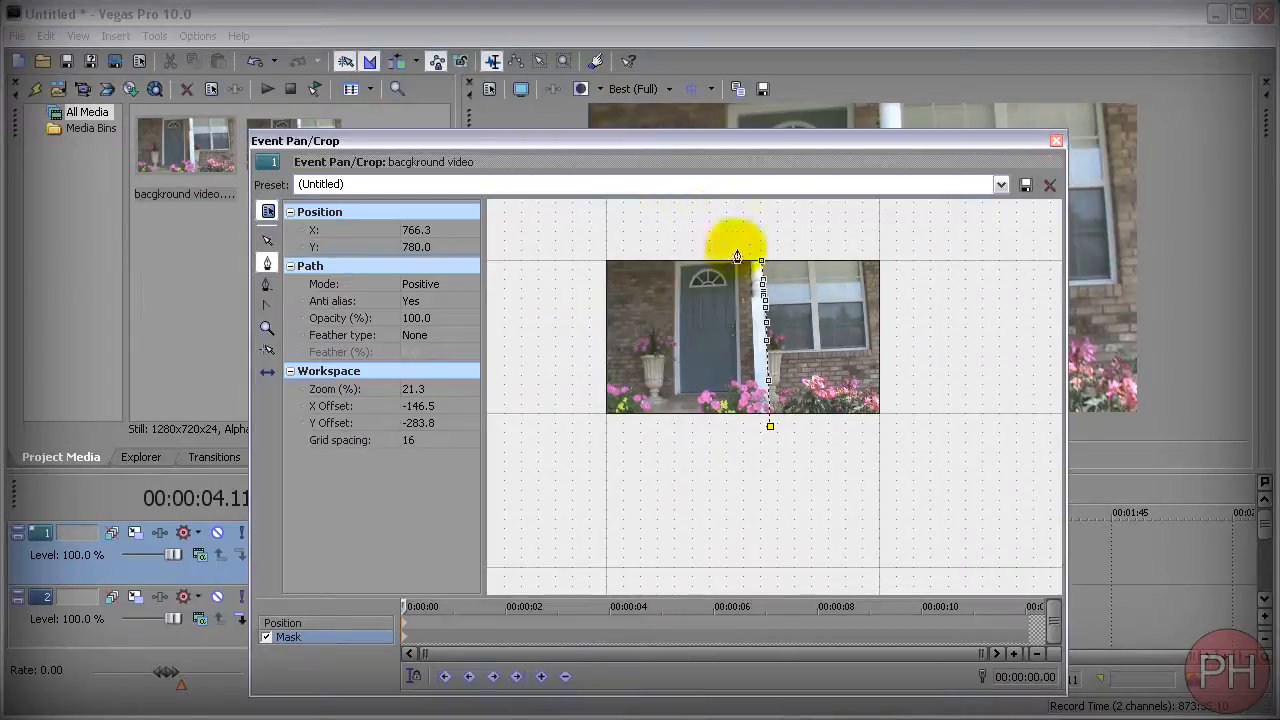
left_click_drag(737, 255, 880, 270)
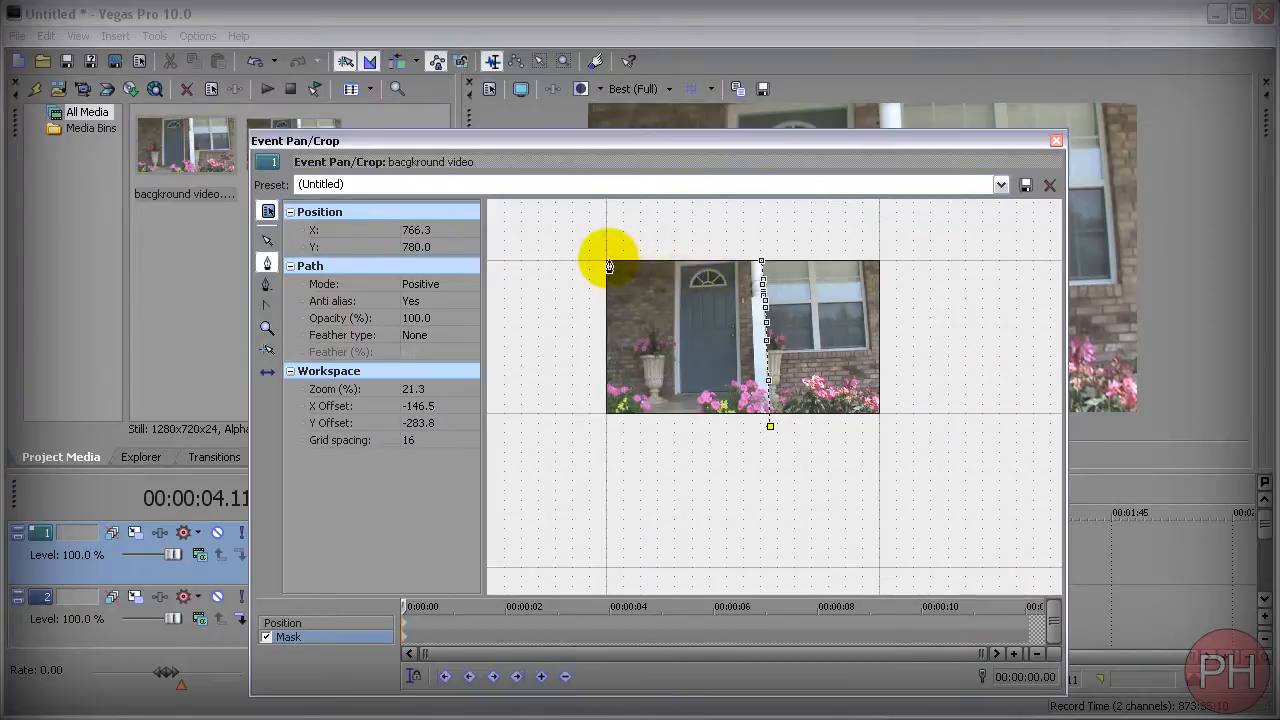
mouse_move(697, 352)
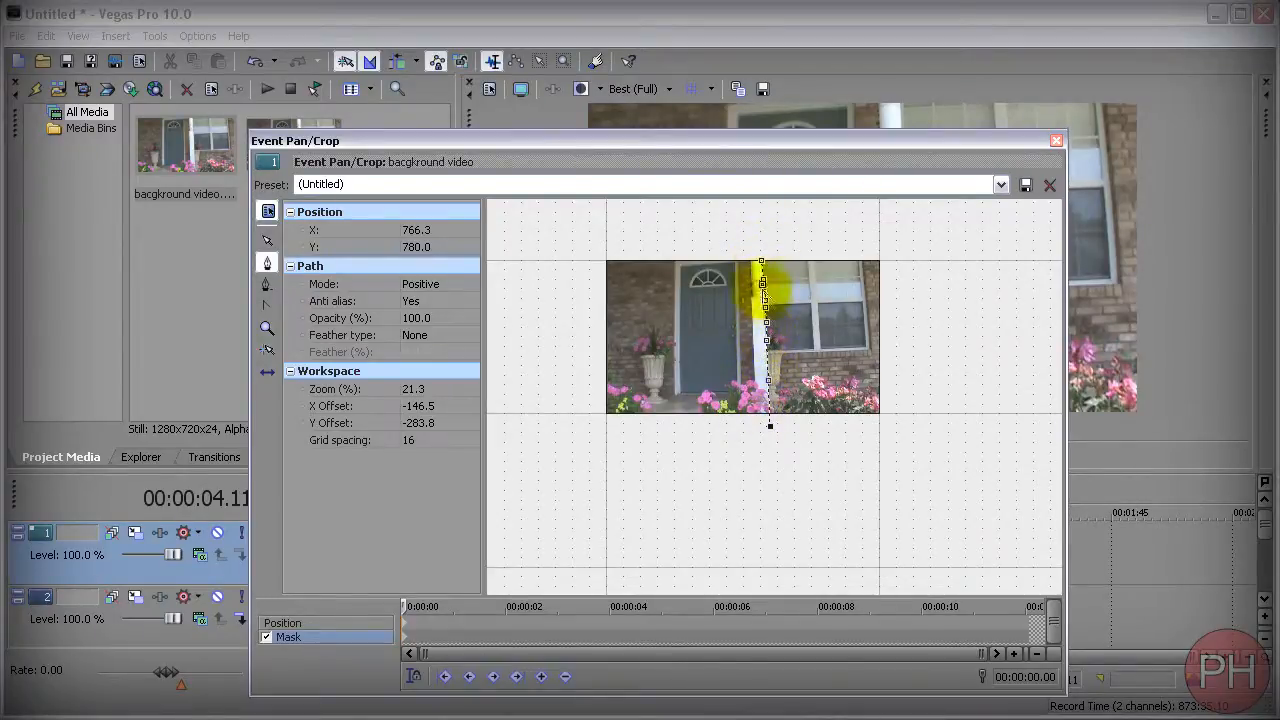
Step: Add anchors outside the frame's lower-left and upper-left, close at the pillar top, and preview Negative mode
left_click_drag(769, 300, 552, 307)
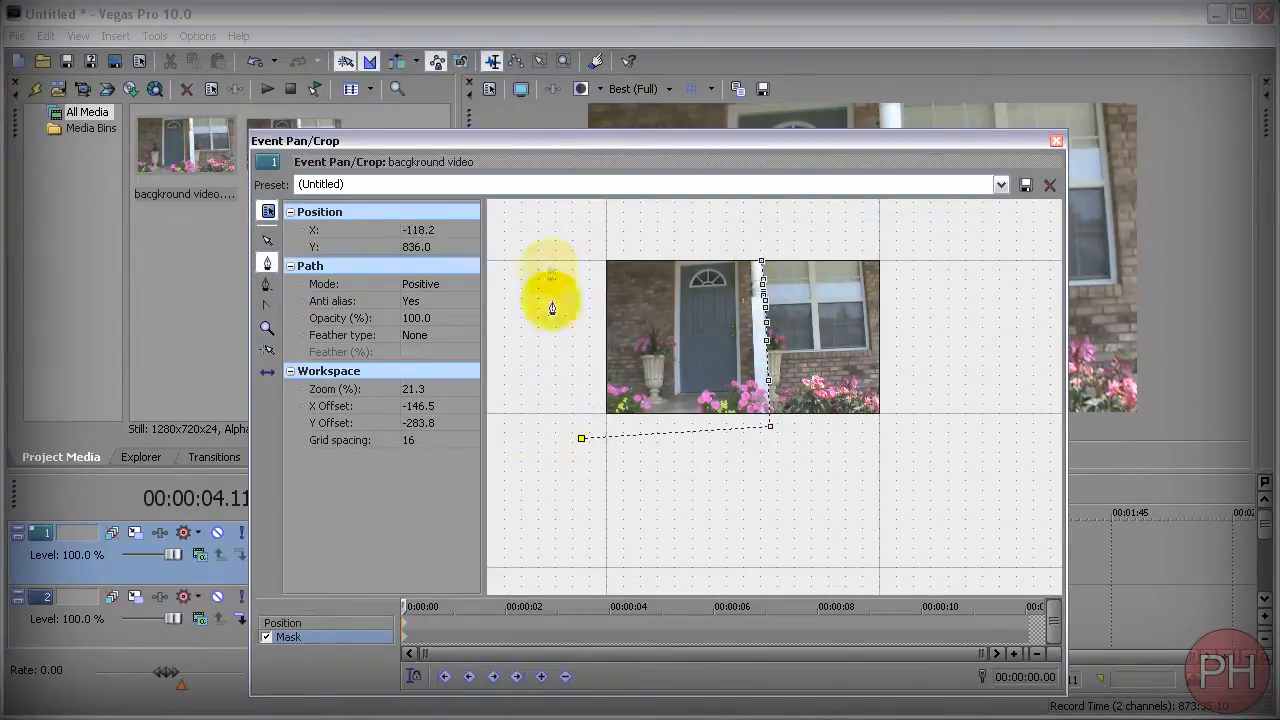
left_click_drag(551, 305, 760, 265)
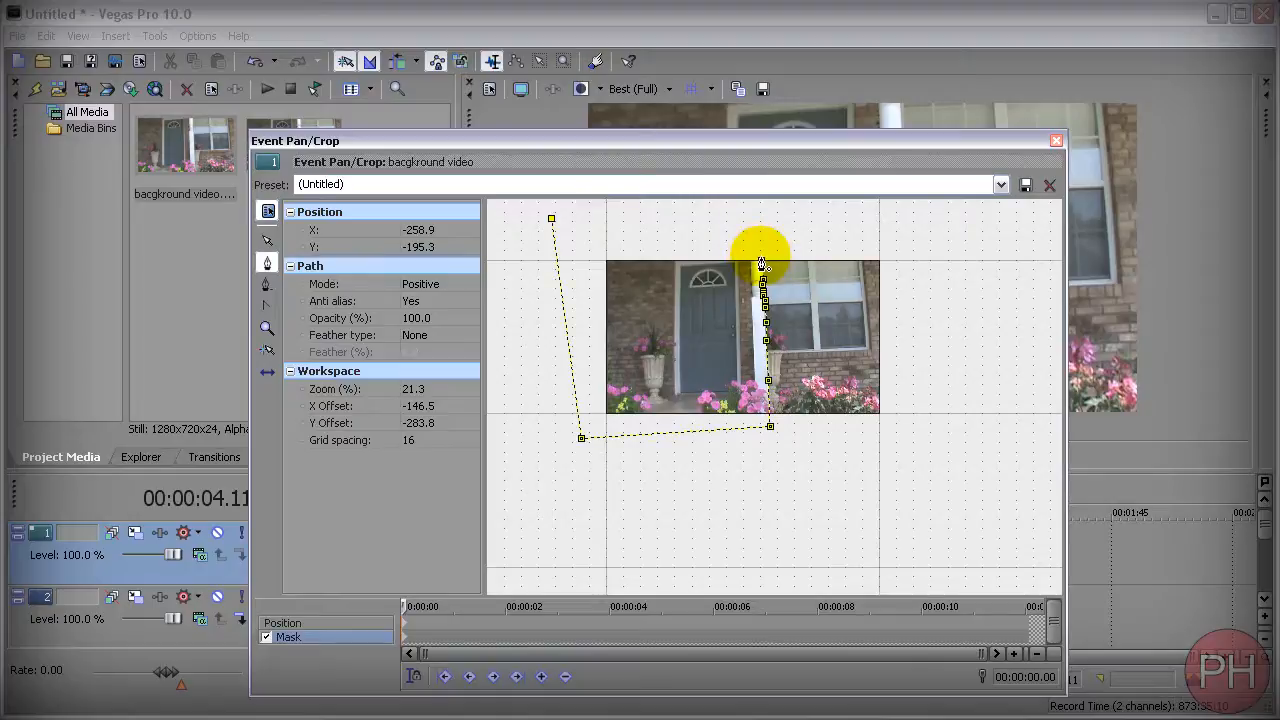
left_click_drag(760, 265, 570, 415)
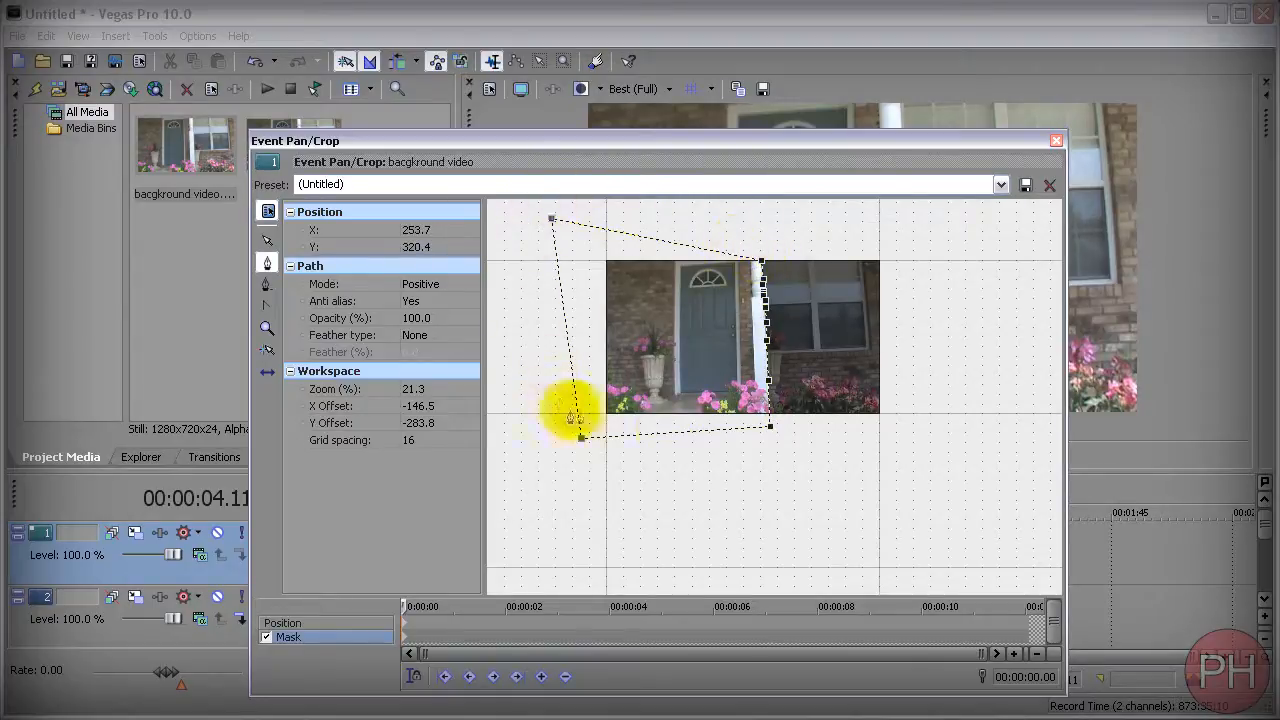
left_click(470, 283)
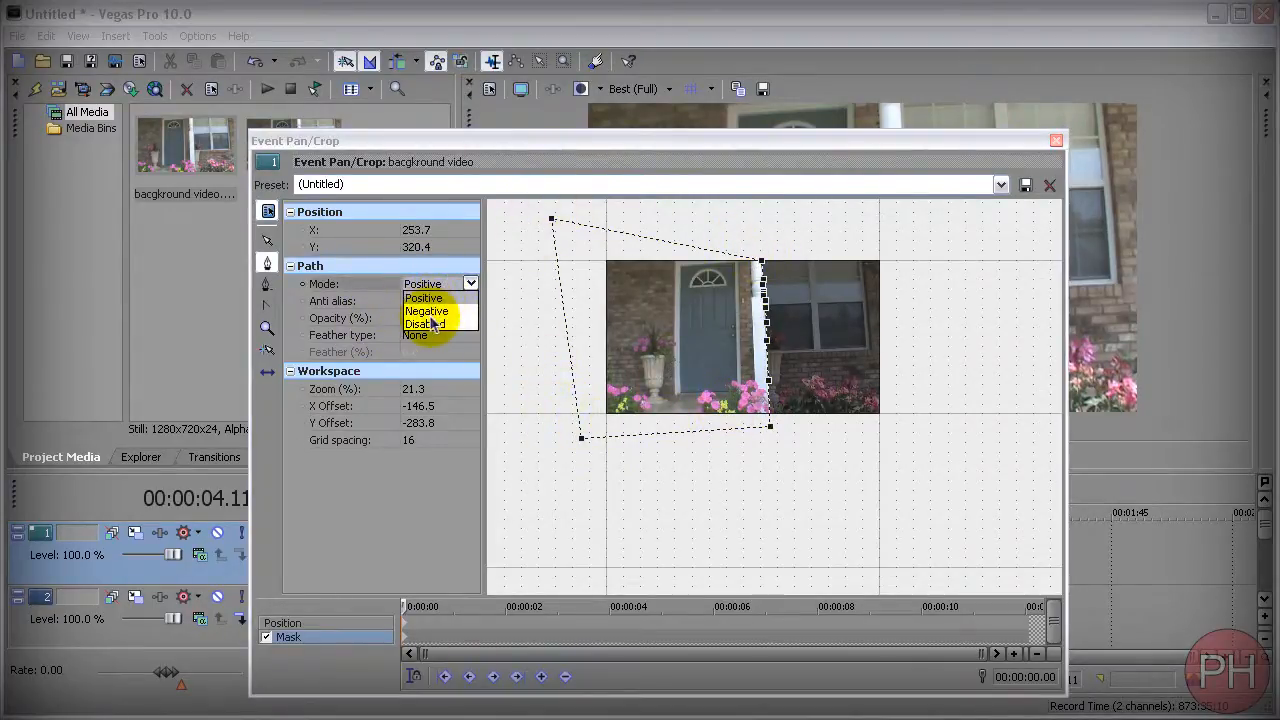
left_click(427, 311)
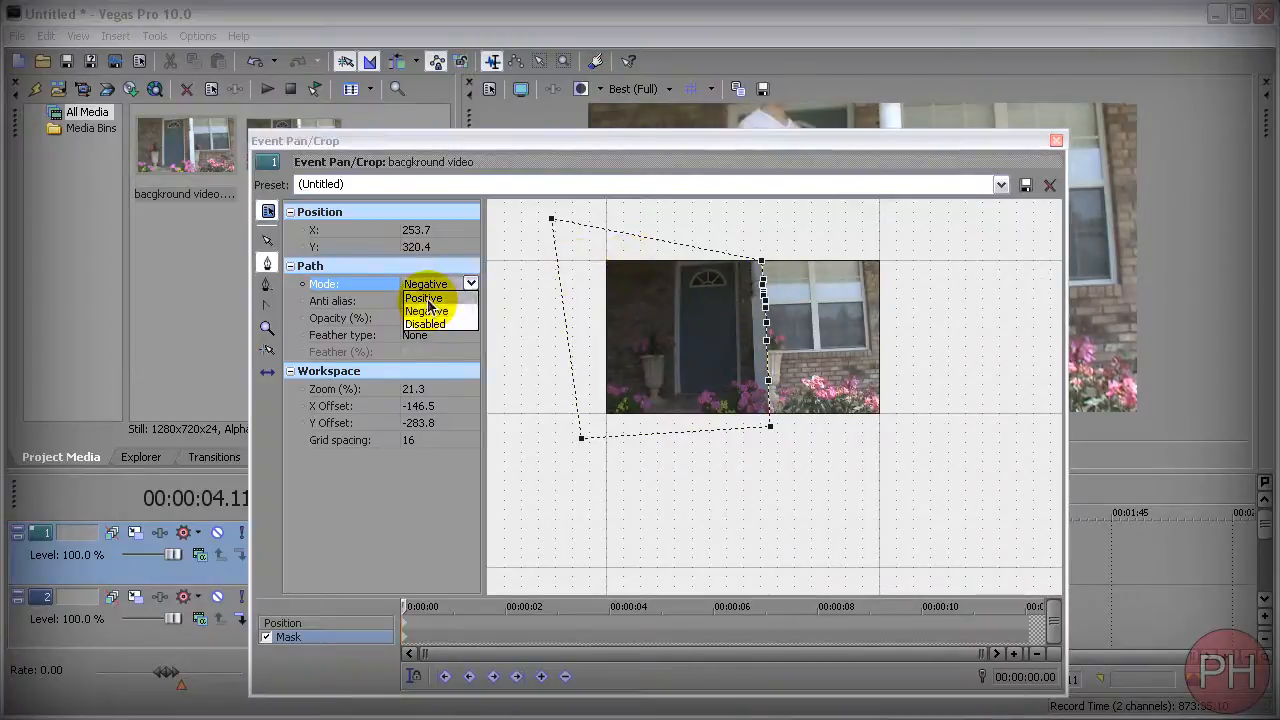
left_click(423, 298)
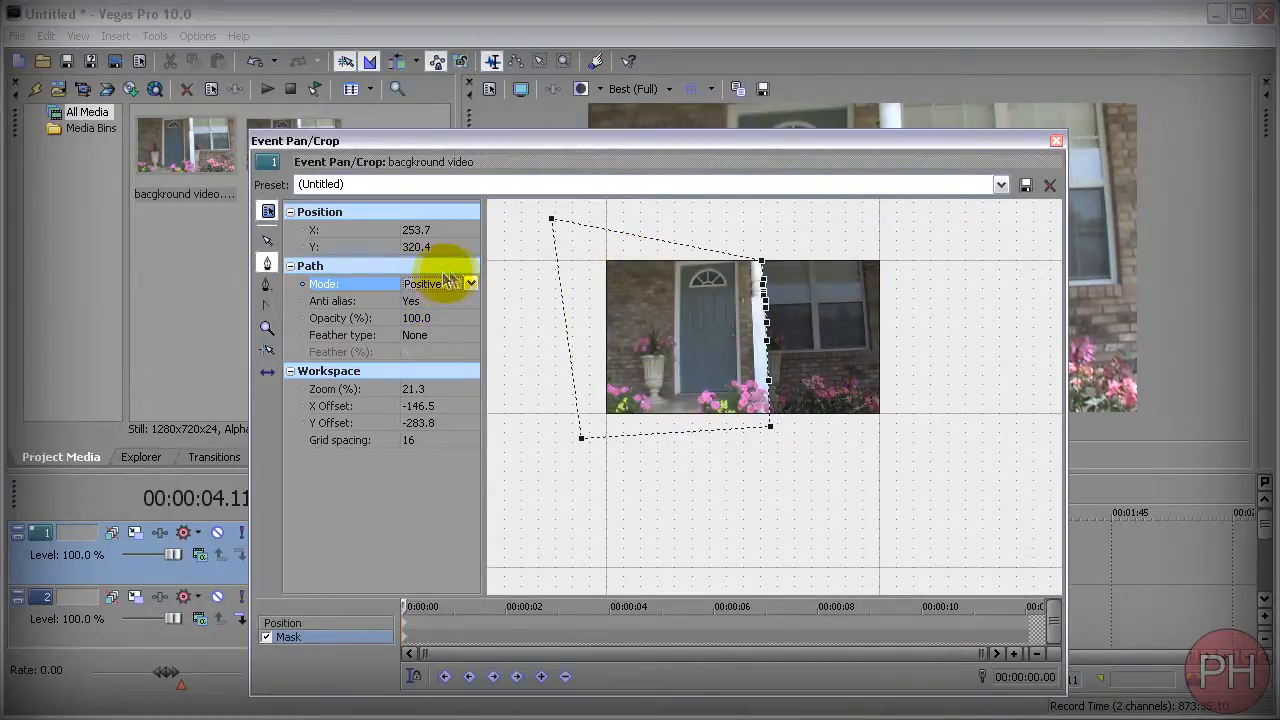
mouse_move(725, 318)
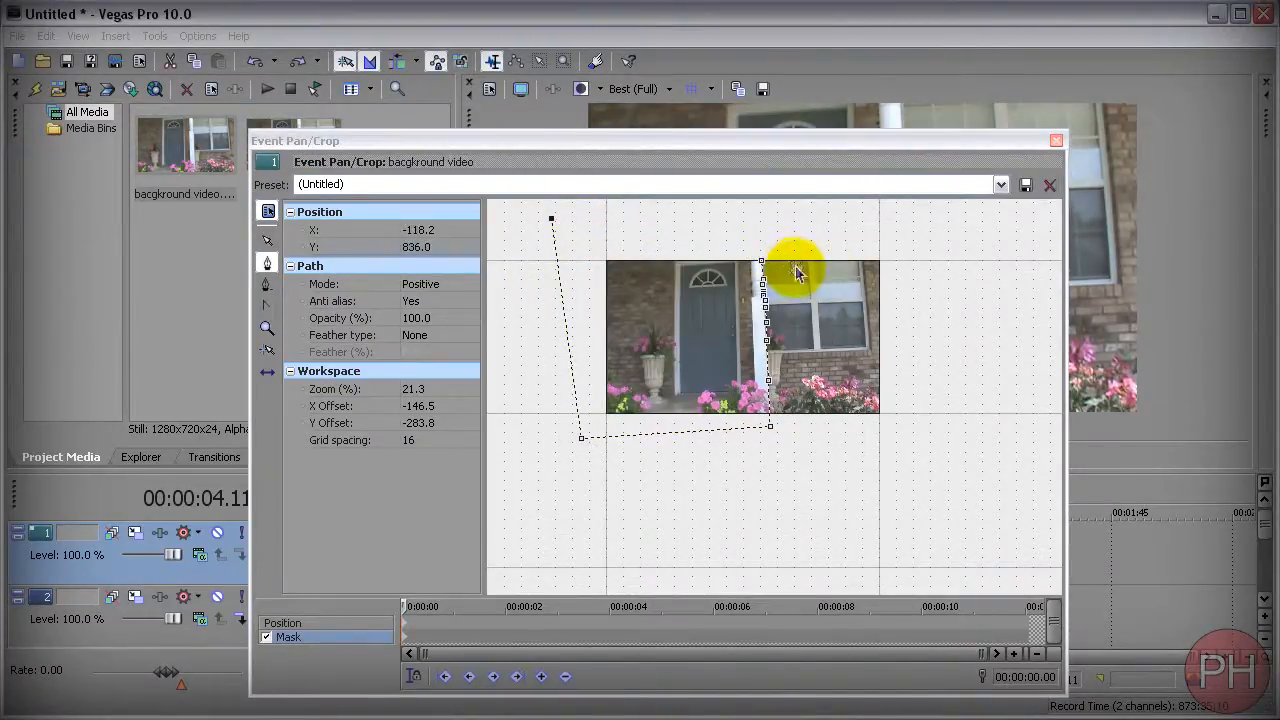
Step: Rework the mask points, recheck Negative, and close a Positive mask around the doorway side
left_click_drag(795, 270, 900, 247)
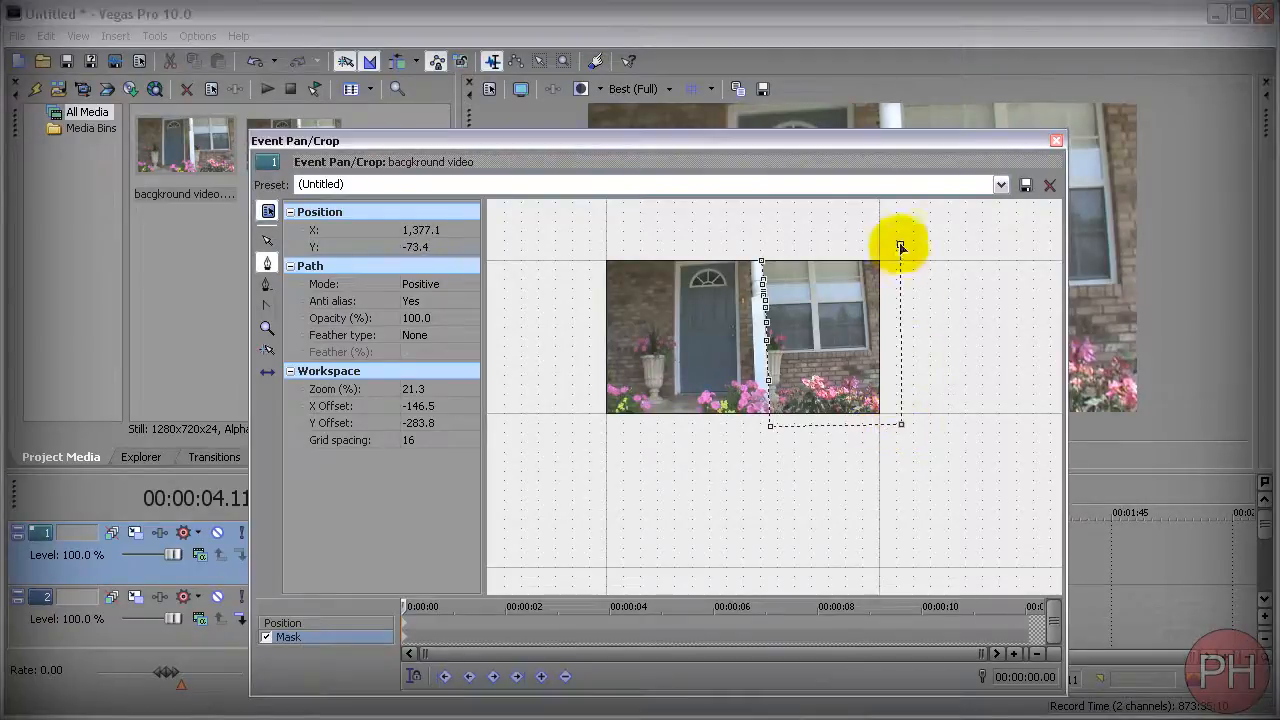
left_click(470, 283)
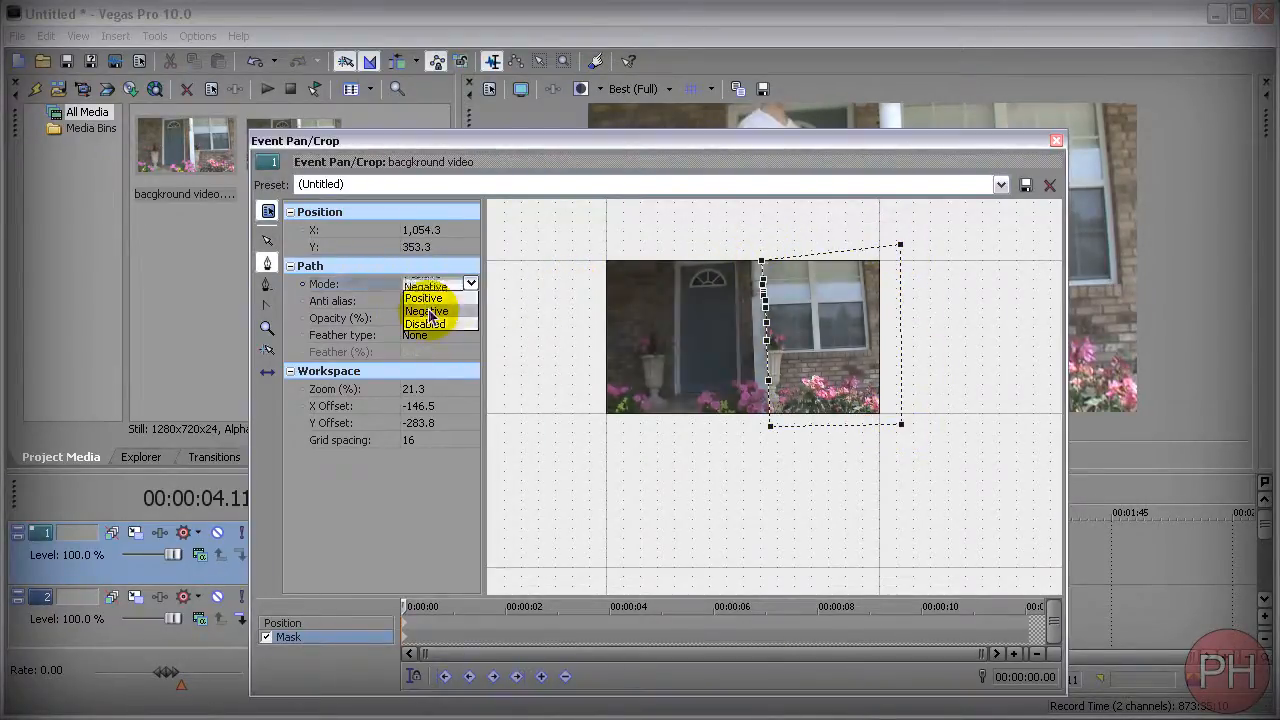
left_click(426, 311)
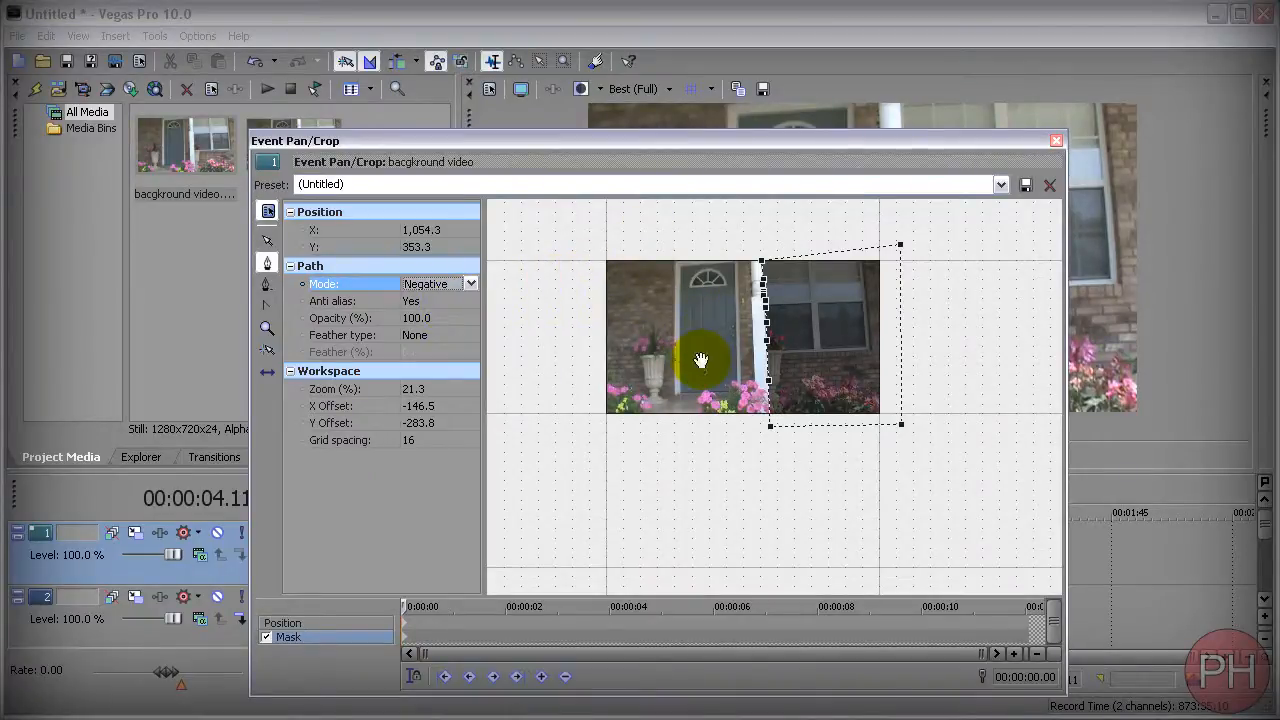
left_click(470, 283)
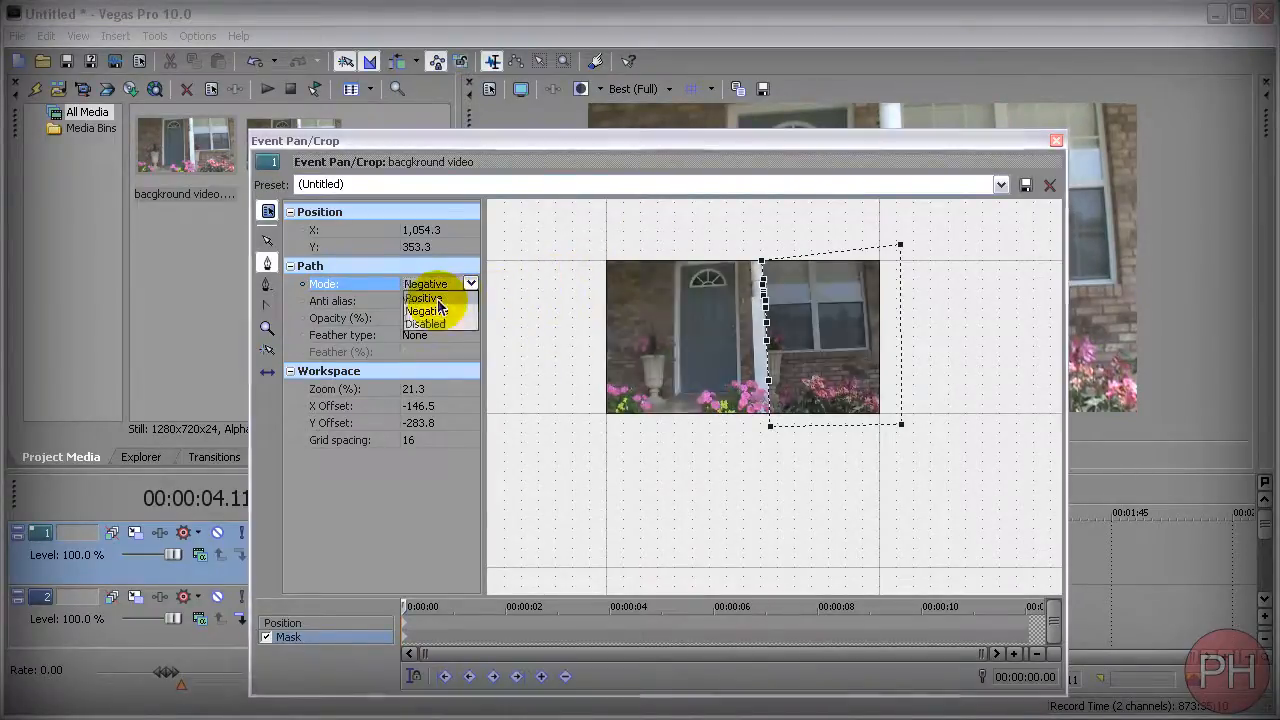
left_click(423, 298)
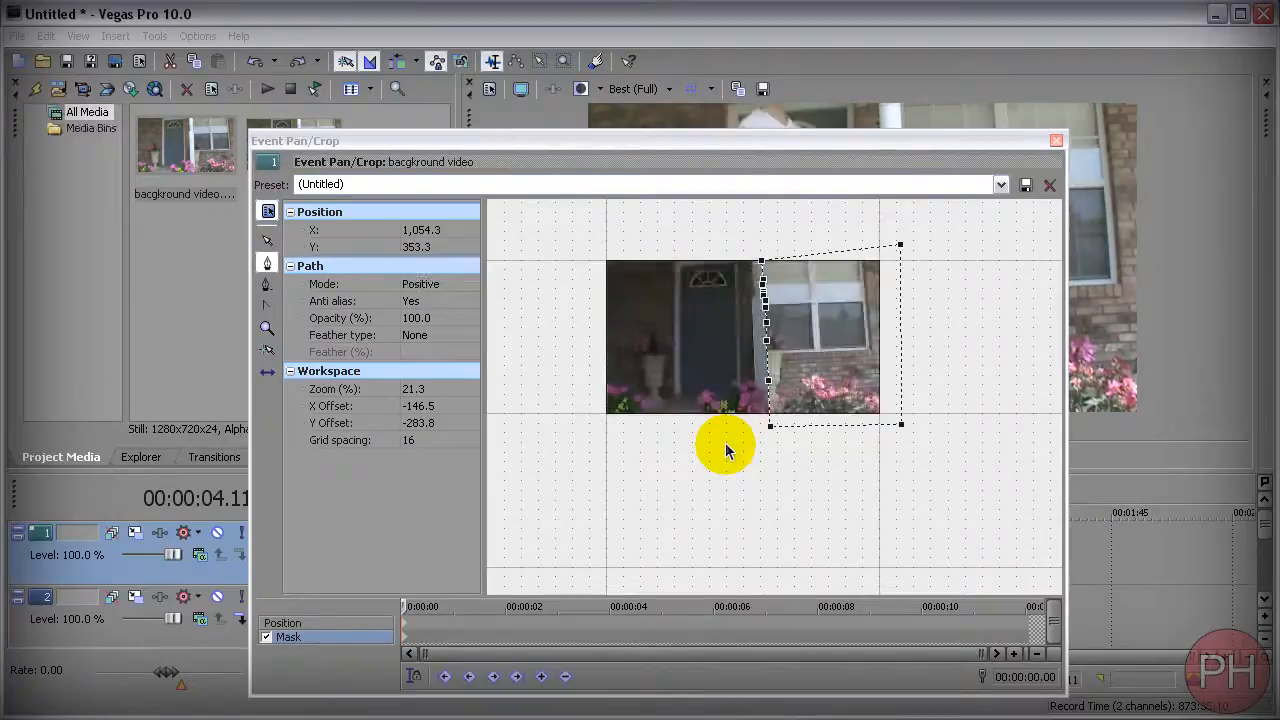
left_click_drag(725, 450, 535, 400)
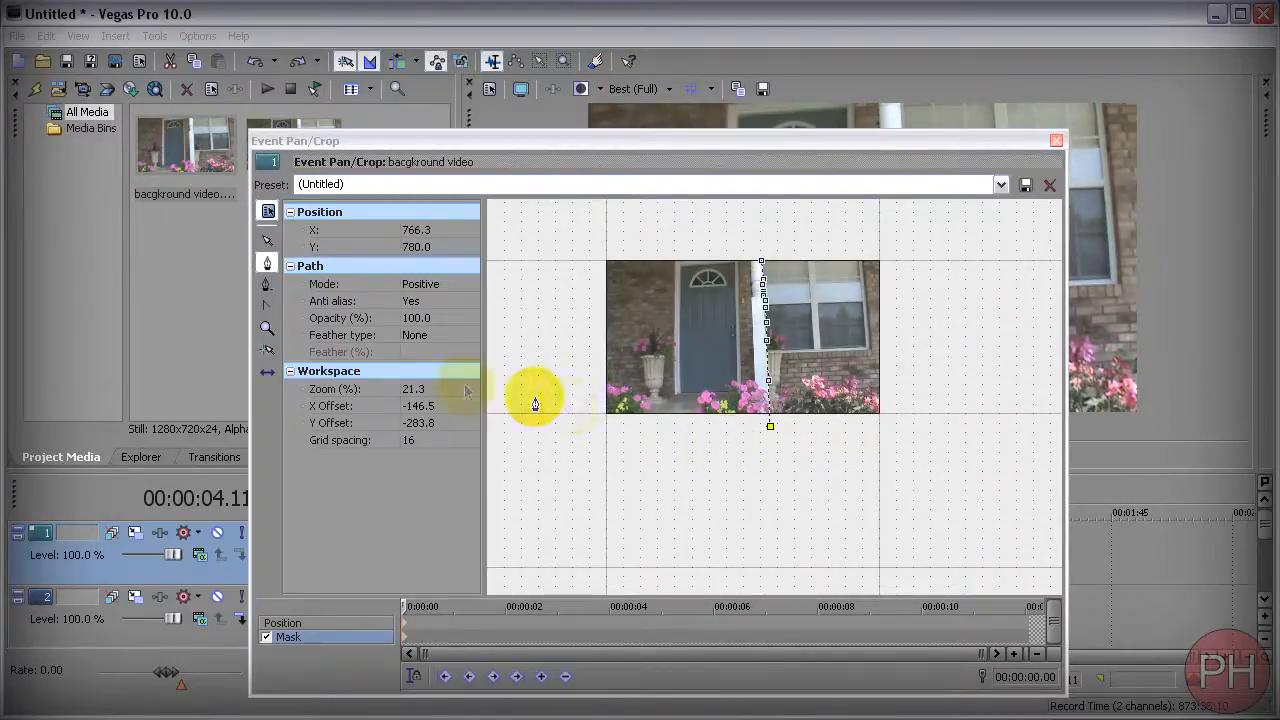
left_click_drag(535, 405, 745, 260)
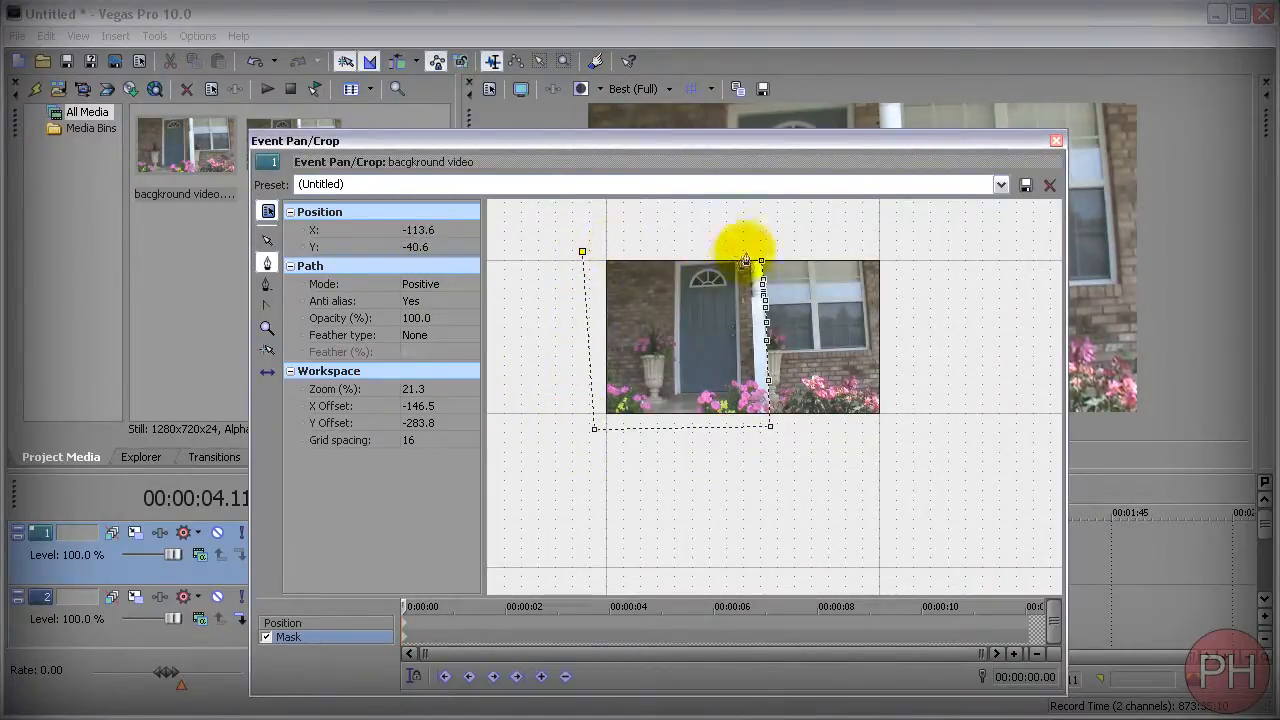
left_click_drag(745, 255, 690, 280)
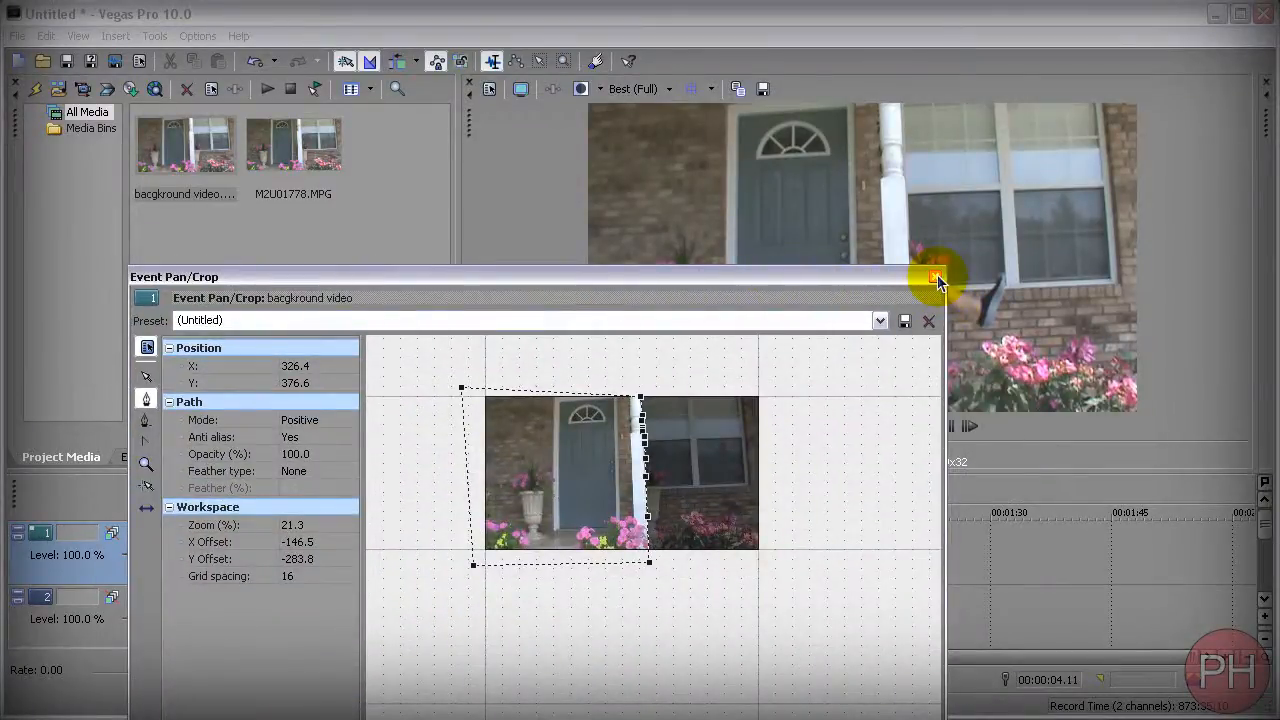
Step: Close the mask editor and select the background still event on the top track
left_click(928, 321)
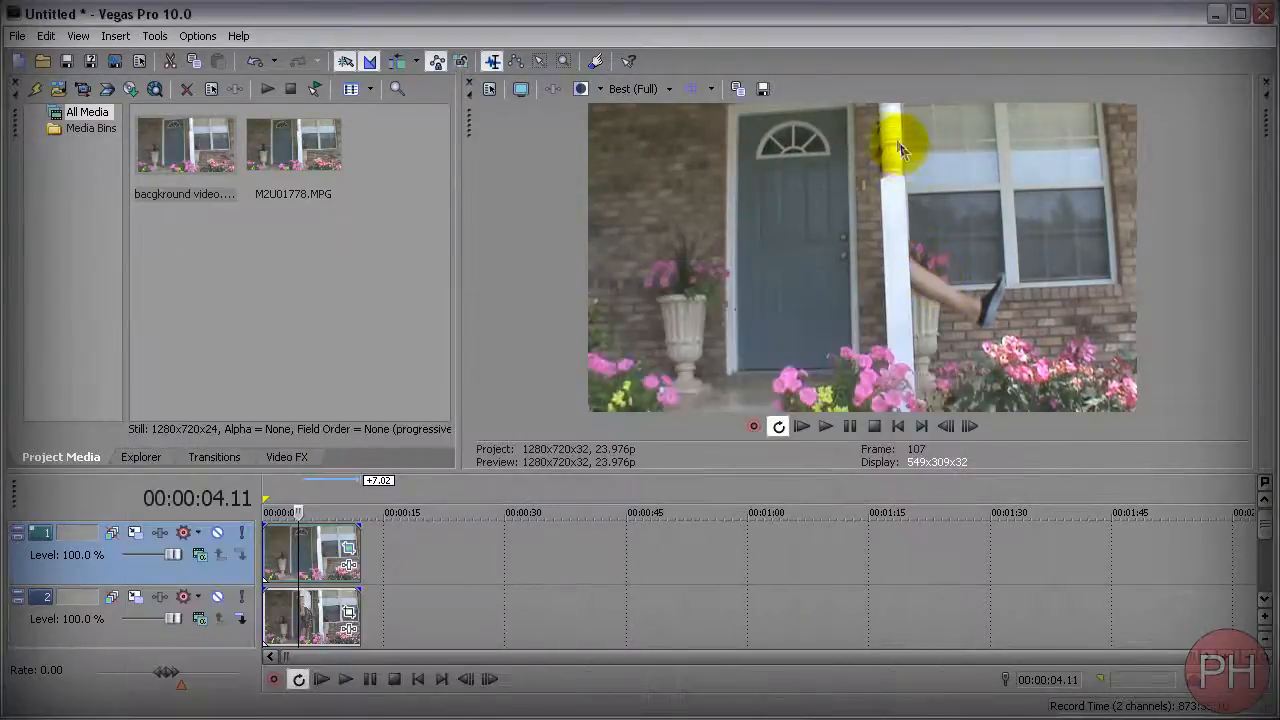
mouse_move(878, 243)
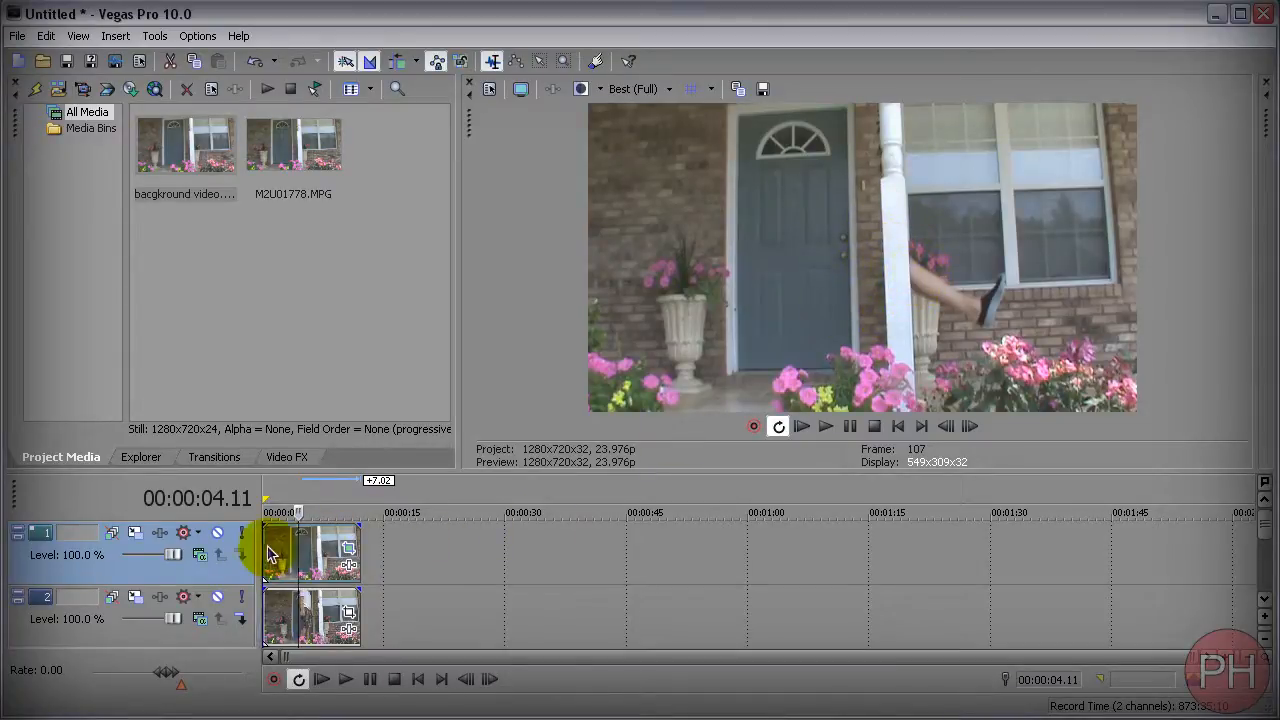
left_click(323, 679)
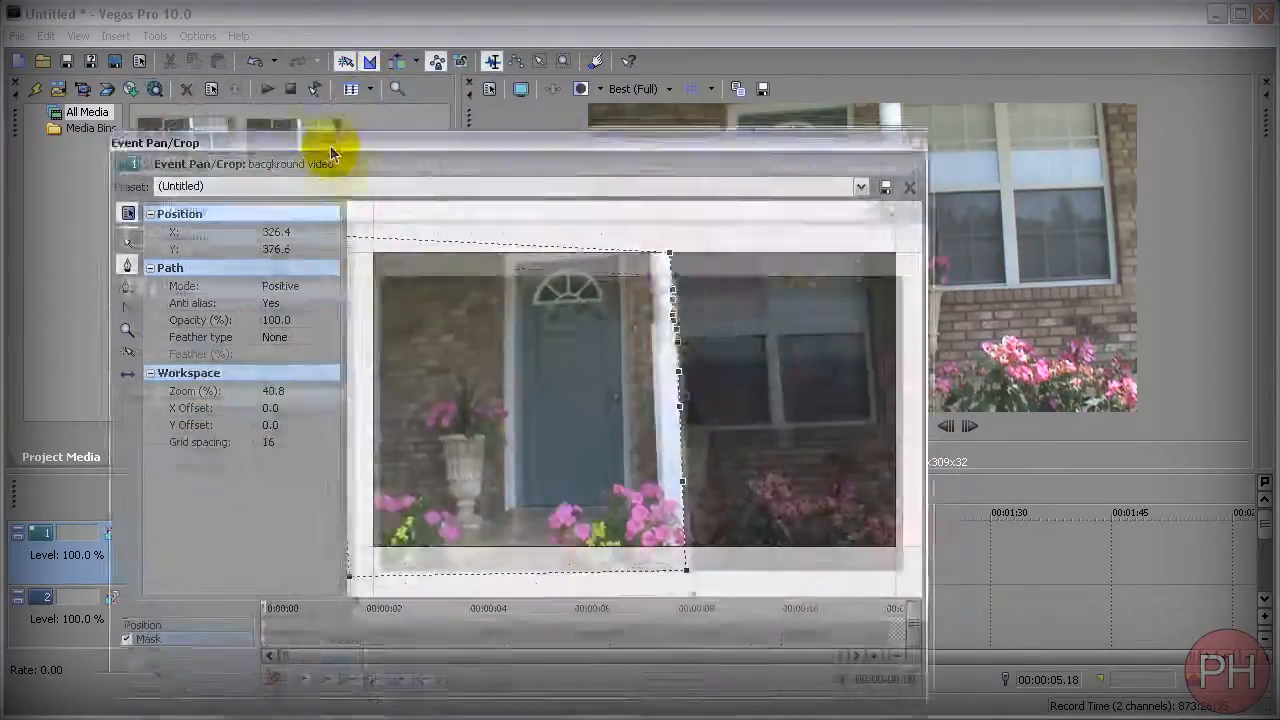
Step: Set the pillar mask's feather type to Both and adjust the feather amount
left_click(447, 350)
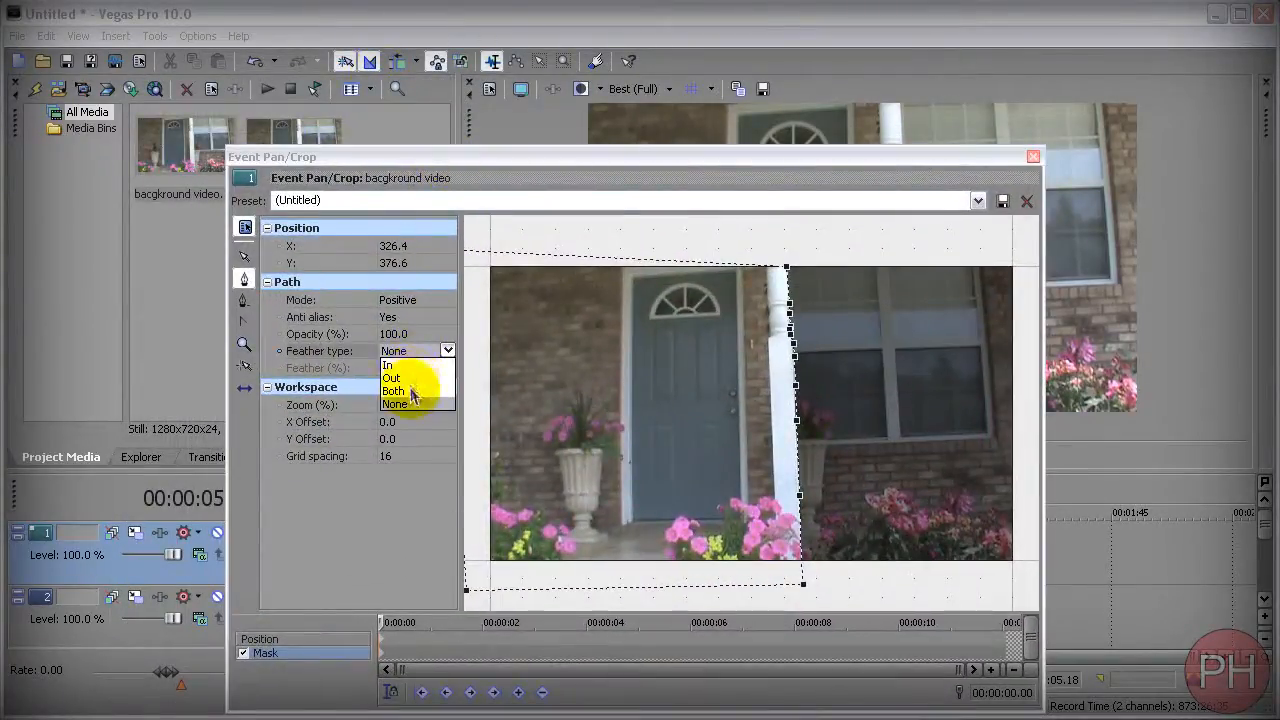
left_click(393, 390)
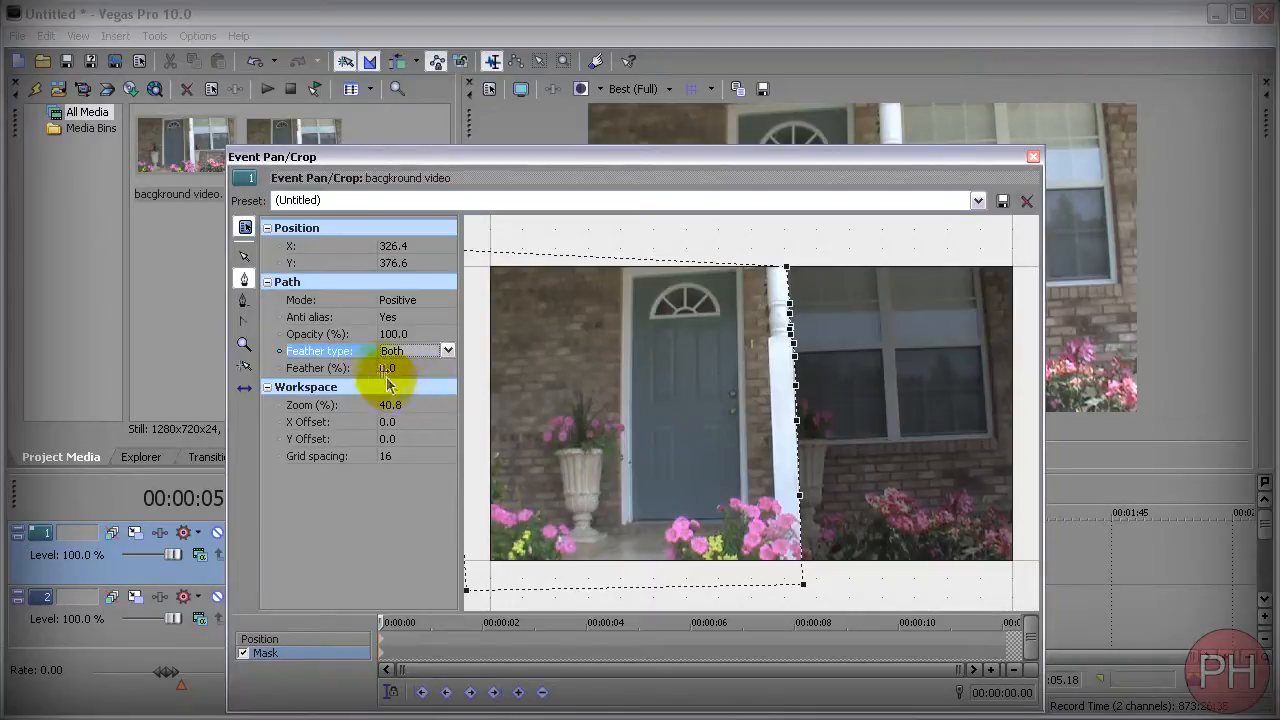
left_click(400, 368)
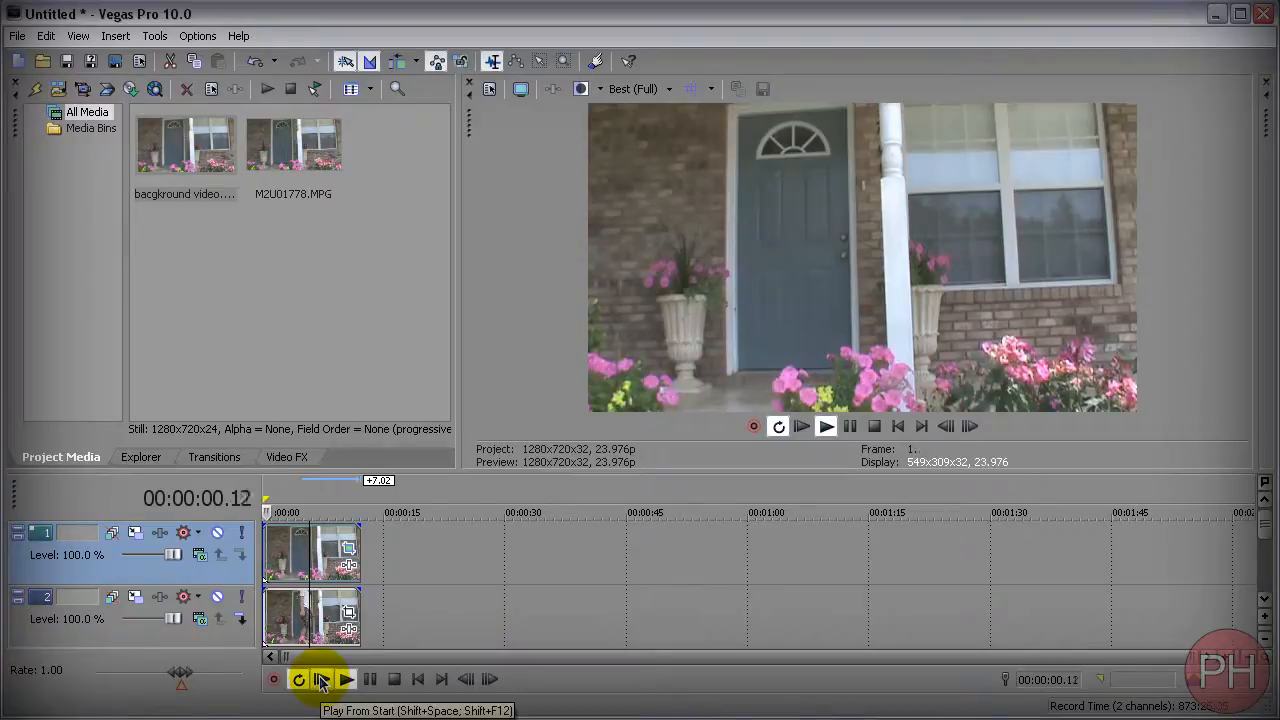
Step: Play the composited porch video from the beginning
left_click(320, 679)
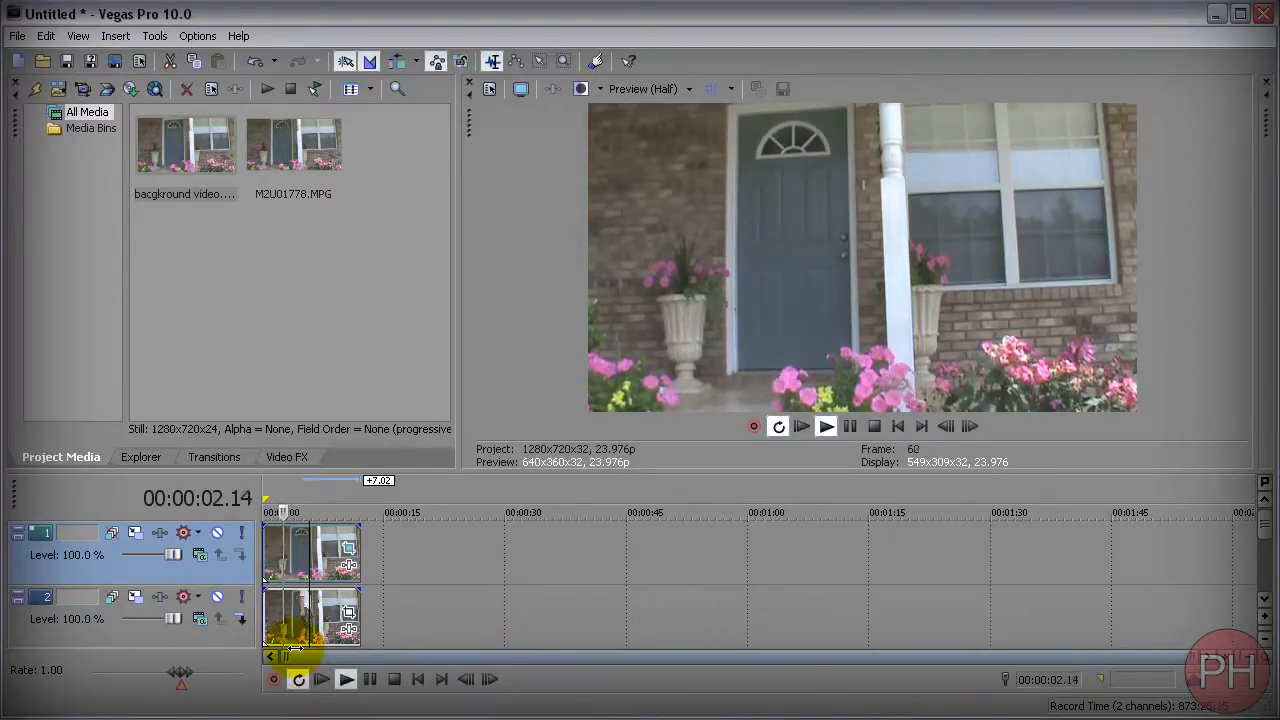